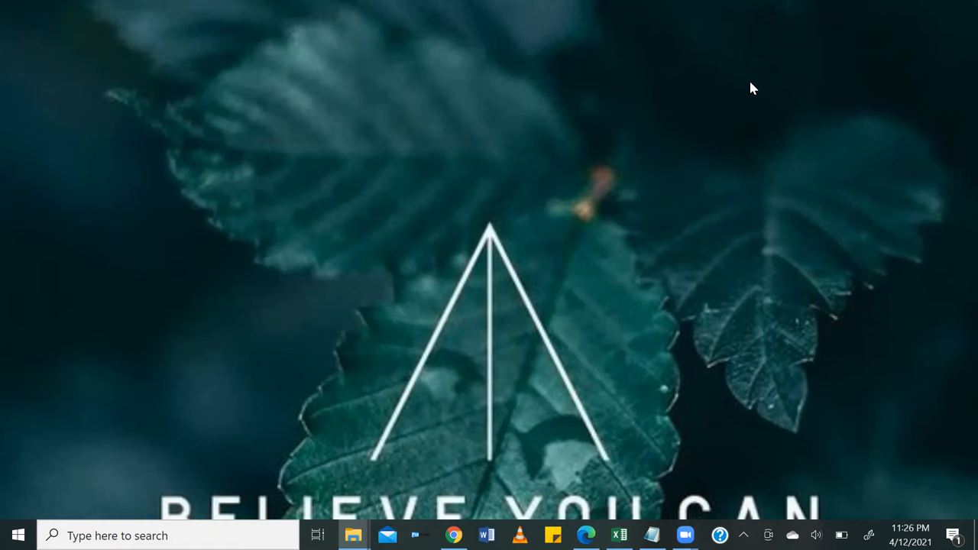
mouse_move(573, 365)
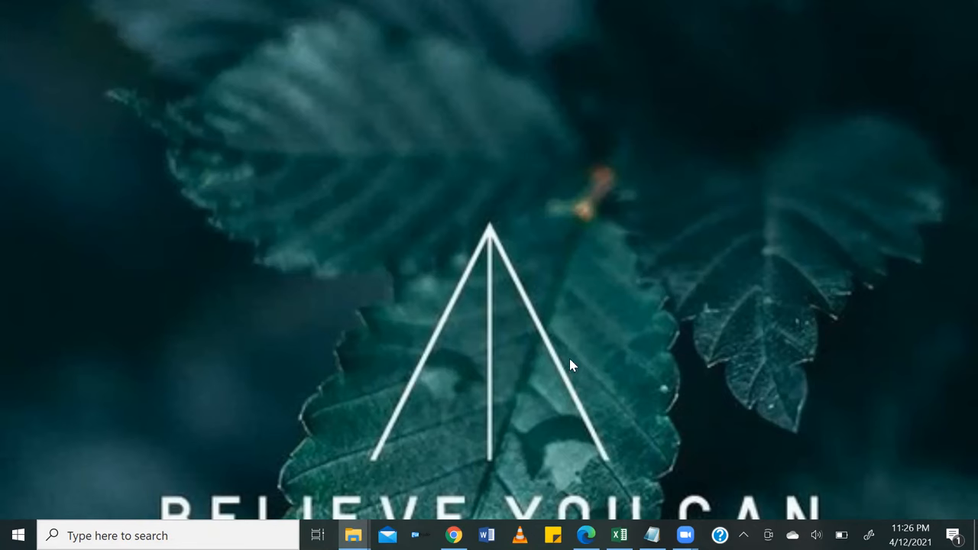
mouse_move(455, 508)
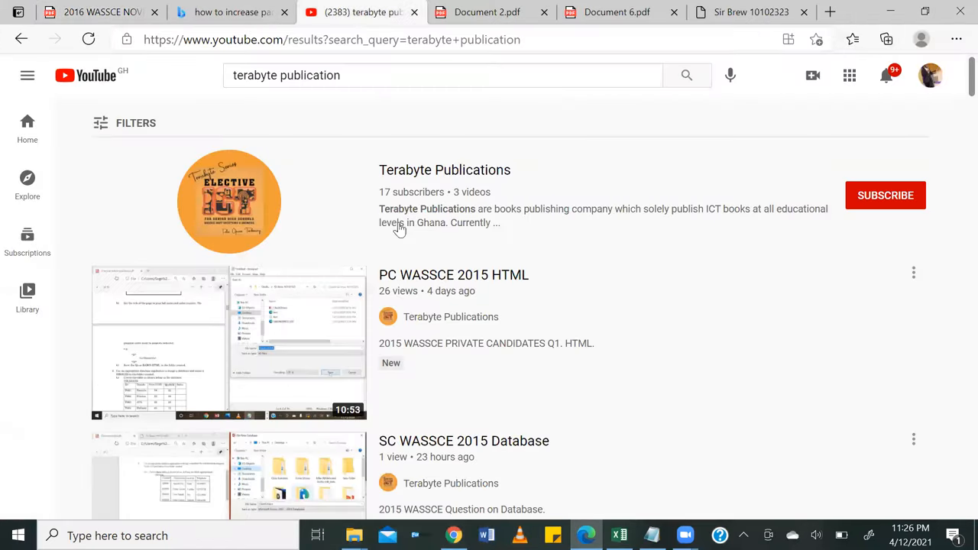
mouse_move(369, 221)
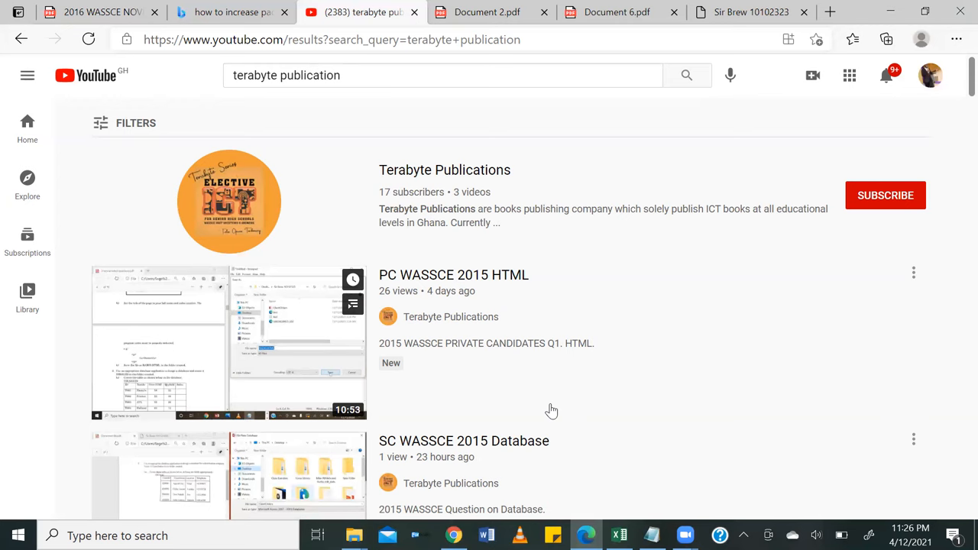
mouse_move(396, 247)
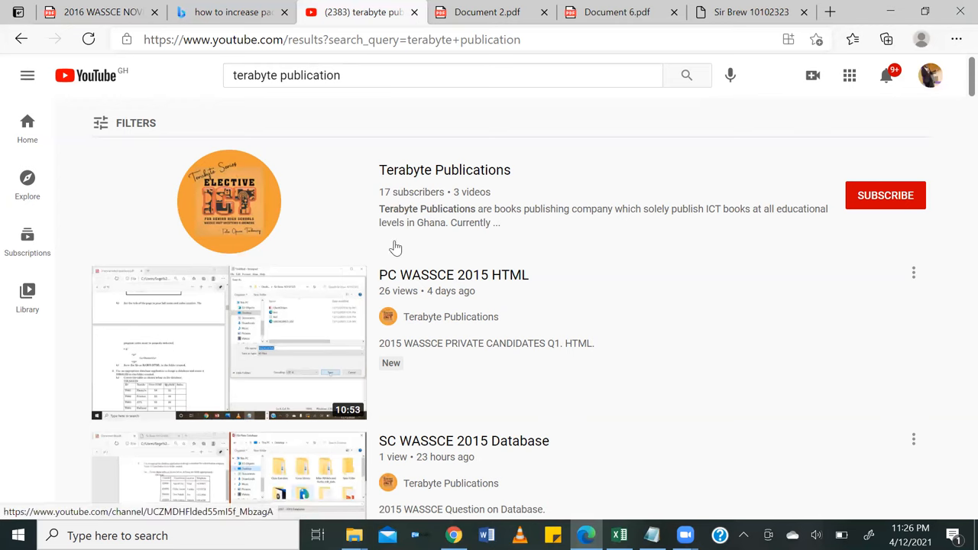
Scroll the 'terabyte publication' results to bring both WASSCE 2015 videos into view.
scroll("down", 3)
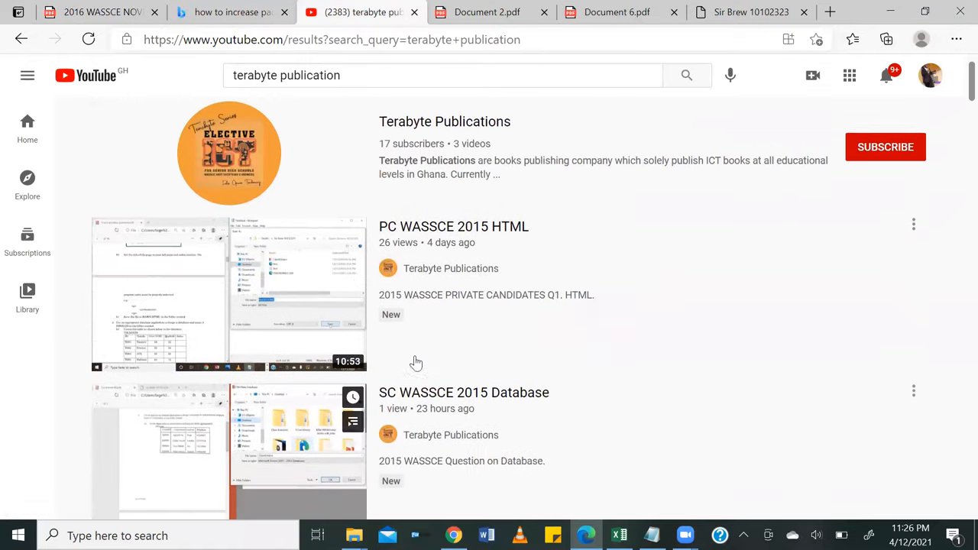
scroll("down", 3)
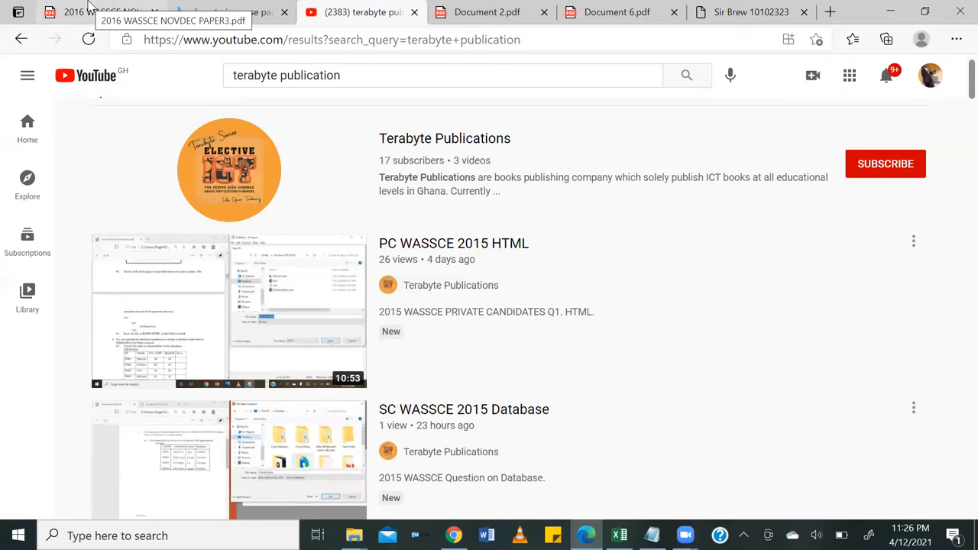
Switch to the 2016 WASSCE NOVDEC PAPER3.pdf tab and scroll to question 2's Mark Sheet.
left_click(99, 12)
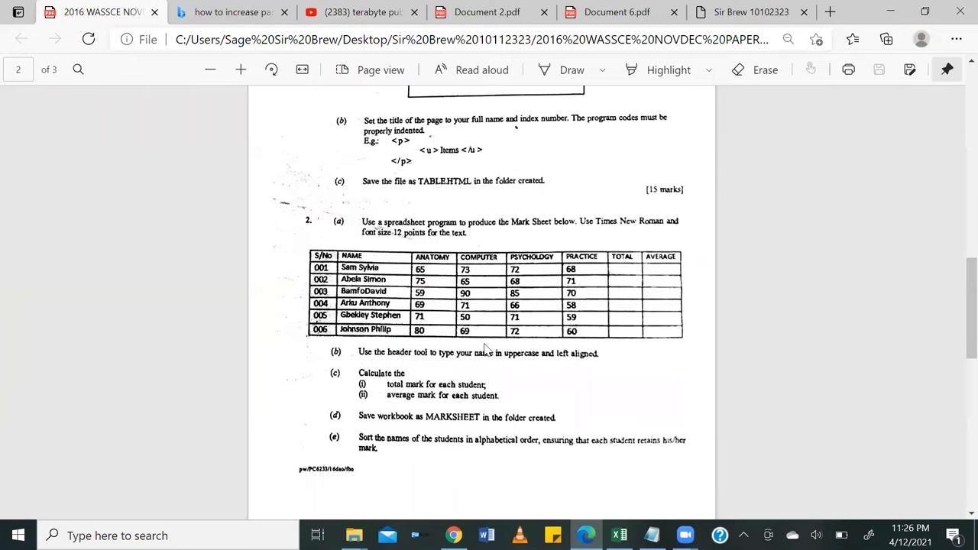
mouse_move(599, 270)
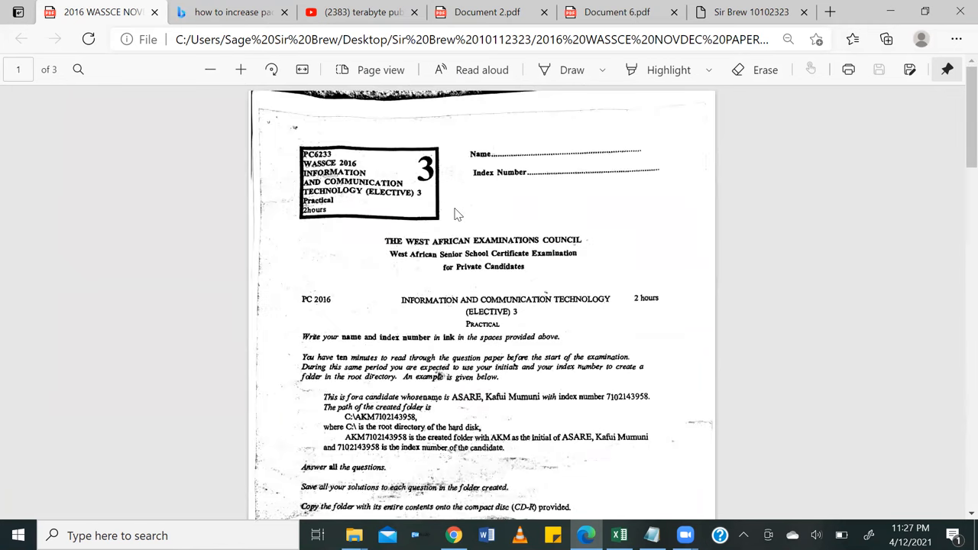
scroll("down", 3)
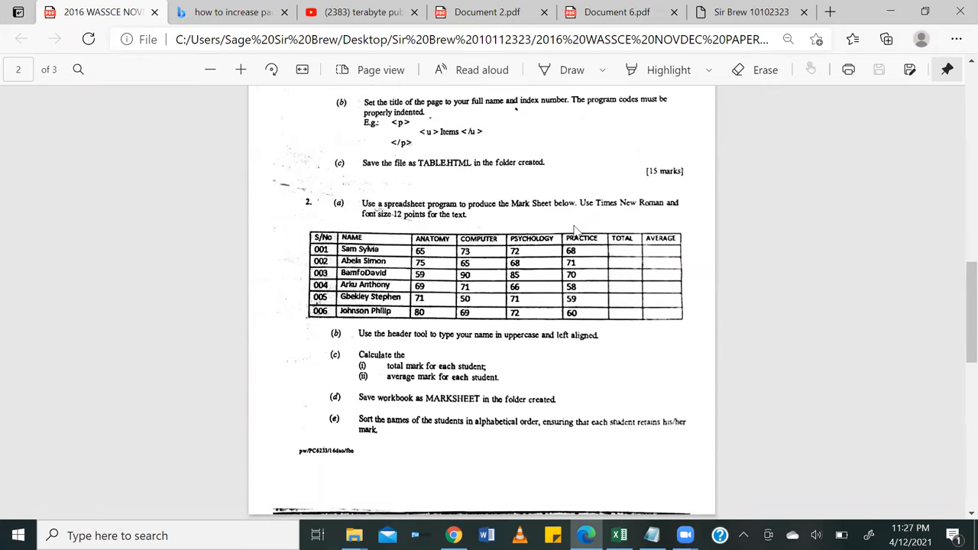
mouse_move(579, 233)
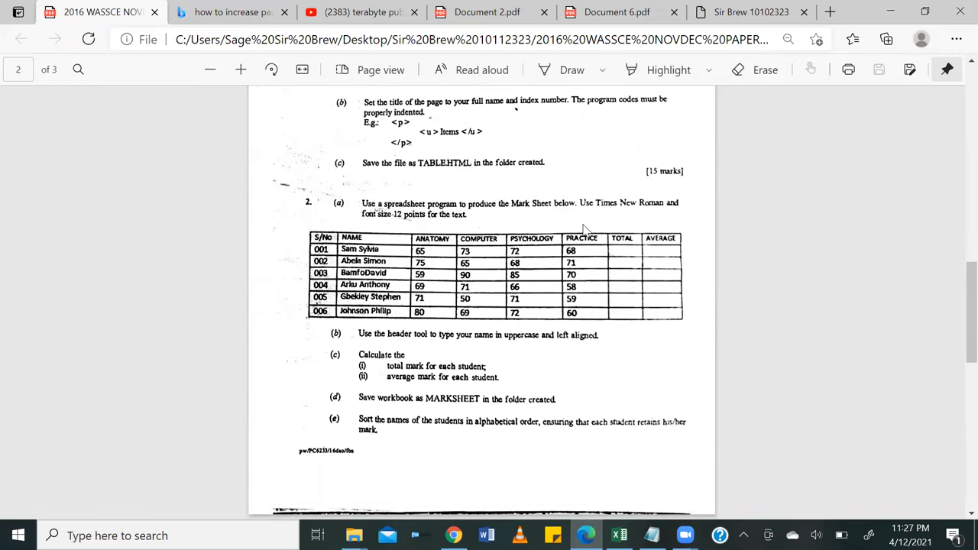
mouse_move(648, 220)
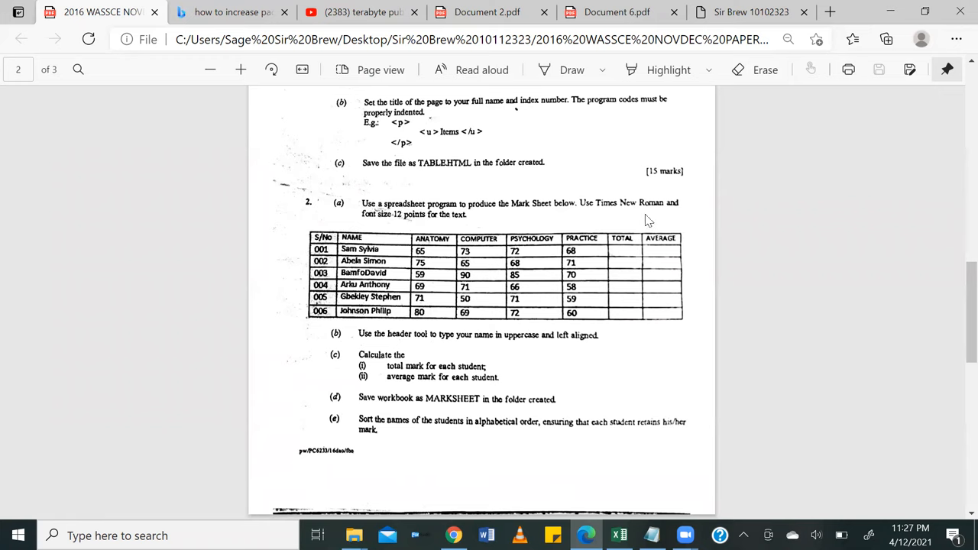
mouse_move(411, 233)
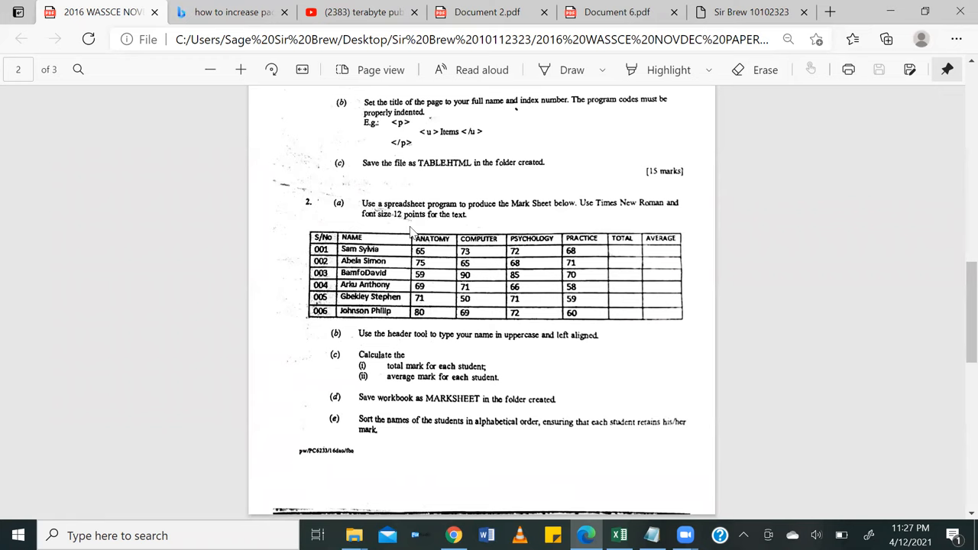
mouse_move(432, 225)
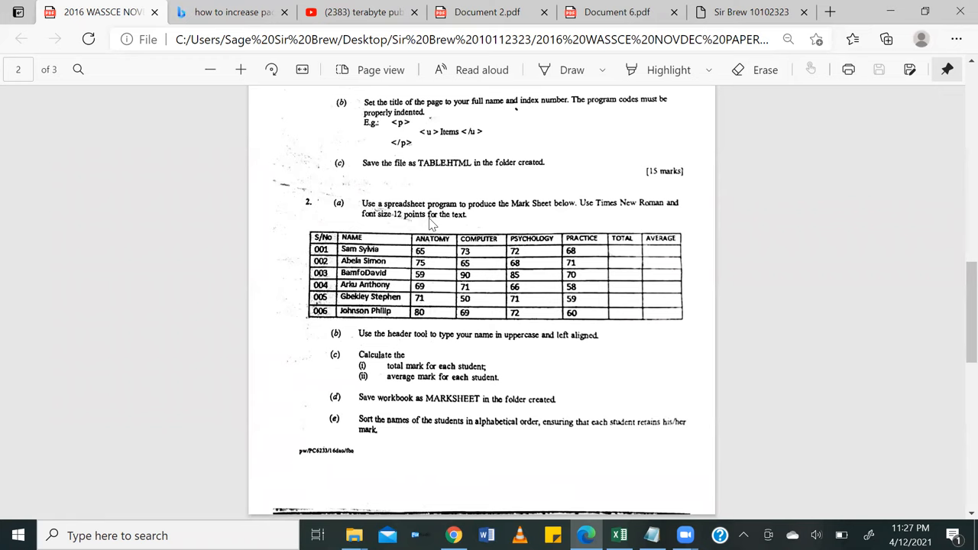
mouse_move(447, 224)
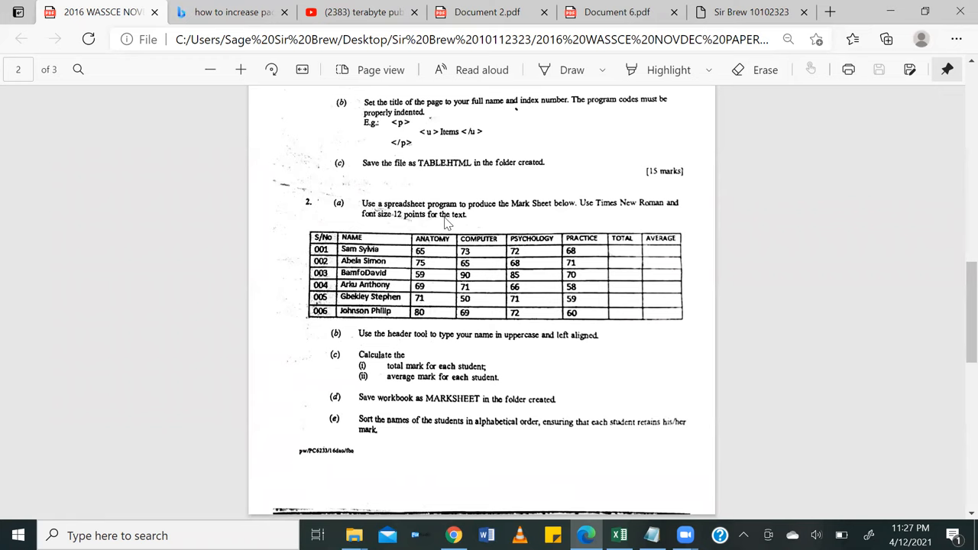
mouse_move(445, 337)
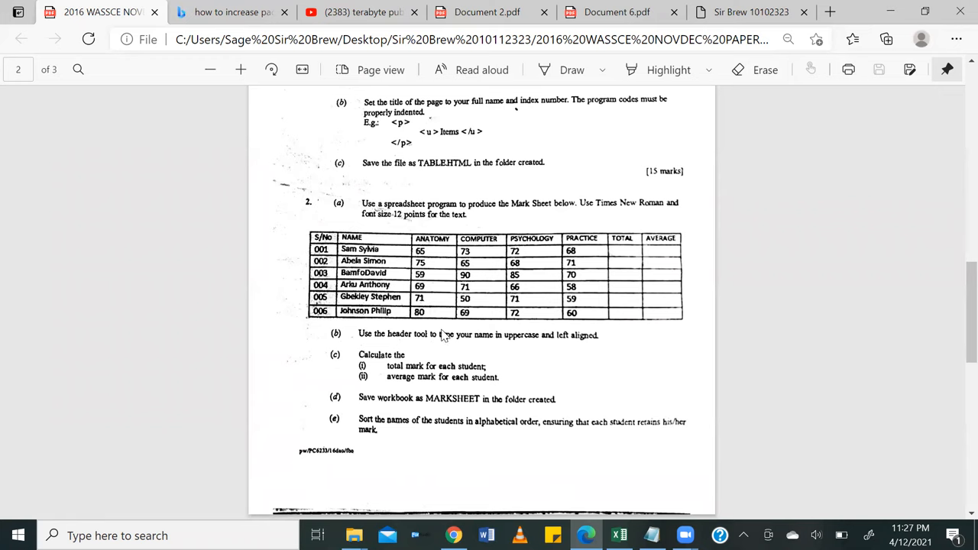
mouse_move(532, 344)
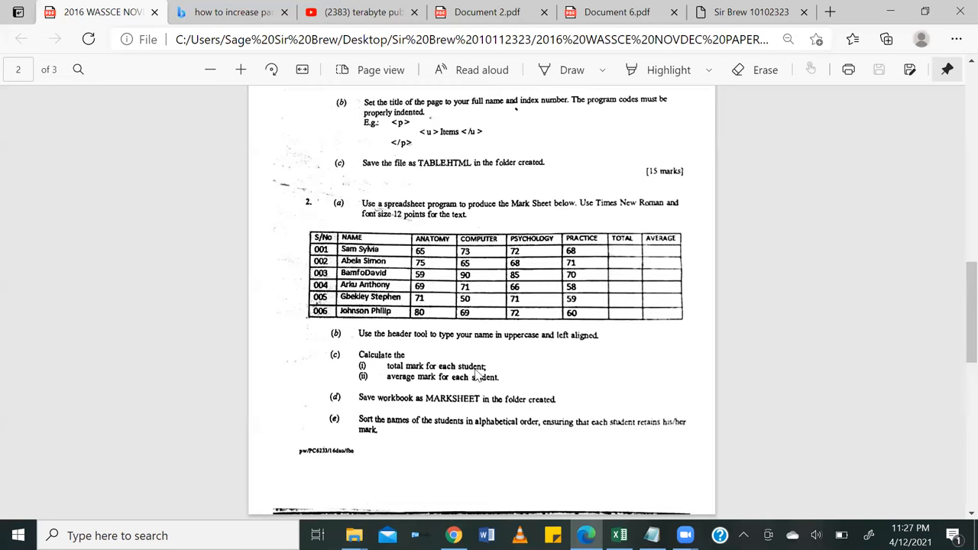
mouse_move(449, 391)
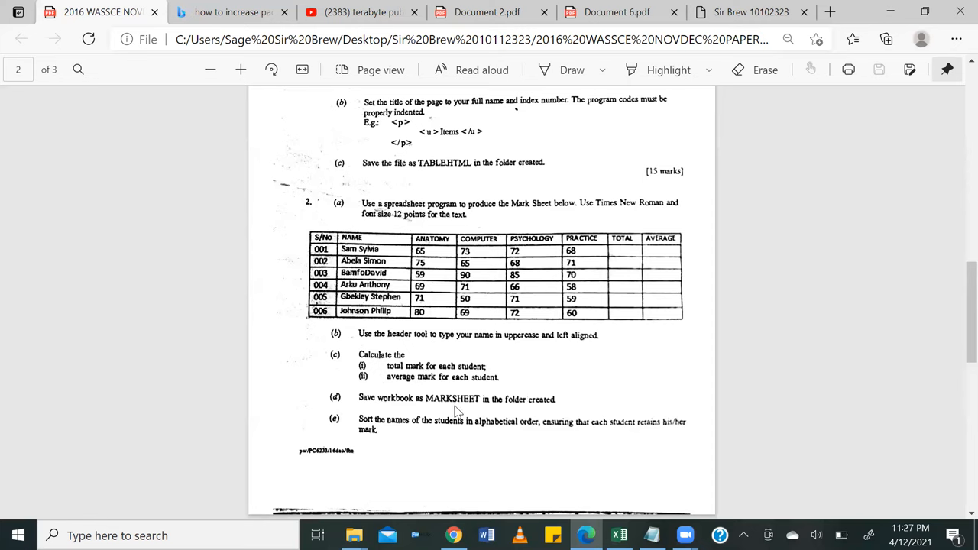
mouse_move(569, 406)
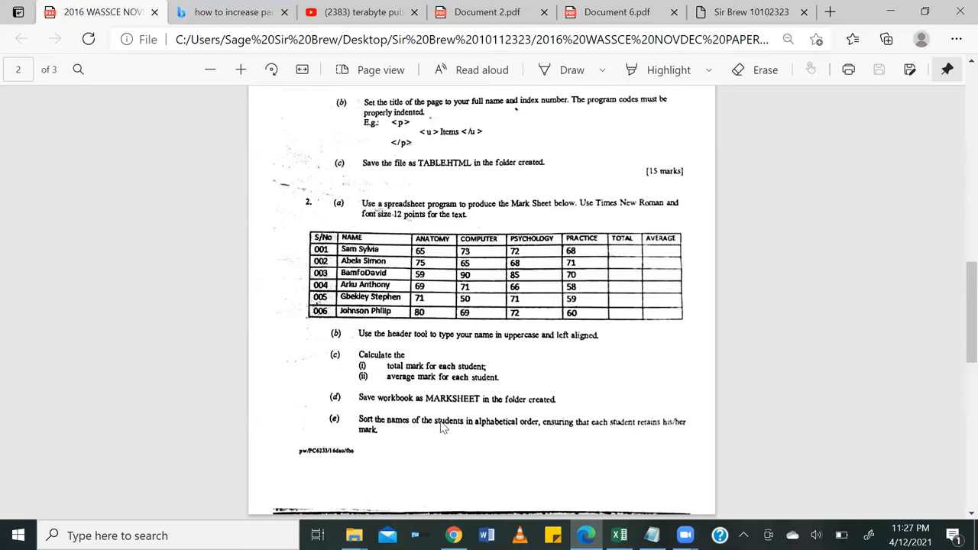
mouse_move(579, 437)
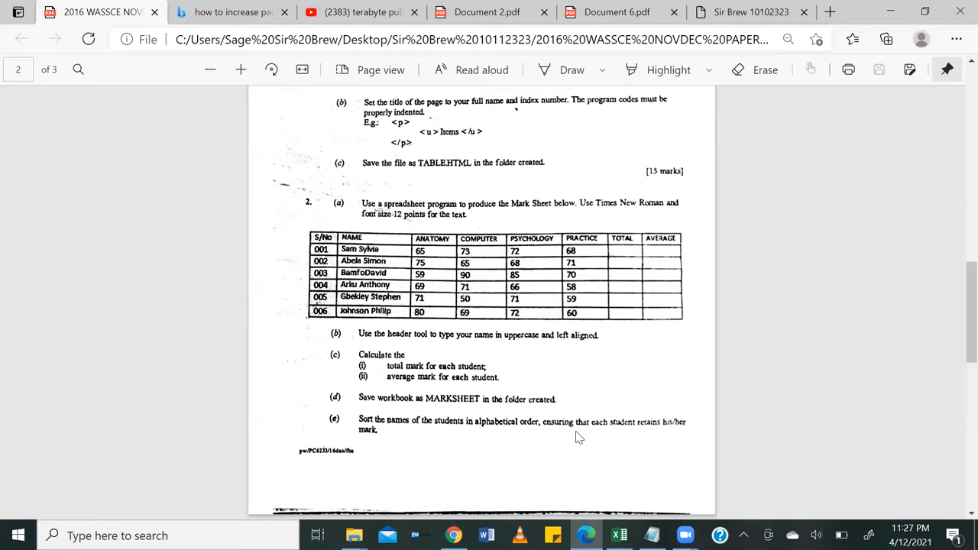
mouse_move(675, 434)
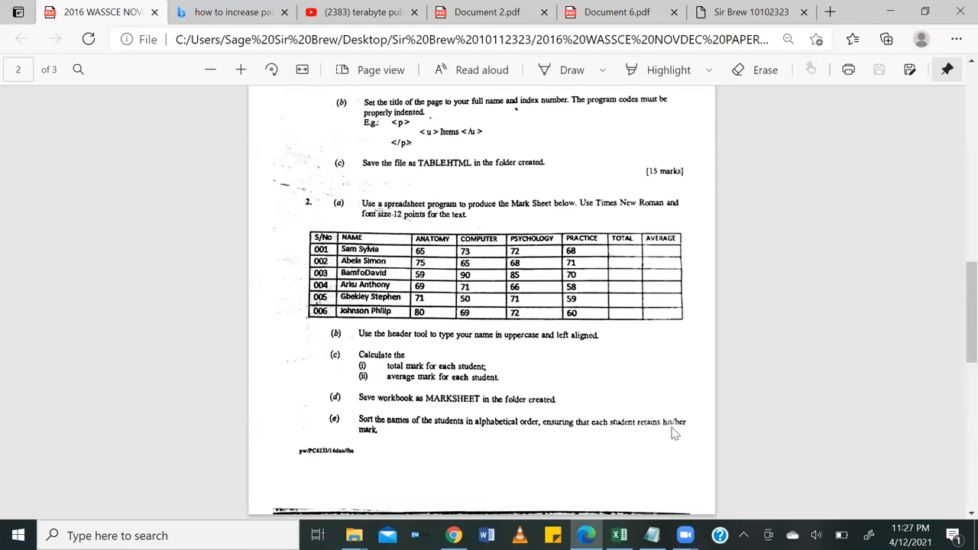
scroll("down", 3)
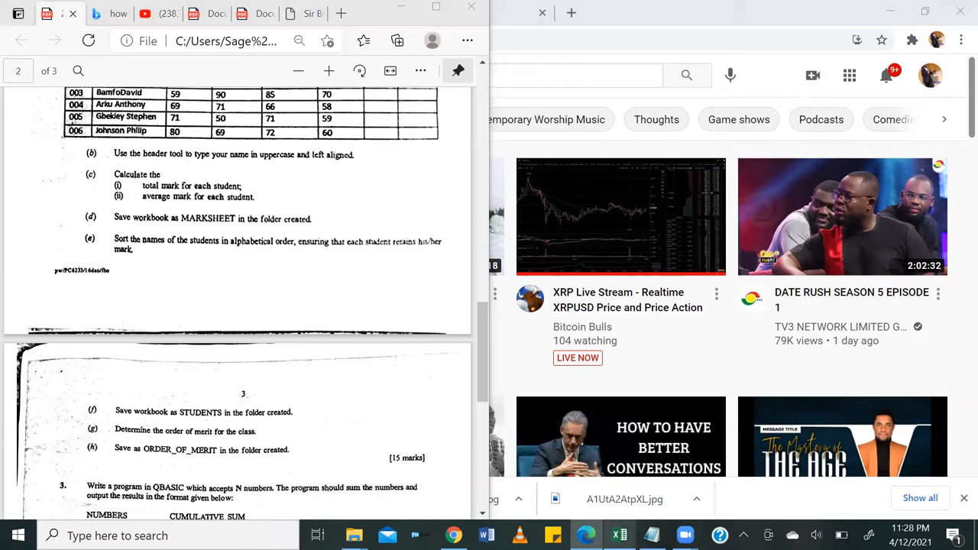
Launch Excel from the taskbar, with its blank workbook beside the exam paper.
left_click(619, 535)
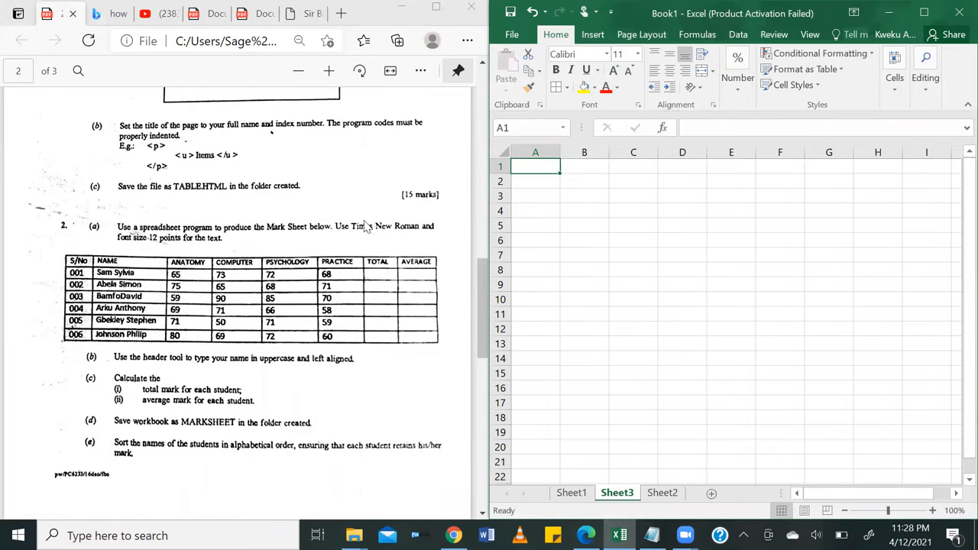
mouse_move(415, 235)
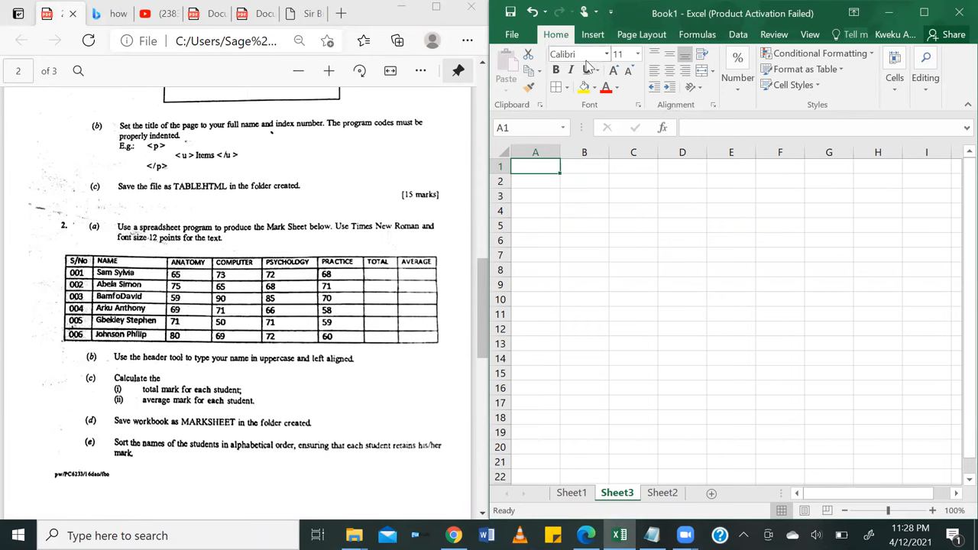
Set the sheet's font to Times New Roman at size 12.
left_click(574, 53)
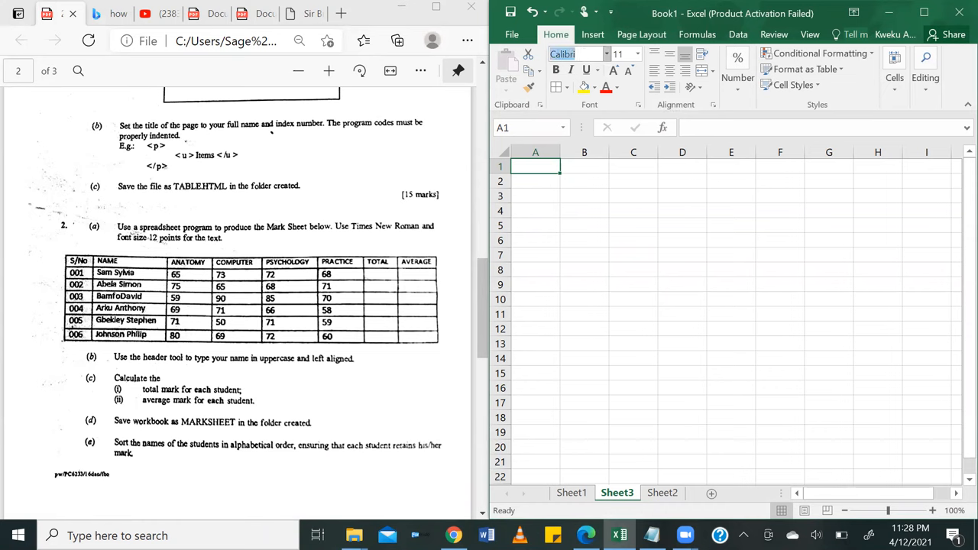
type("Times New Roman")
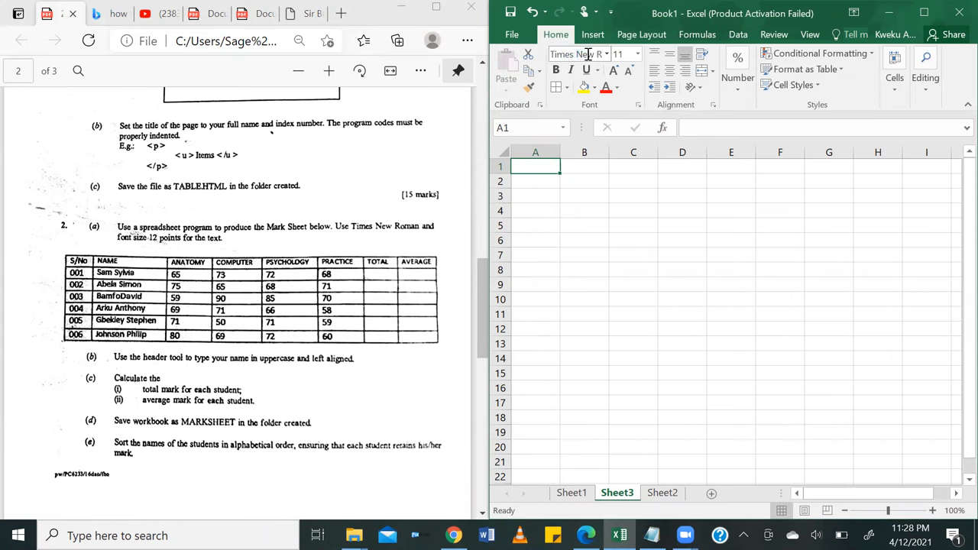
left_click(637, 54)
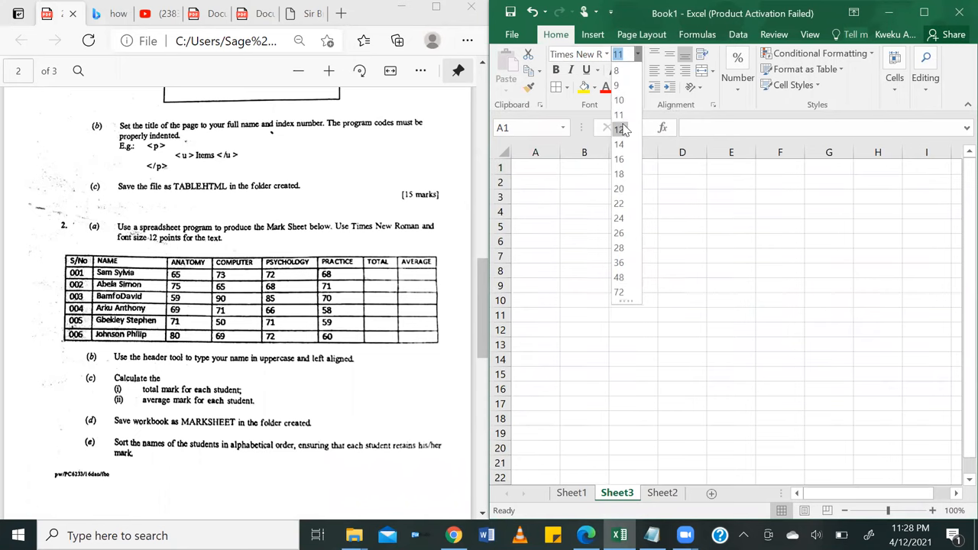
left_click(619, 129)
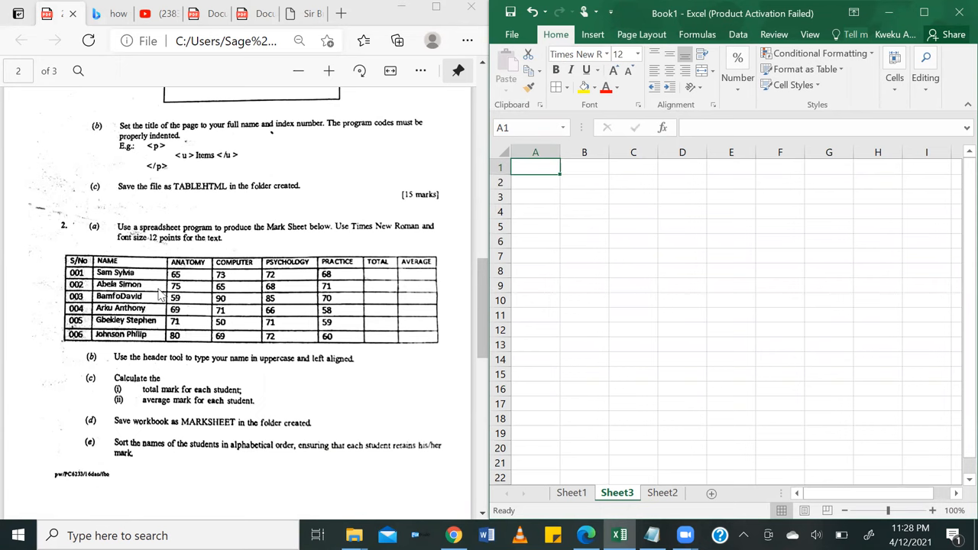
mouse_move(596, 148)
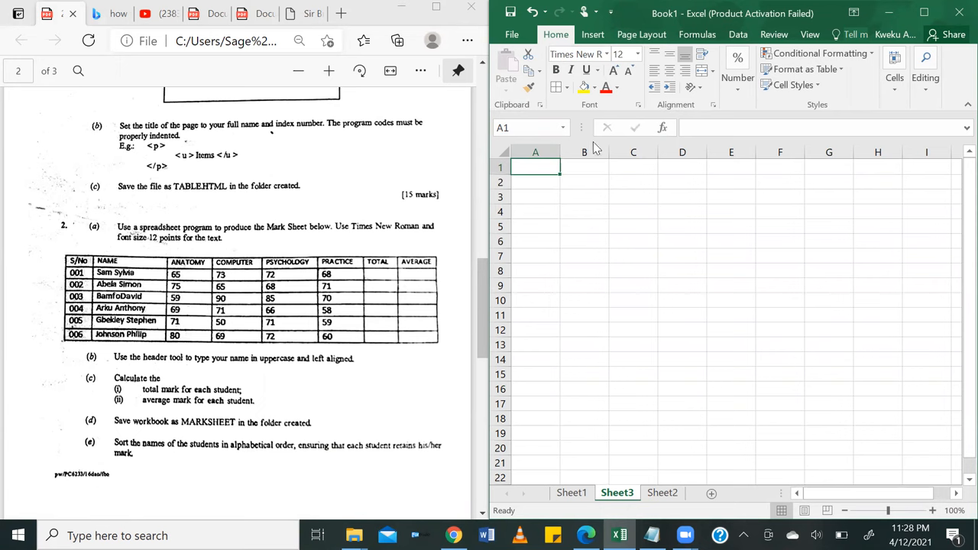
Enter headings S/NO, NAME and ANATOMY, and widen columns C and E.
type("S")
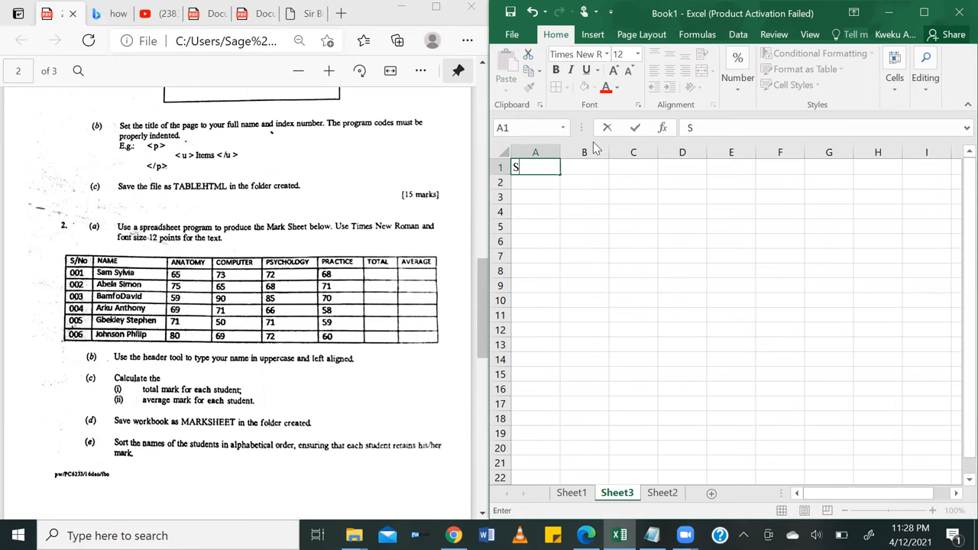
type("/N")
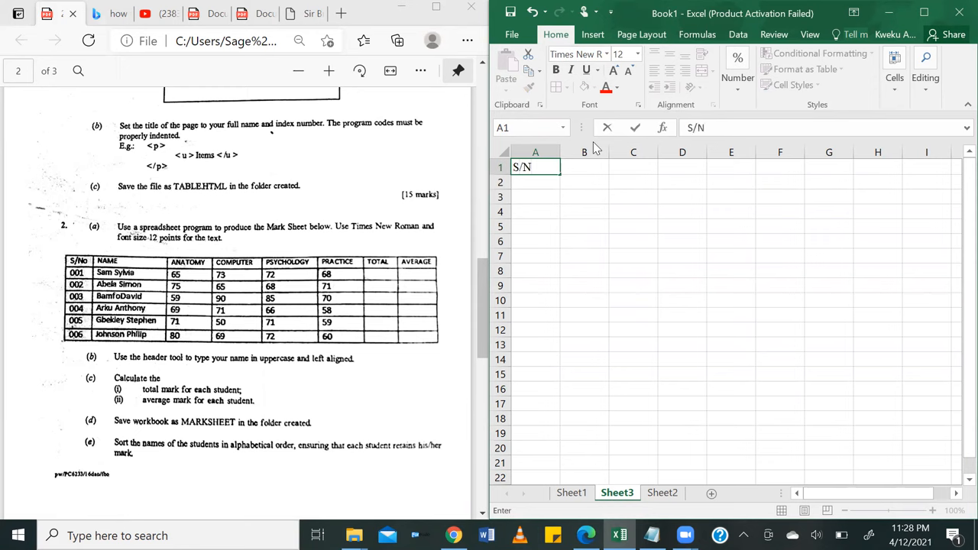
type("O")
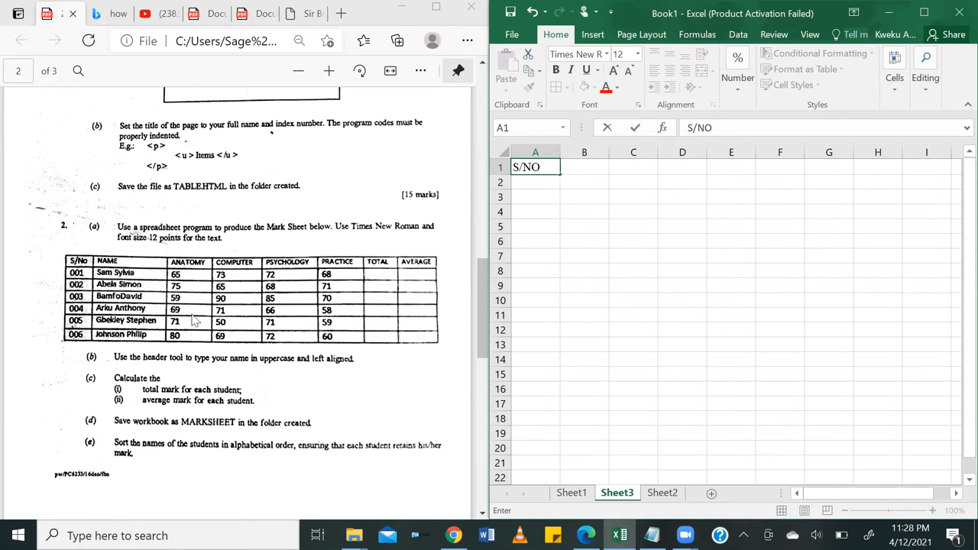
mouse_move(249, 218)
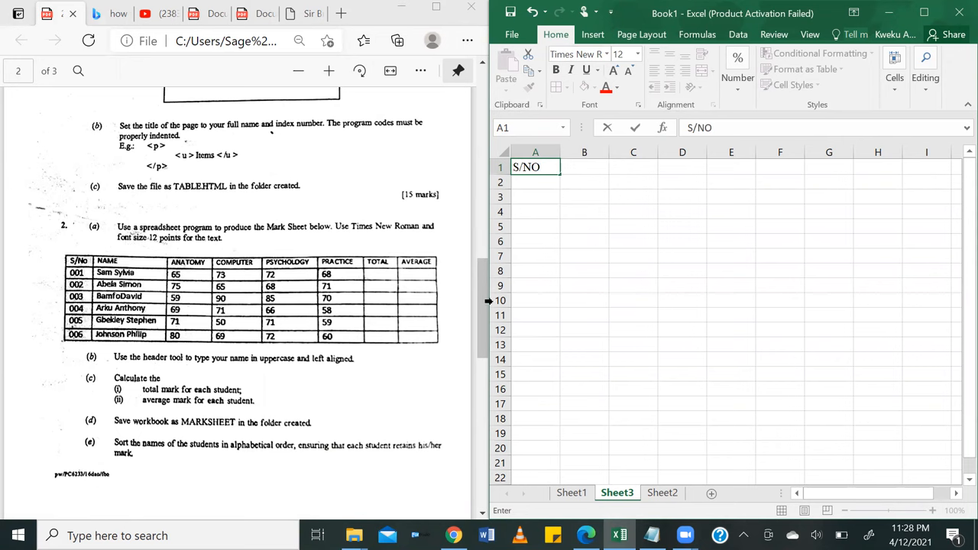
left_click(583, 166)
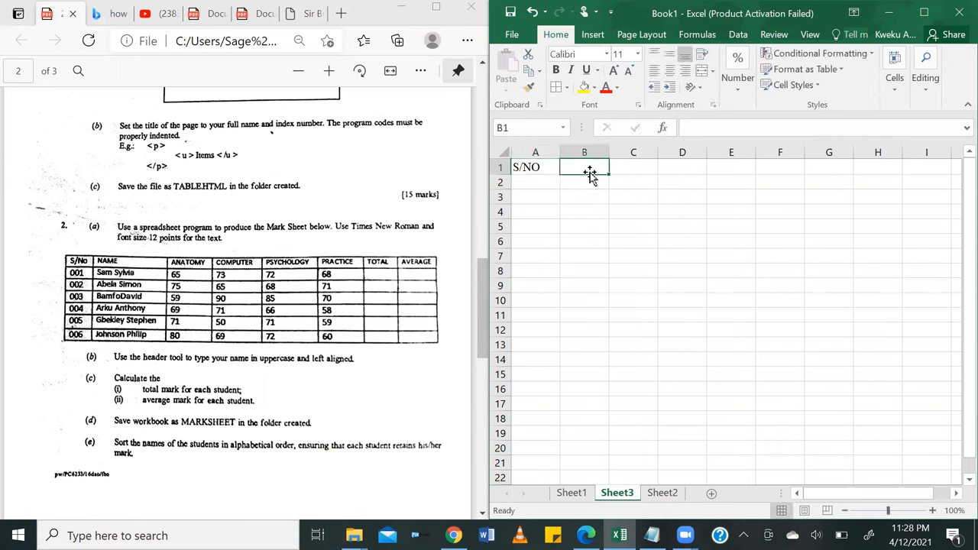
type("NAME")
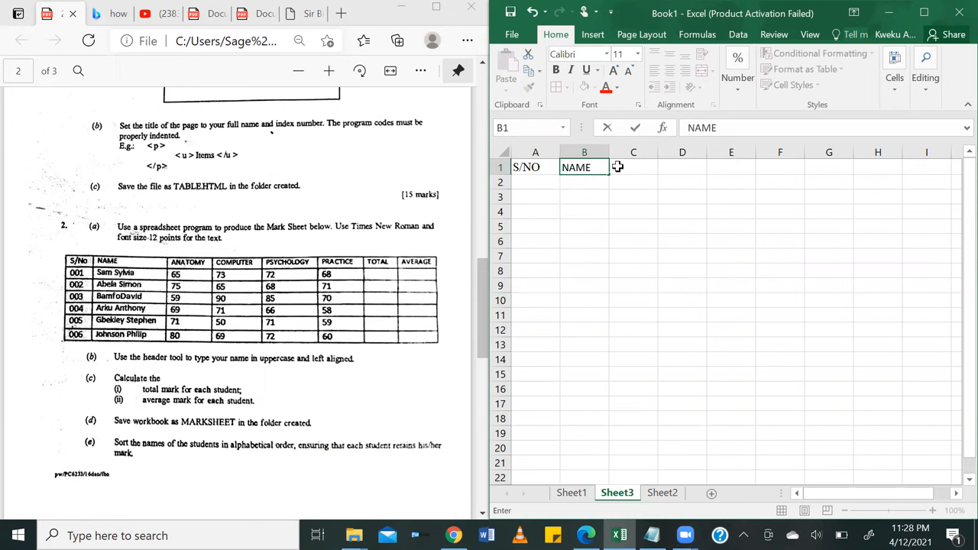
type("ANA")
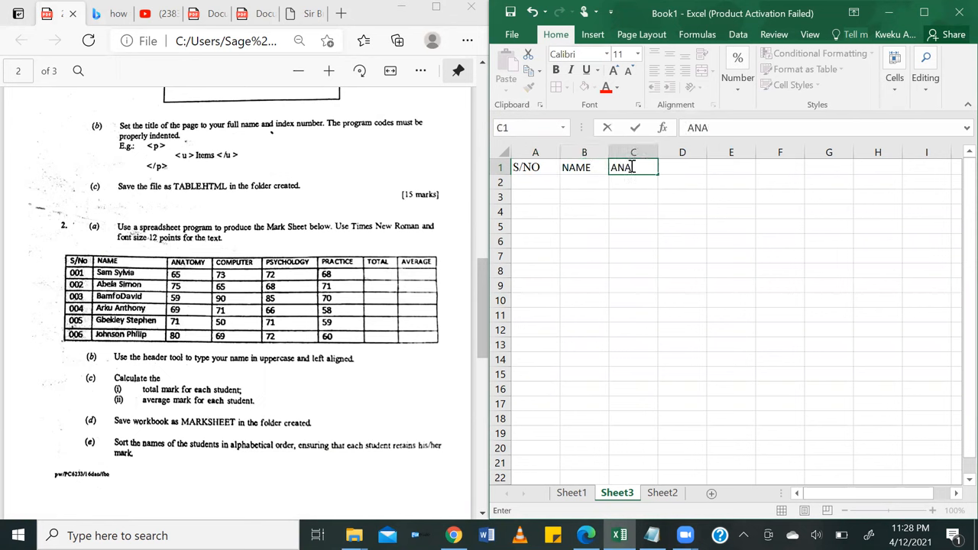
type("TOMY")
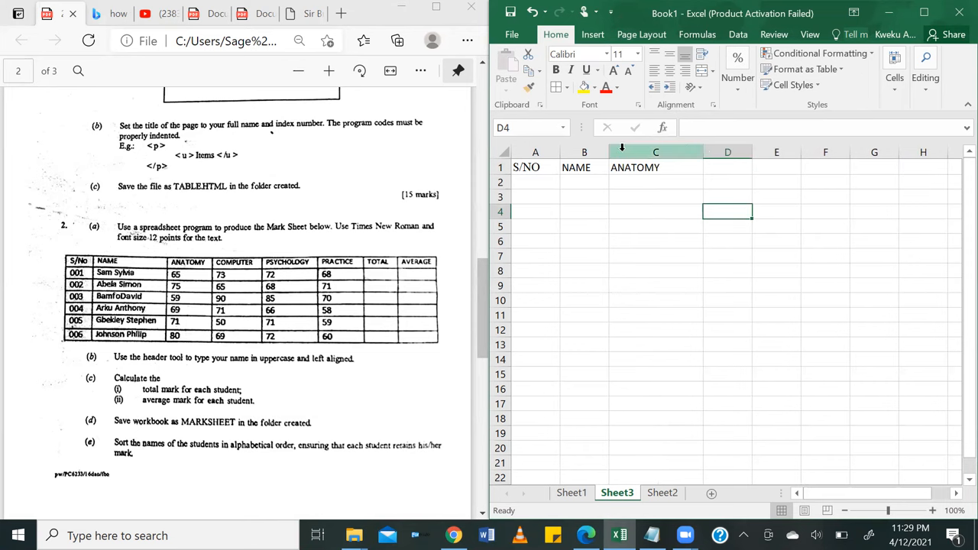
left_click_drag(610, 152, 627, 151)
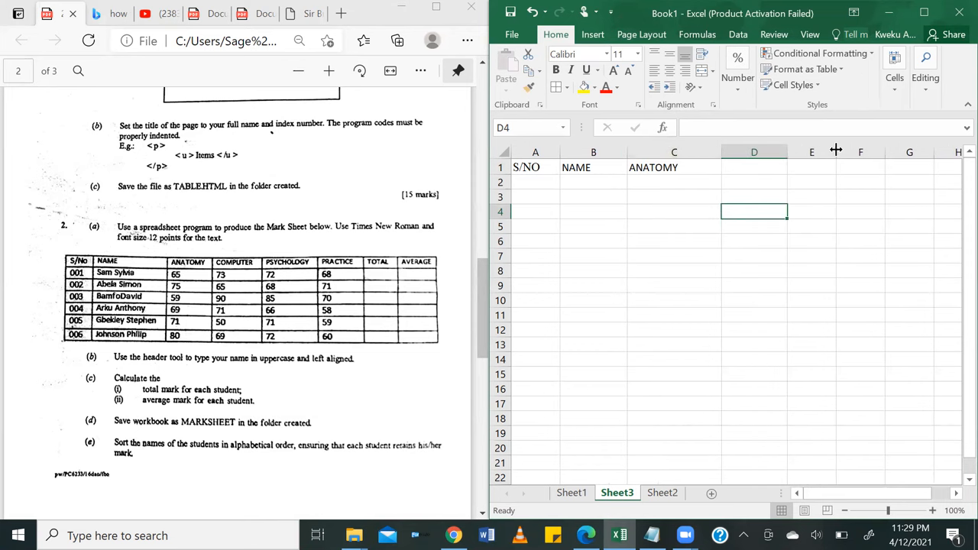
left_click_drag(878, 152, 924, 152)
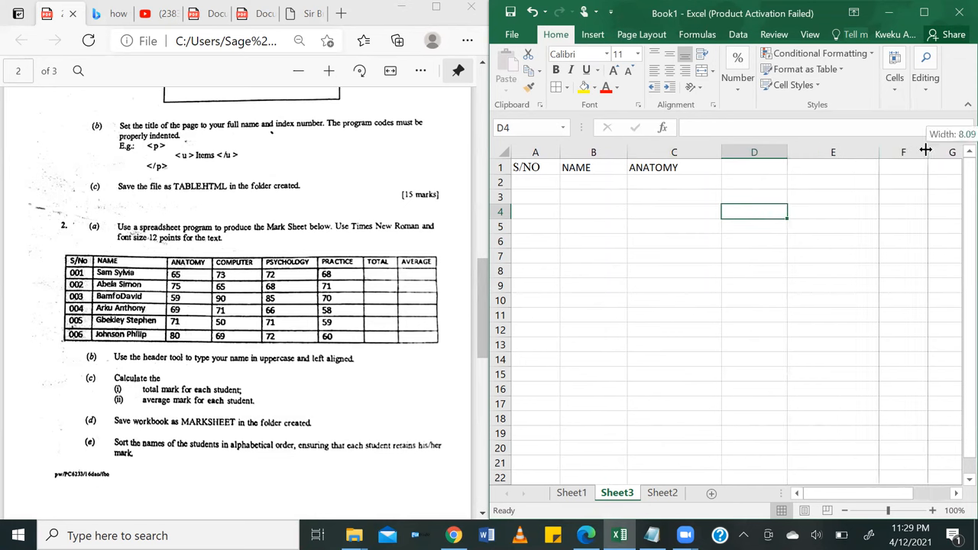
Enter headings COMPUTER, PSYCHOLOGY, PRACTICE, TOTAL and AVERAGE across D1:H1.
left_click(754, 167)
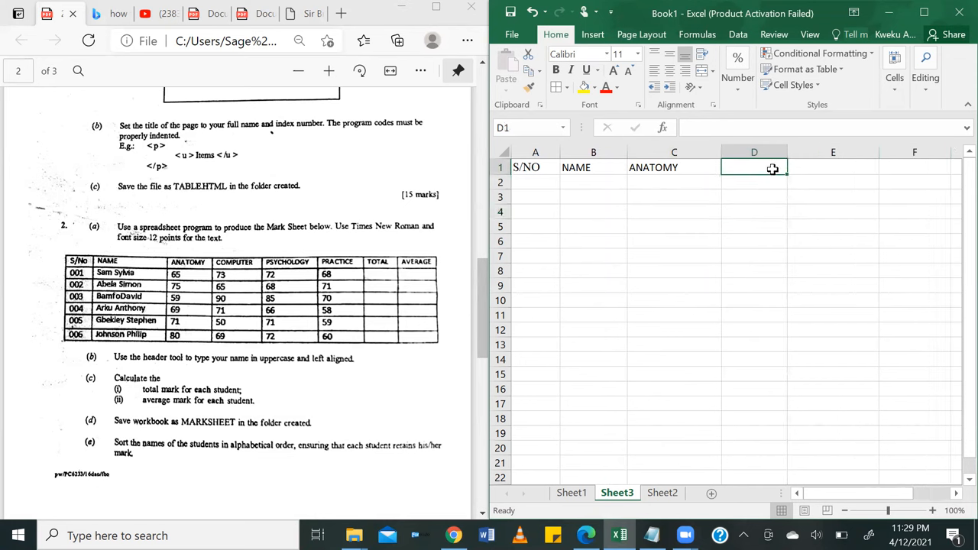
type("C")
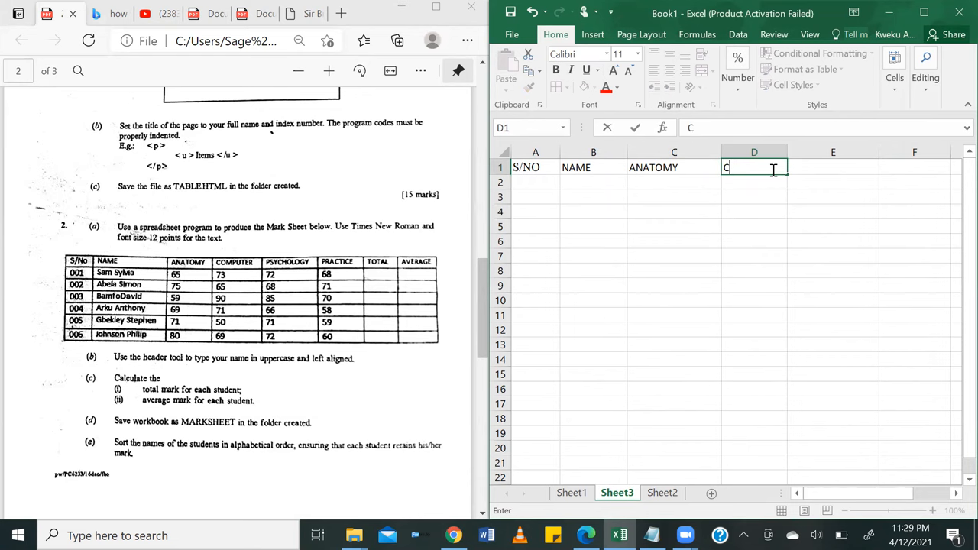
type("OMPUTER")
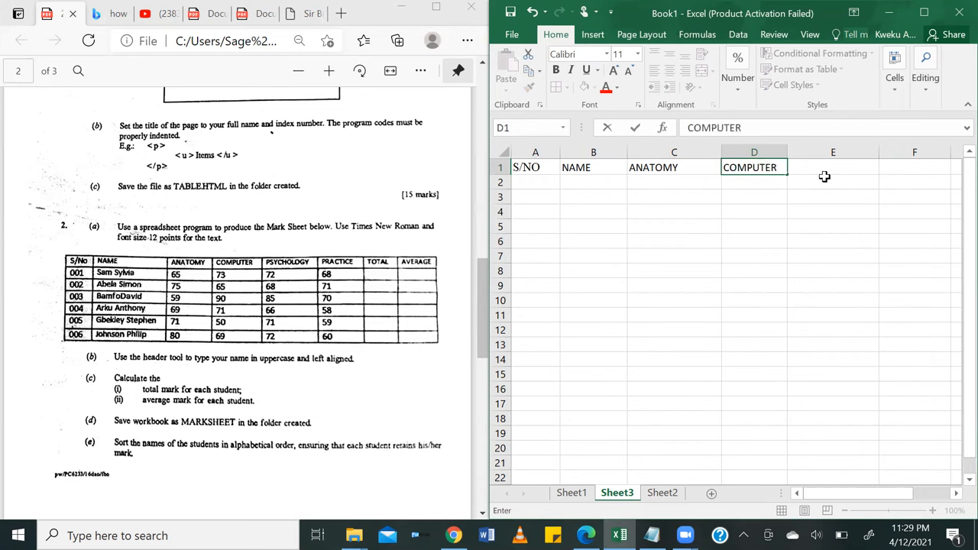
type("PSY")
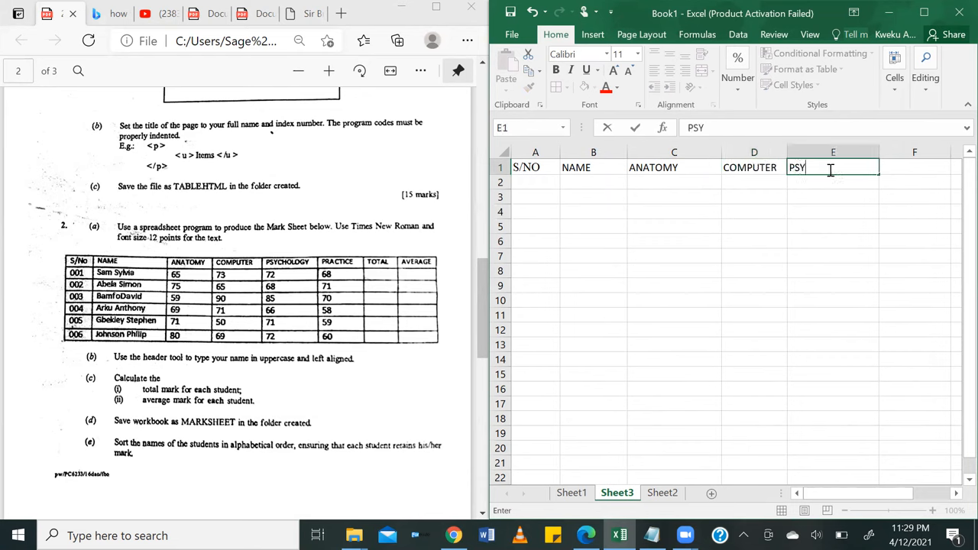
type("CHOLOGY")
left_click(914, 167)
type("P")
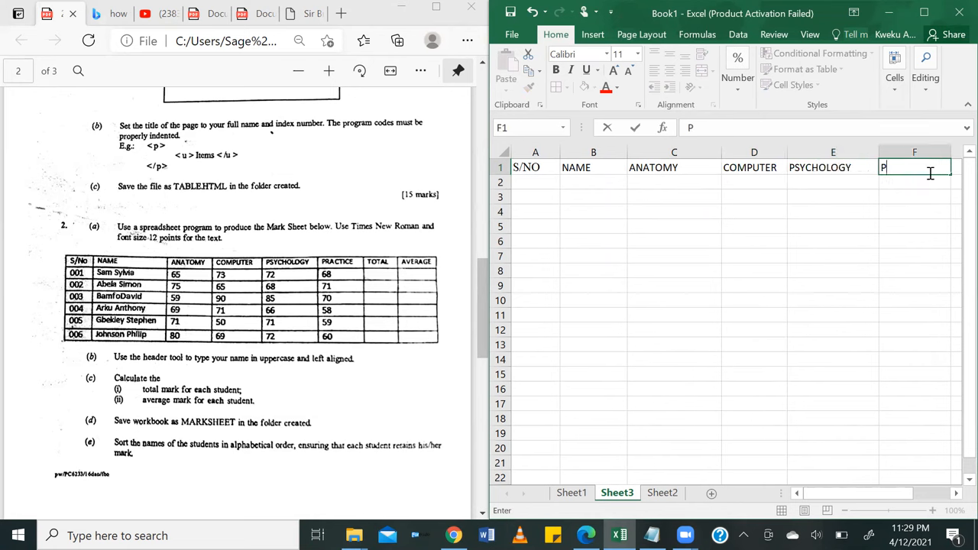
type("RACTICE")
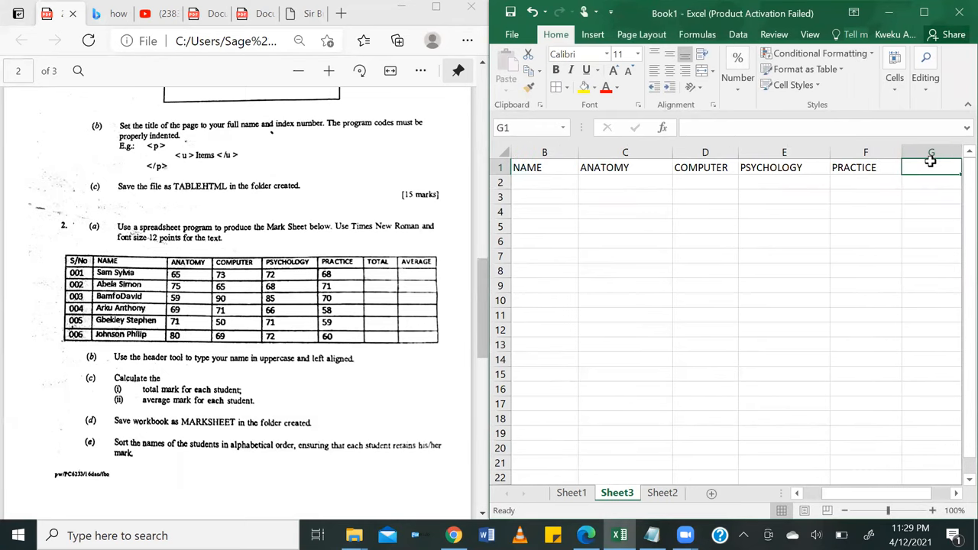
type("TOTAL")
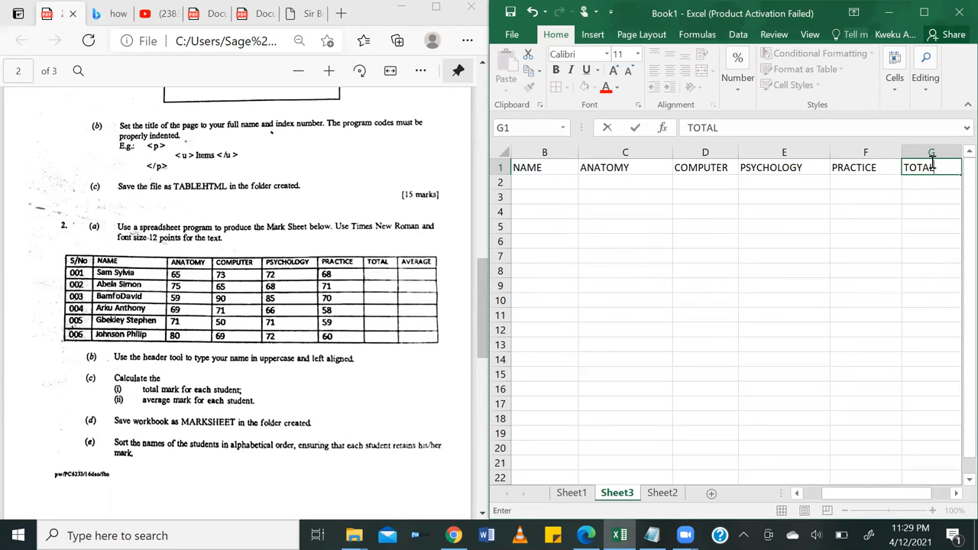
scroll("right", 3)
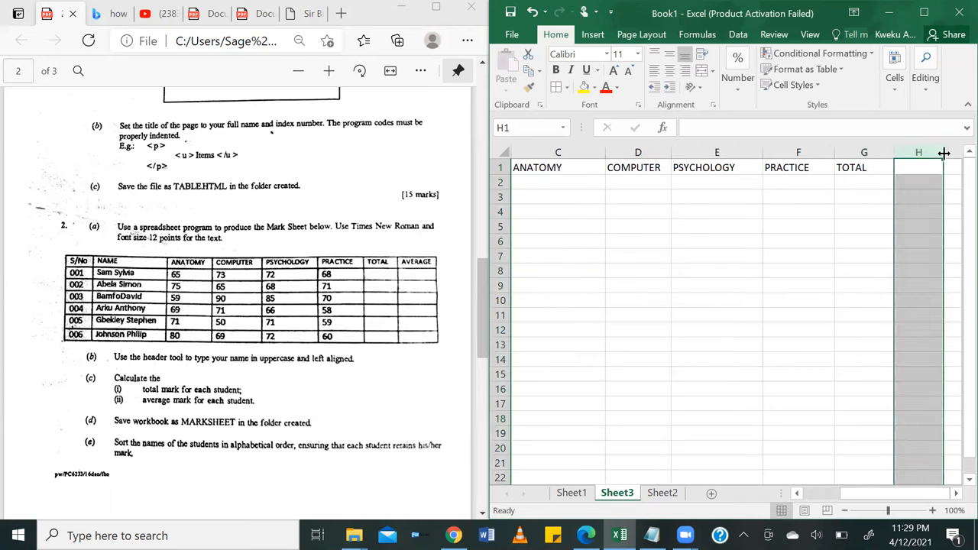
left_click(919, 152)
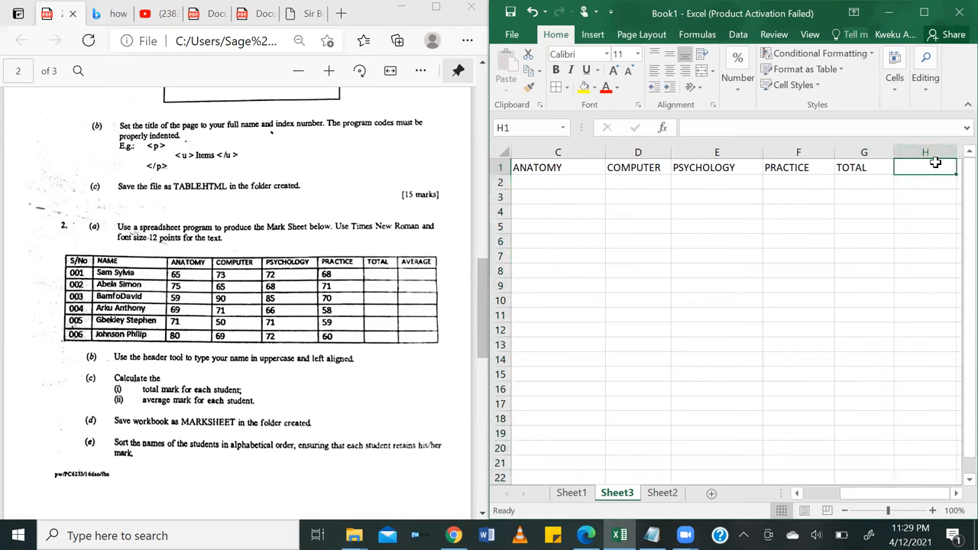
type("AVERAGE")
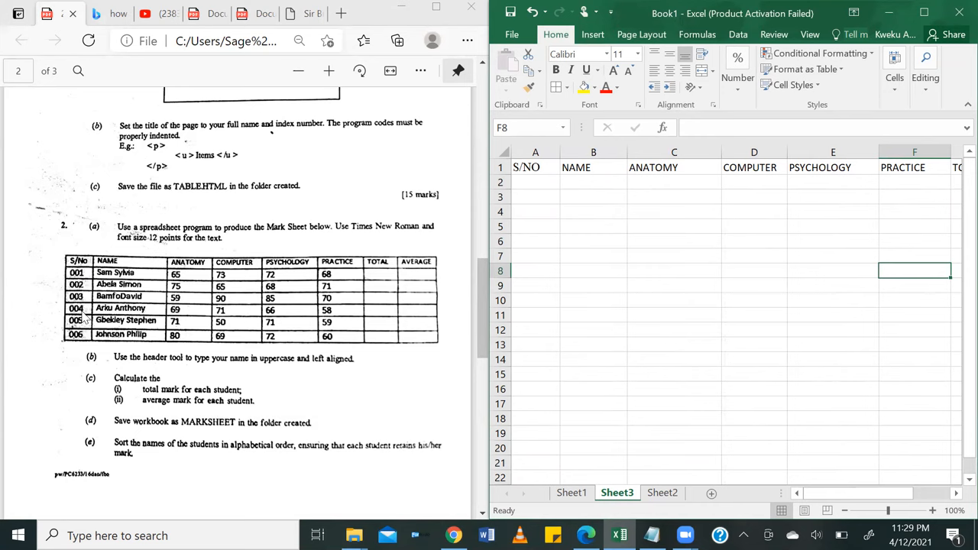
mouse_move(112, 355)
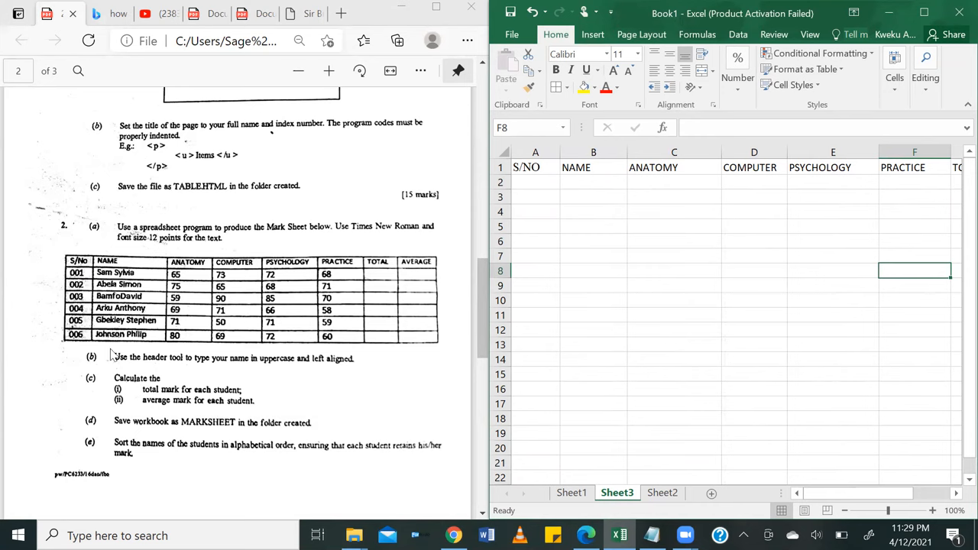
mouse_move(573, 257)
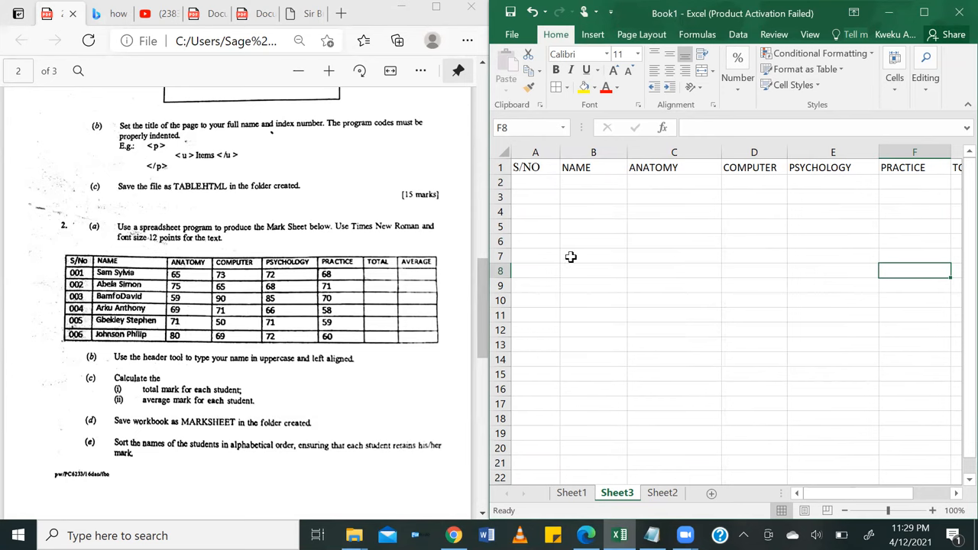
mouse_move(529, 178)
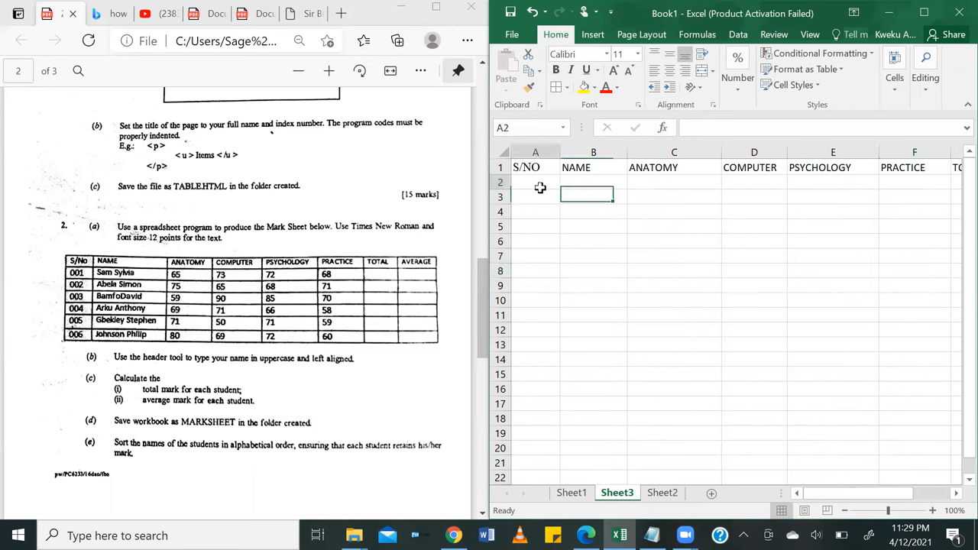
Select the S/NO cells A2:A7 and bring up More Number Formats.
type("00")
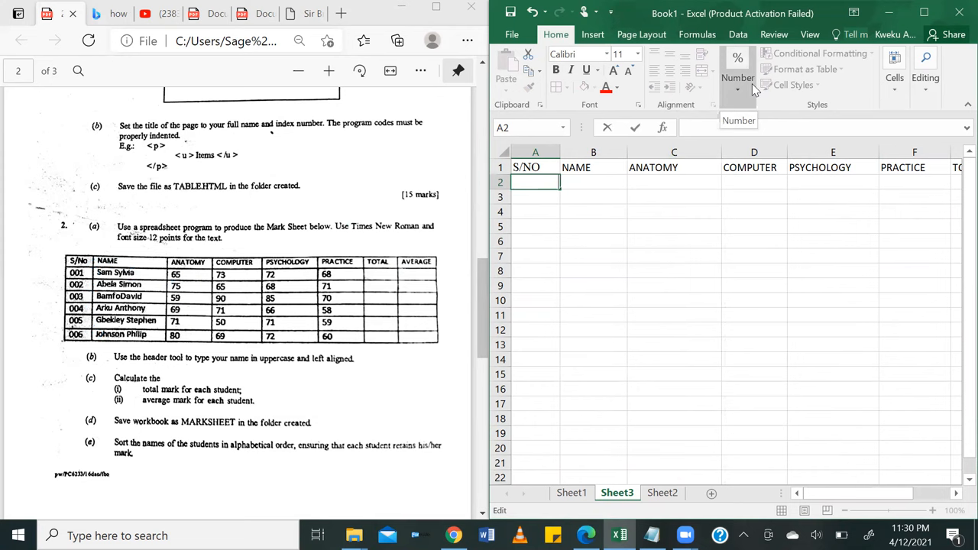
mouse_move(753, 88)
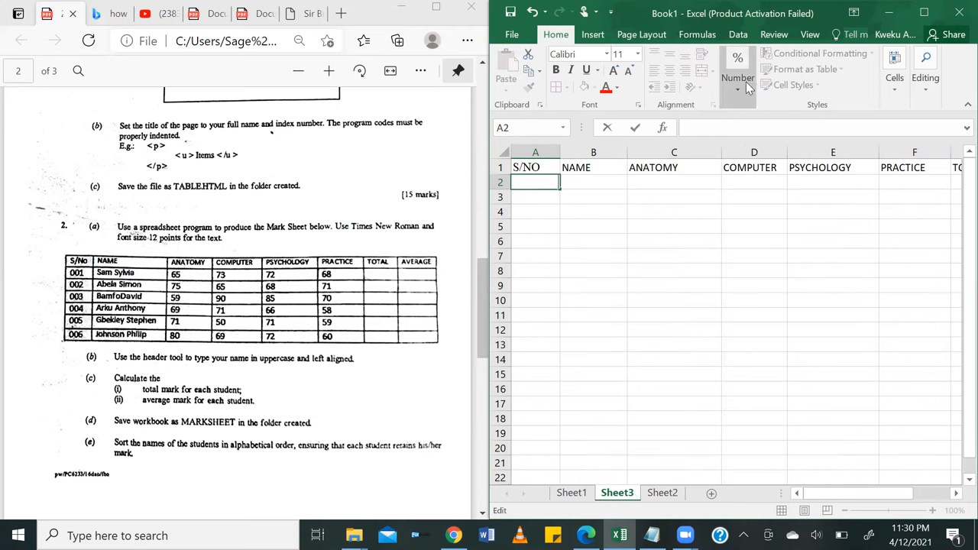
left_click(738, 88)
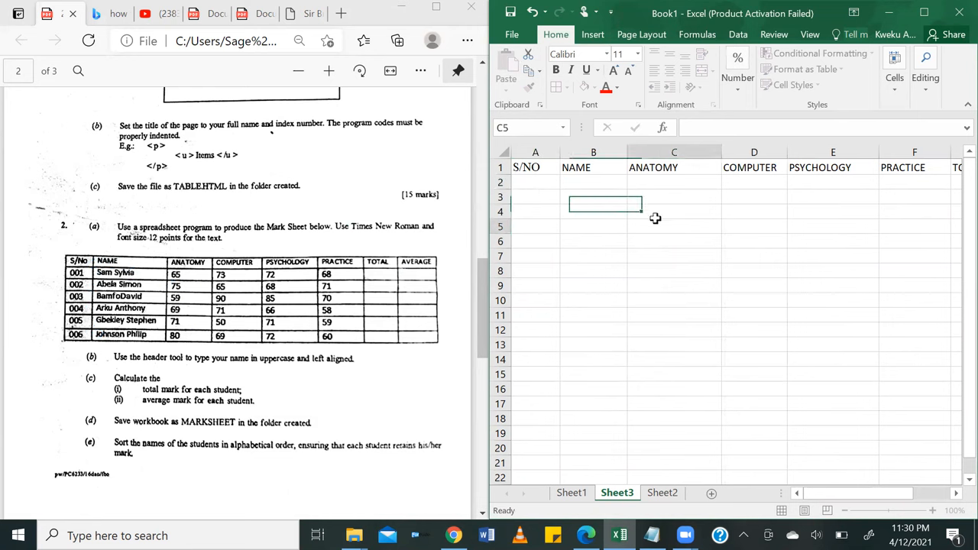
left_click_drag(535, 182, 534, 284)
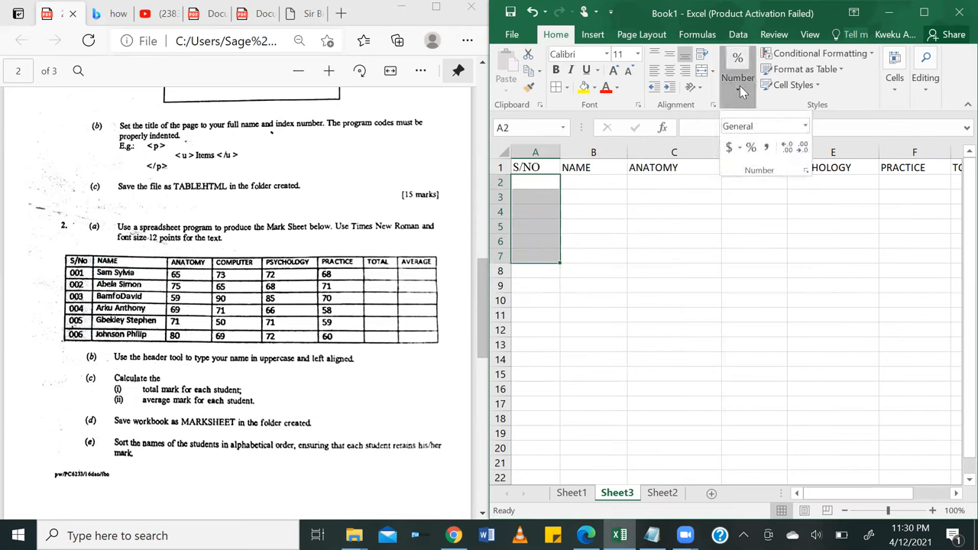
mouse_move(764, 126)
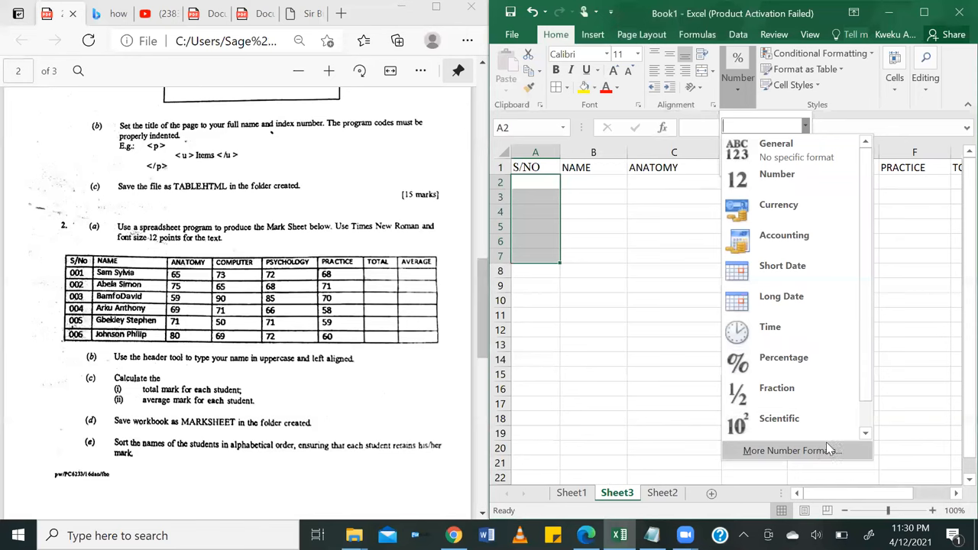
mouse_move(813, 450)
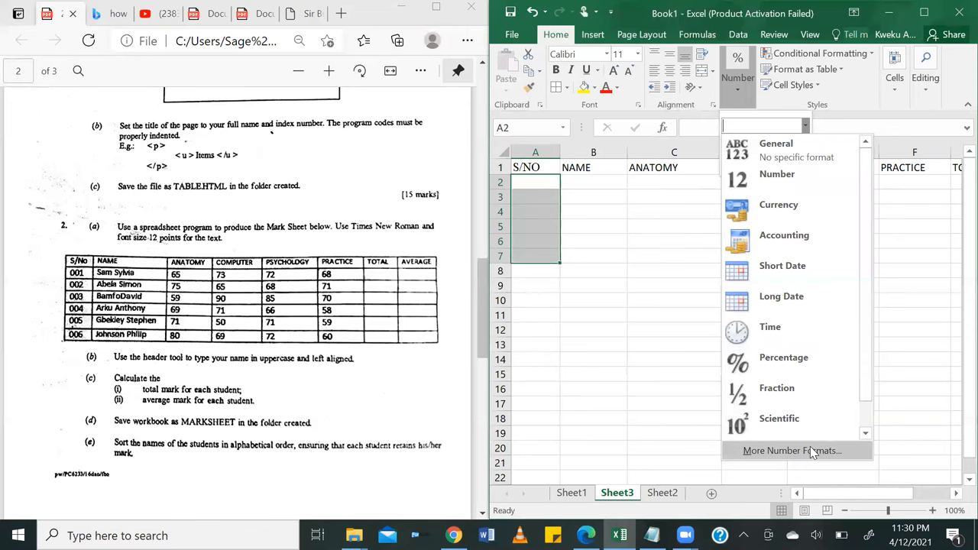
left_click(797, 450)
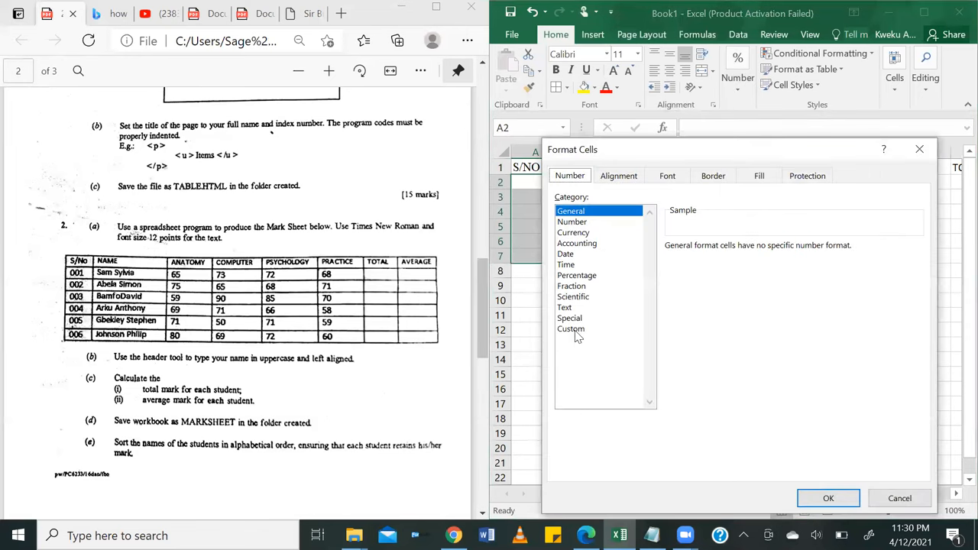
Apply the Custom number format 00# to cells A2:A7.
left_click(571, 329)
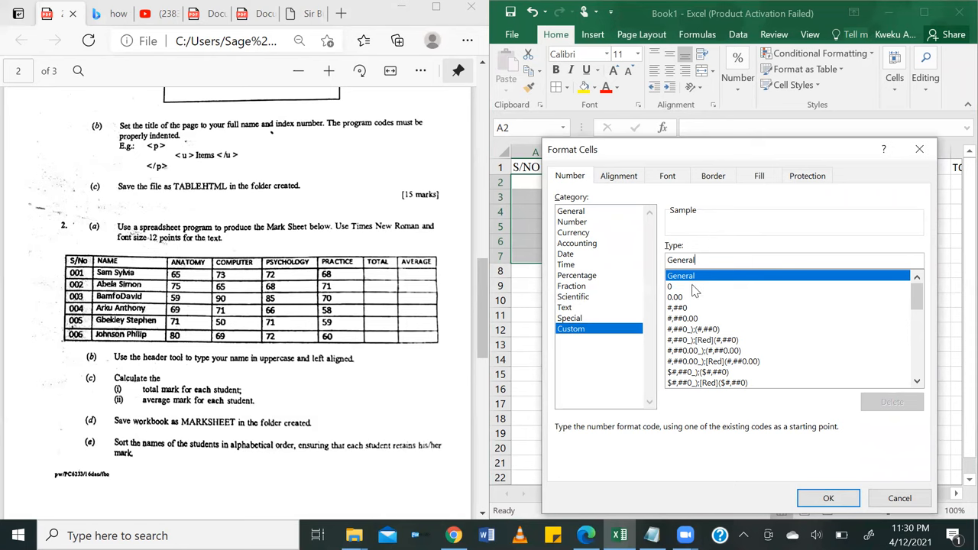
left_click(670, 286)
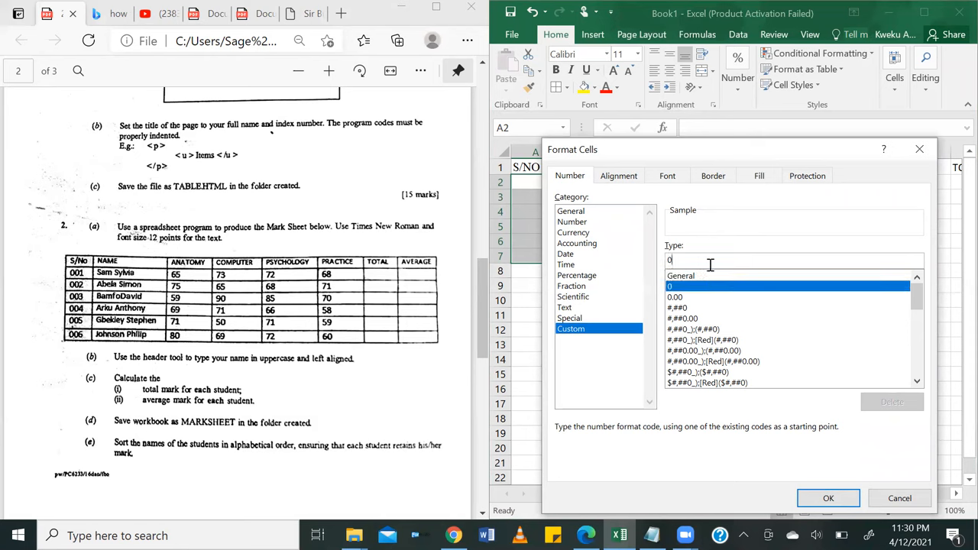
key("Backspace")
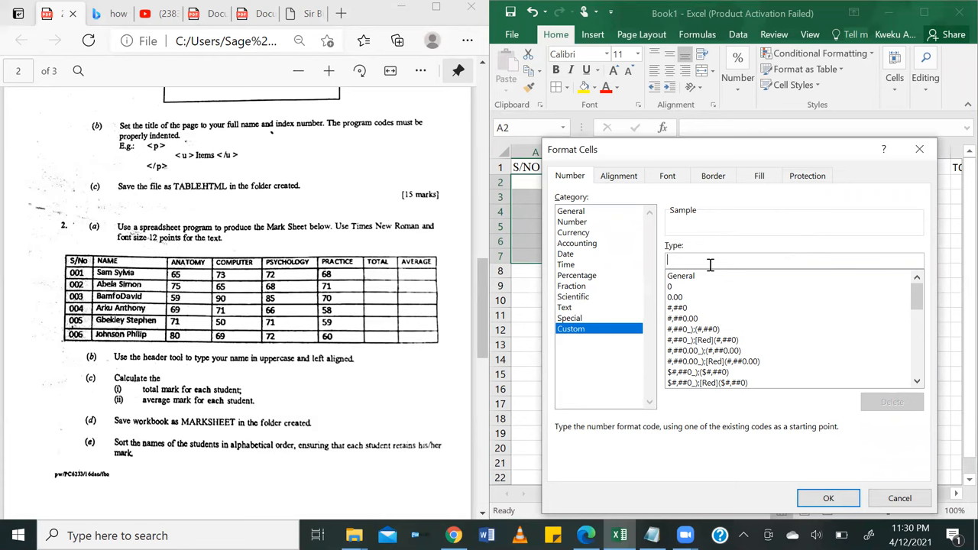
mouse_move(91, 221)
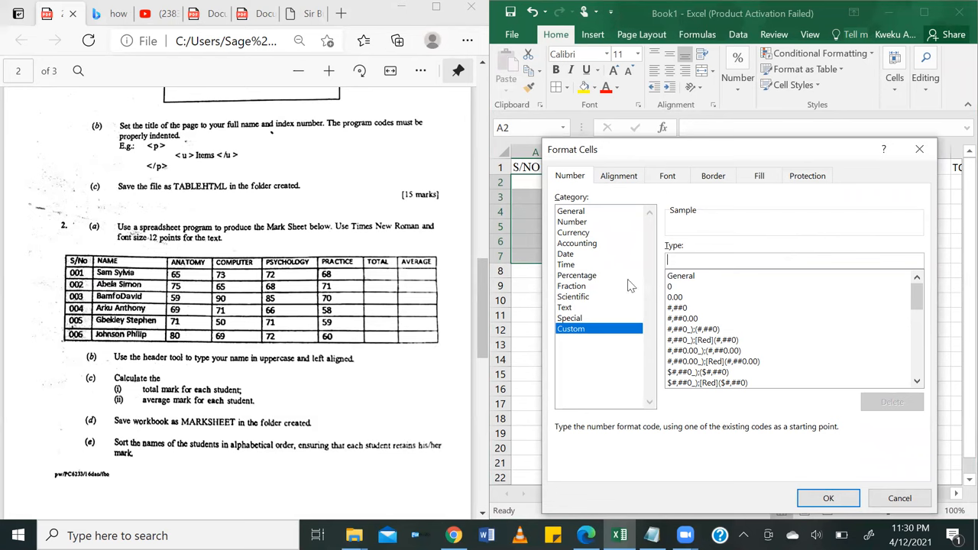
type("00#")
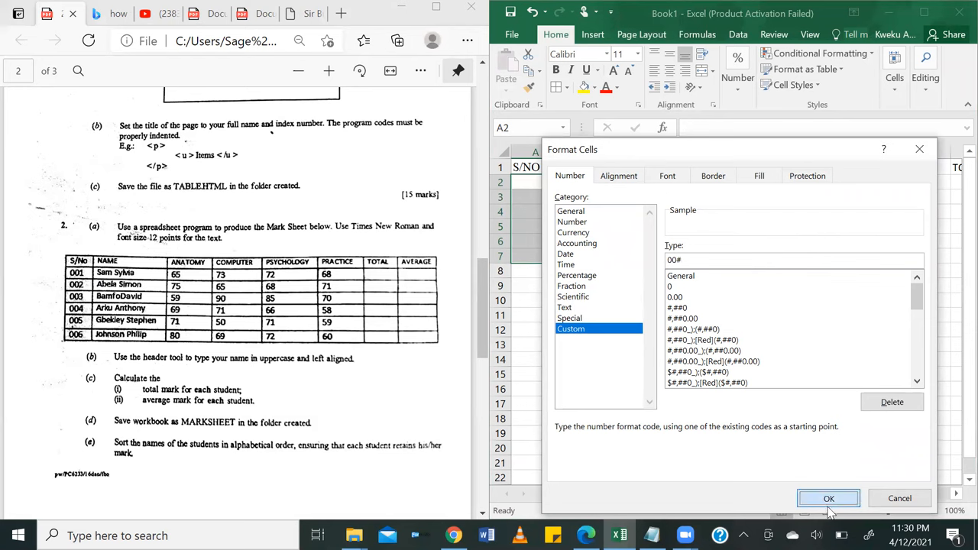
left_click(829, 498)
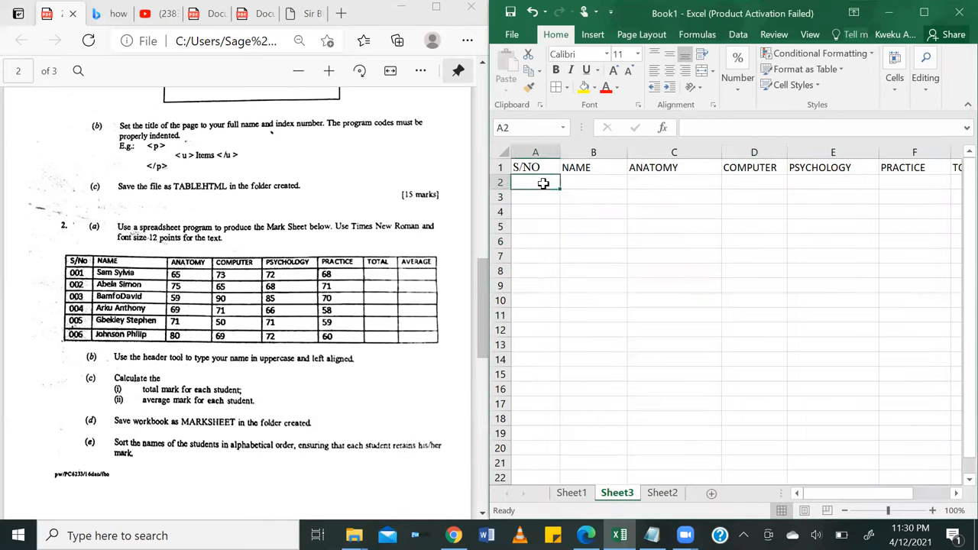
Enter serial numbers 001 through 006 down cells A2 to A7.
type("001")
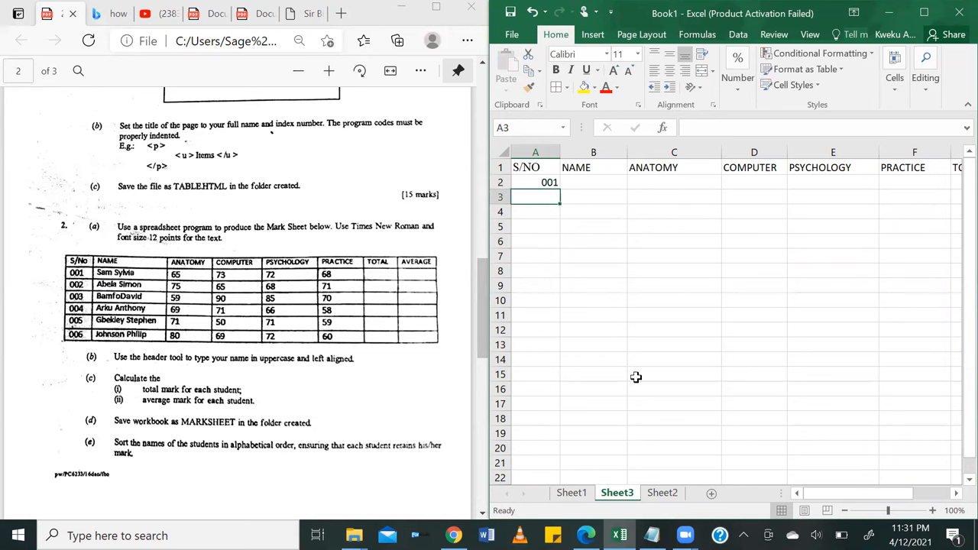
type("002")
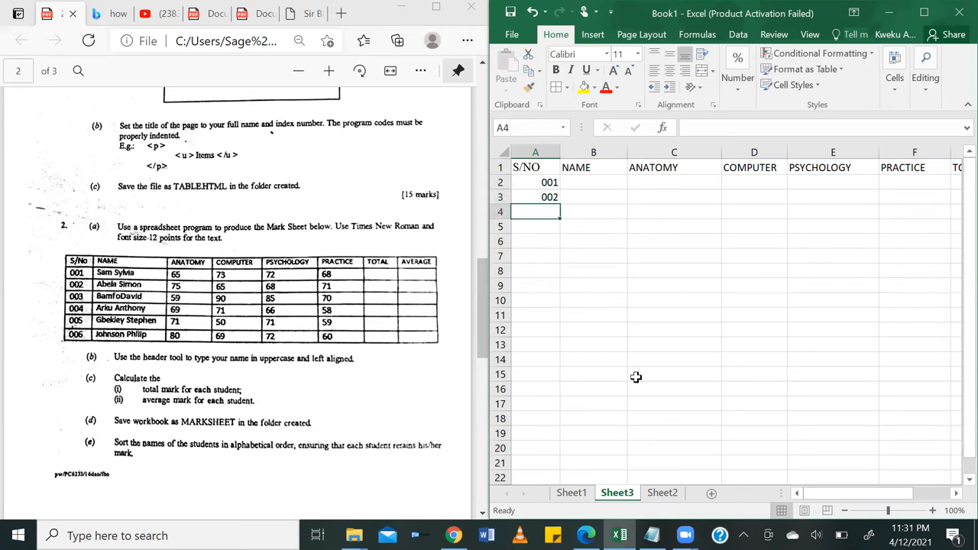
type("003")
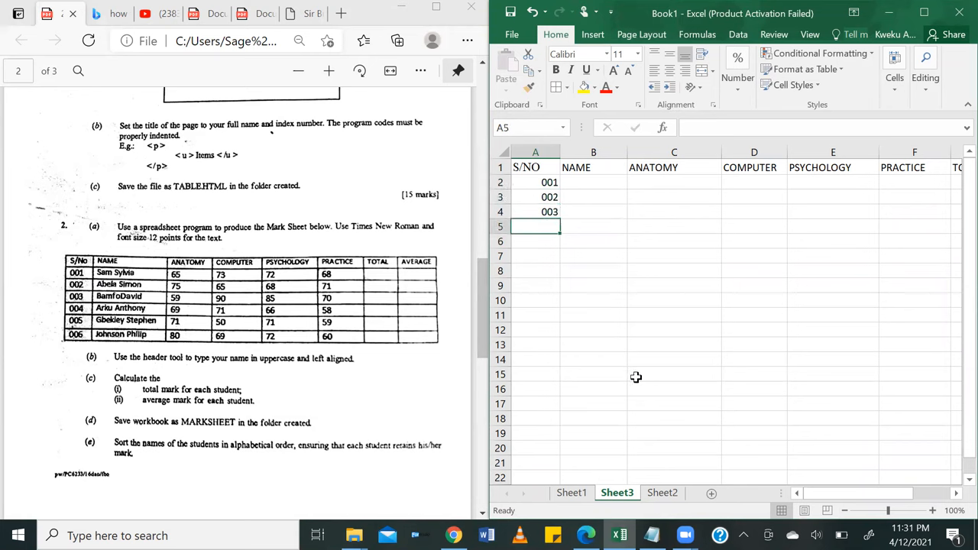
type("004")
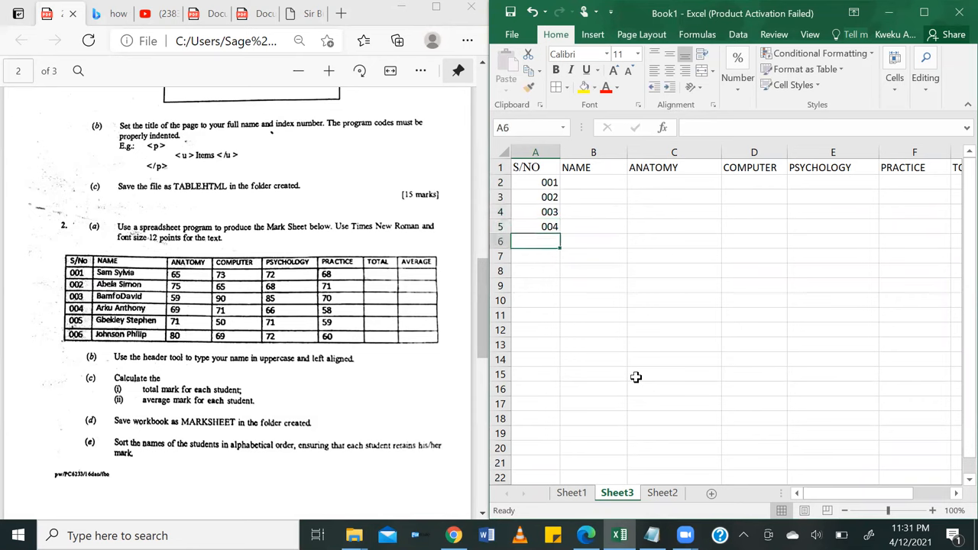
type("006")
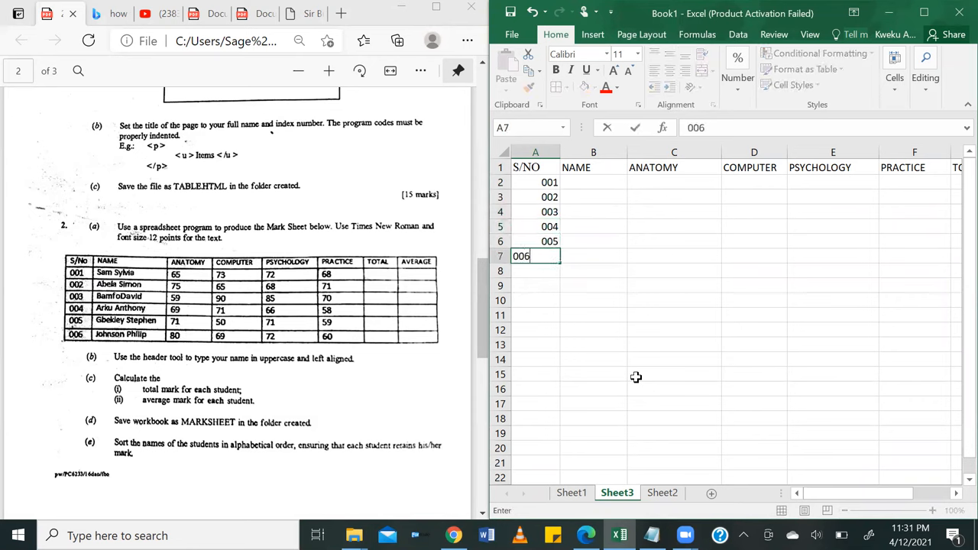
left_click(674, 344)
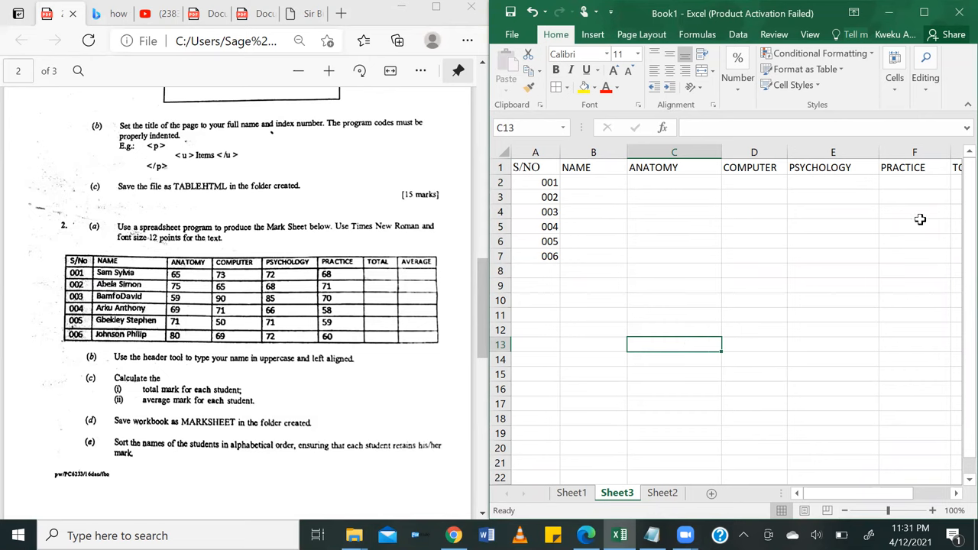
mouse_move(743, 365)
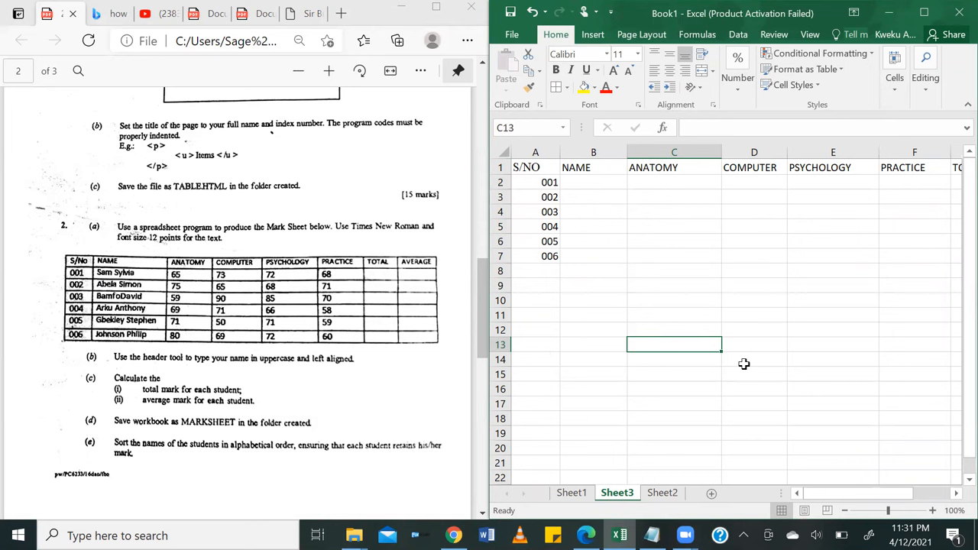
mouse_move(771, 249)
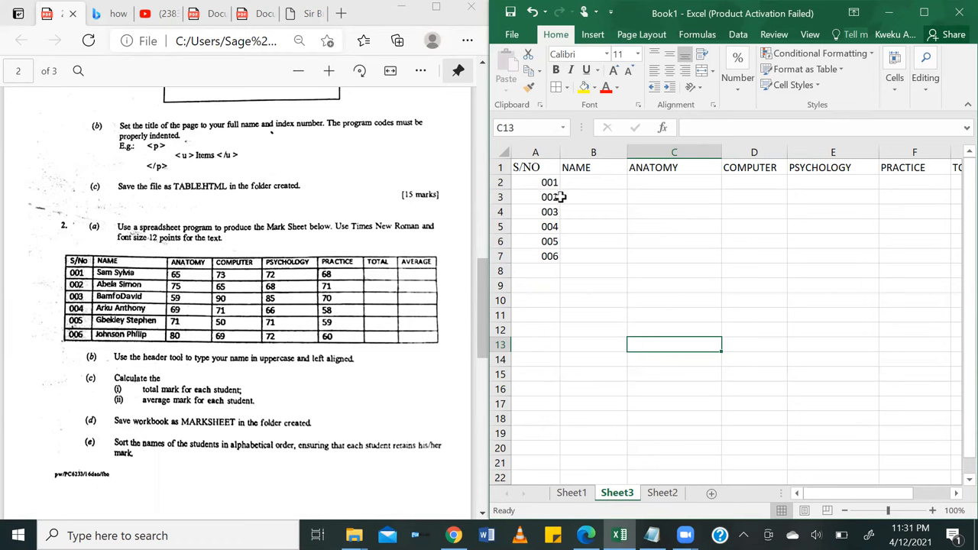
mouse_move(767, 73)
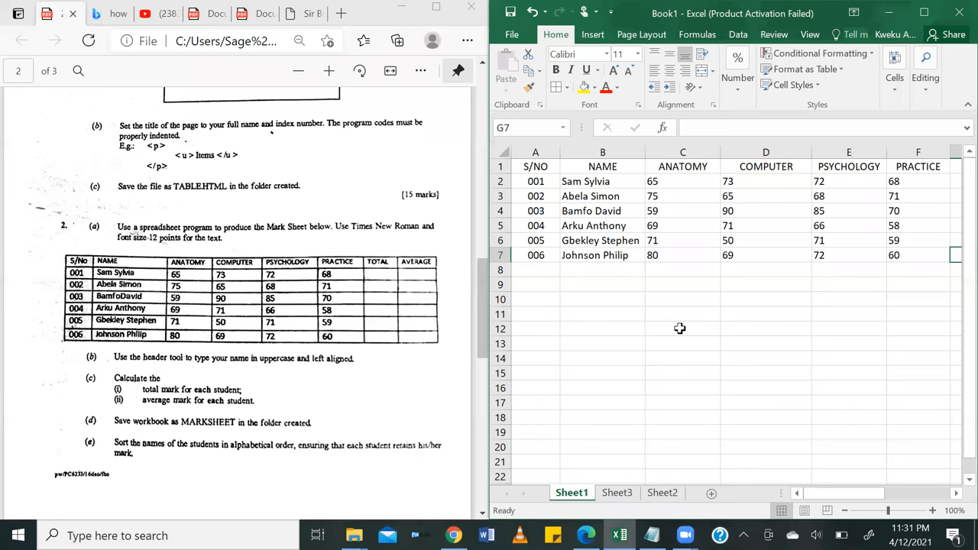
mouse_move(596, 181)
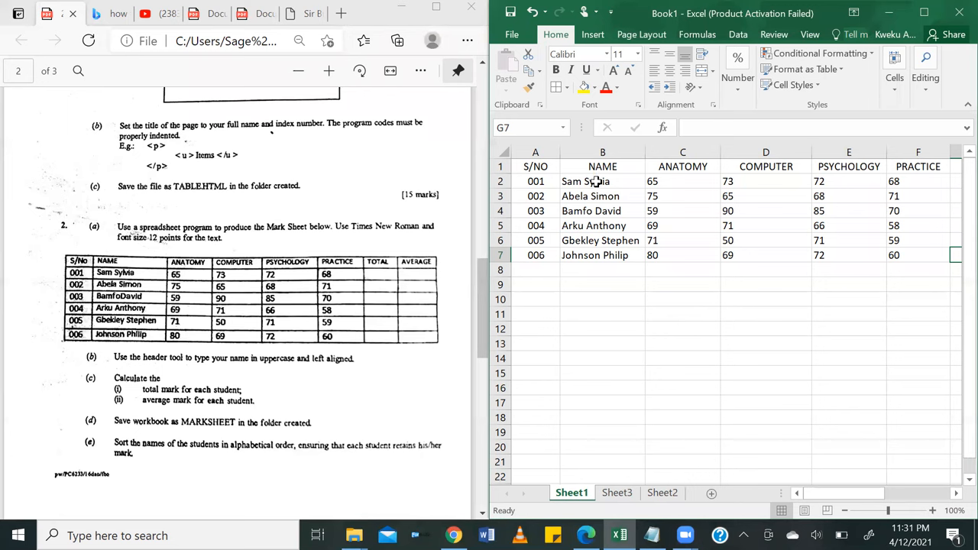
mouse_move(688, 234)
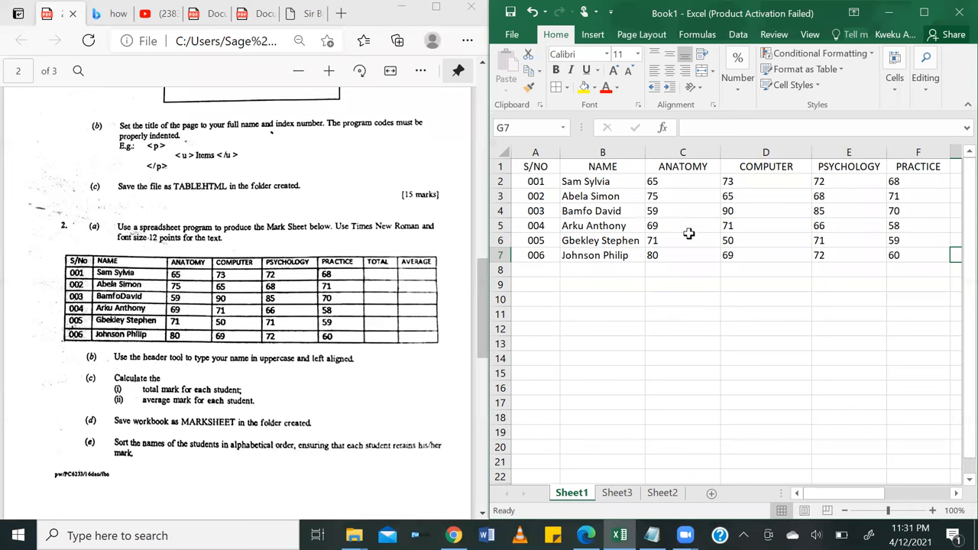
mouse_move(796, 268)
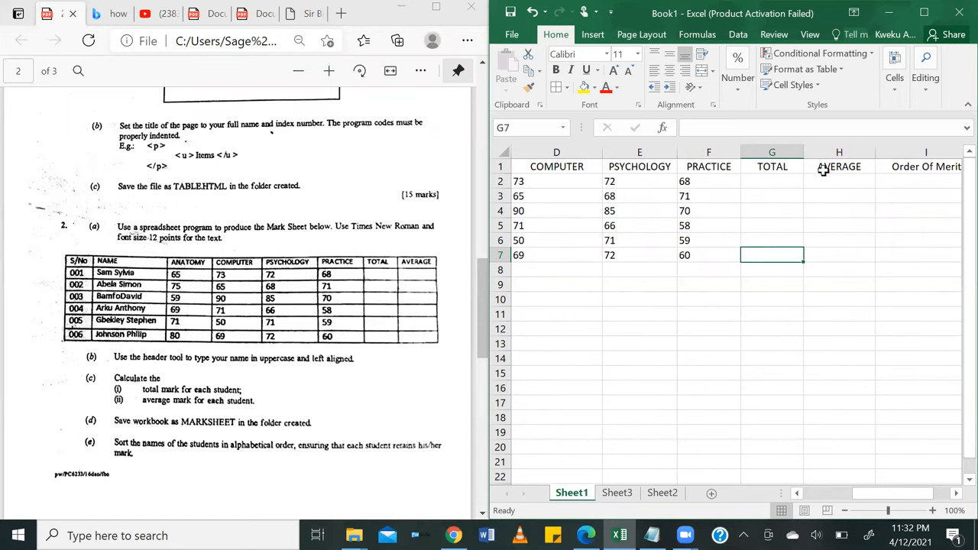
Scroll across Sheet1's completed mark sheet and choose Header & Footer for Page Layout view.
scroll("right", 3)
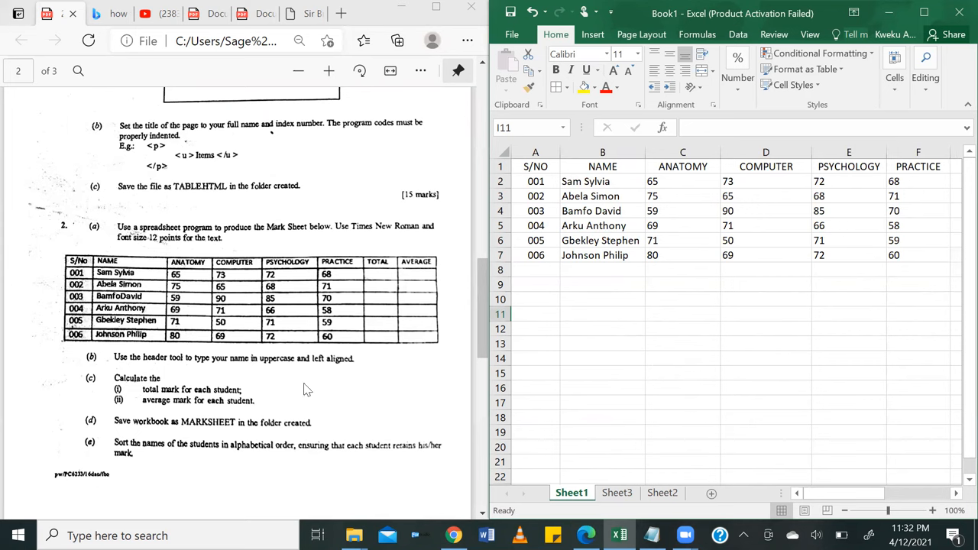
mouse_move(153, 380)
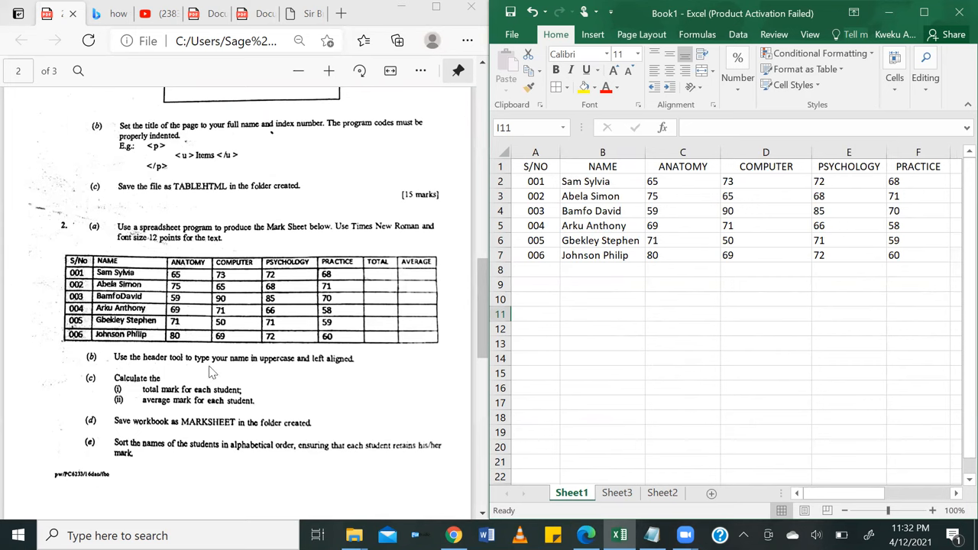
mouse_move(359, 360)
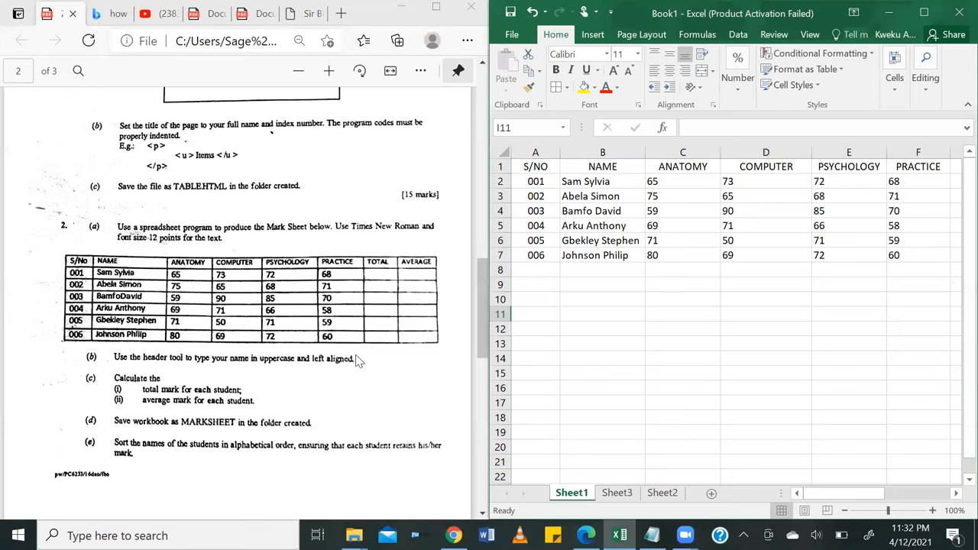
mouse_move(744, 285)
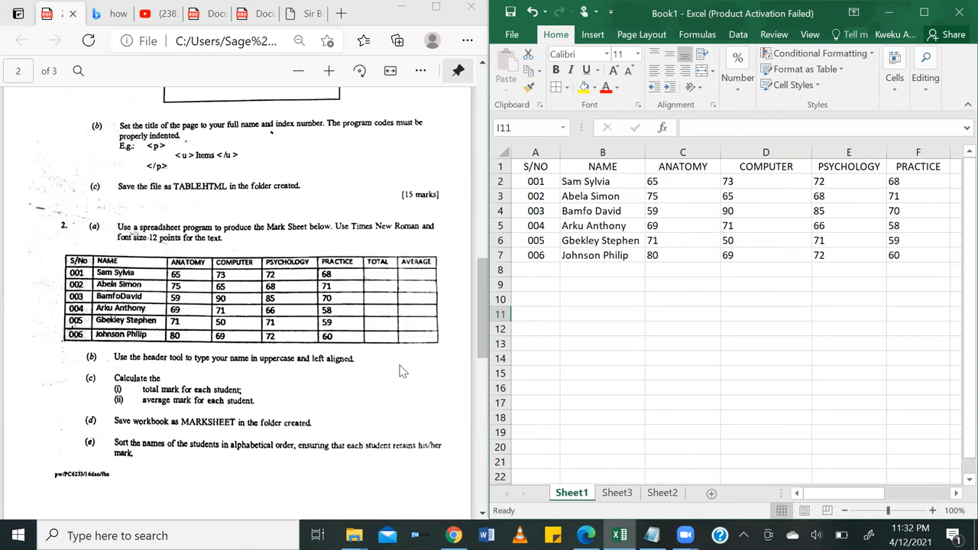
mouse_move(413, 41)
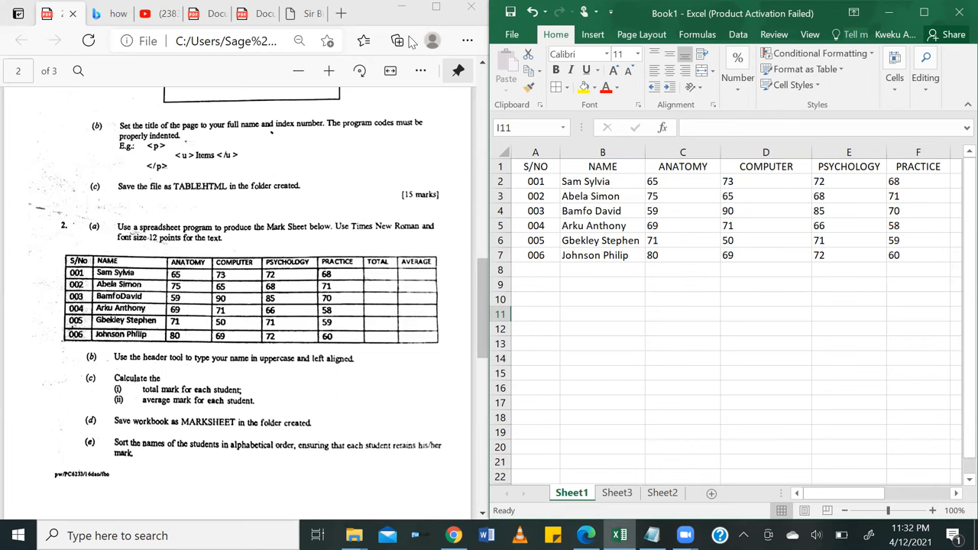
left_click(593, 34)
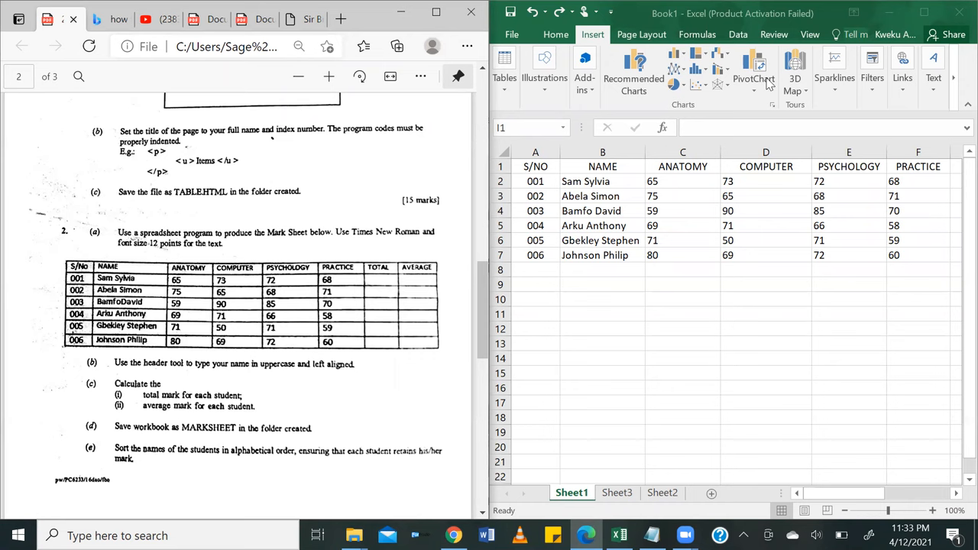
mouse_move(800, 513)
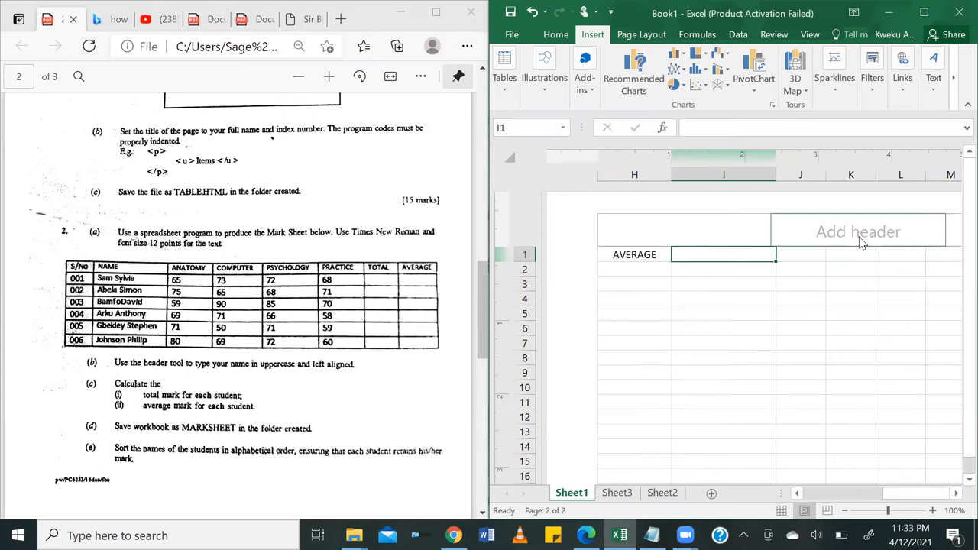
Type SIR BREW into the header's left section and return to the worksheet.
left_click(858, 231)
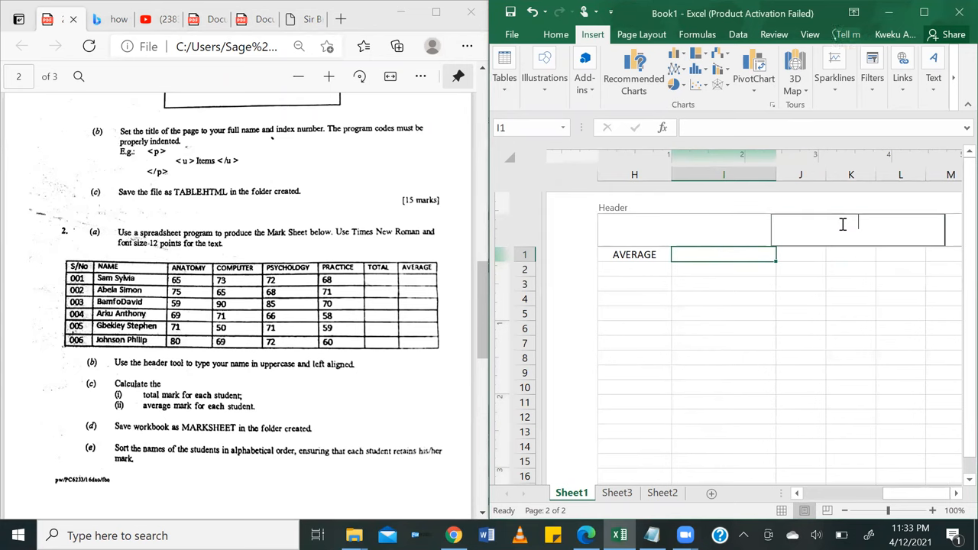
left_click(684, 229)
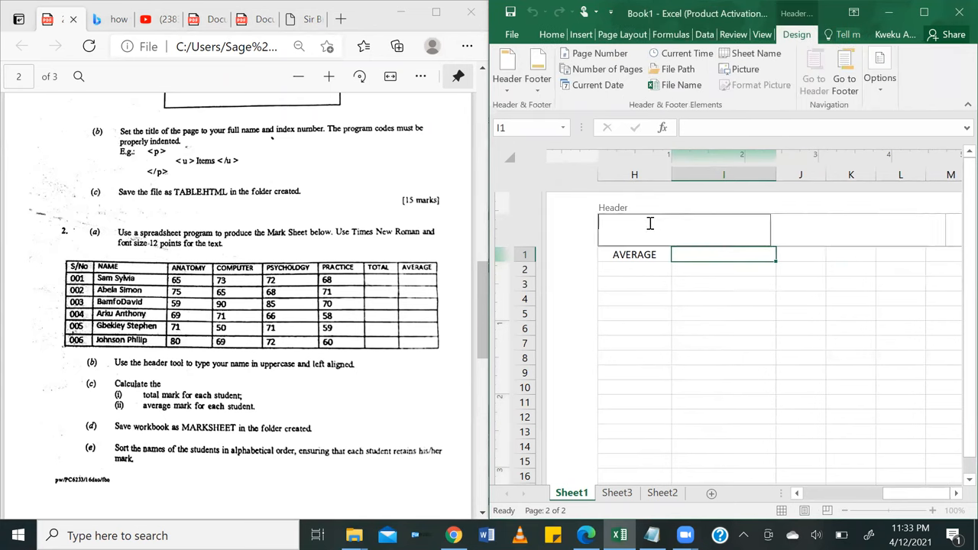
type("SIR")
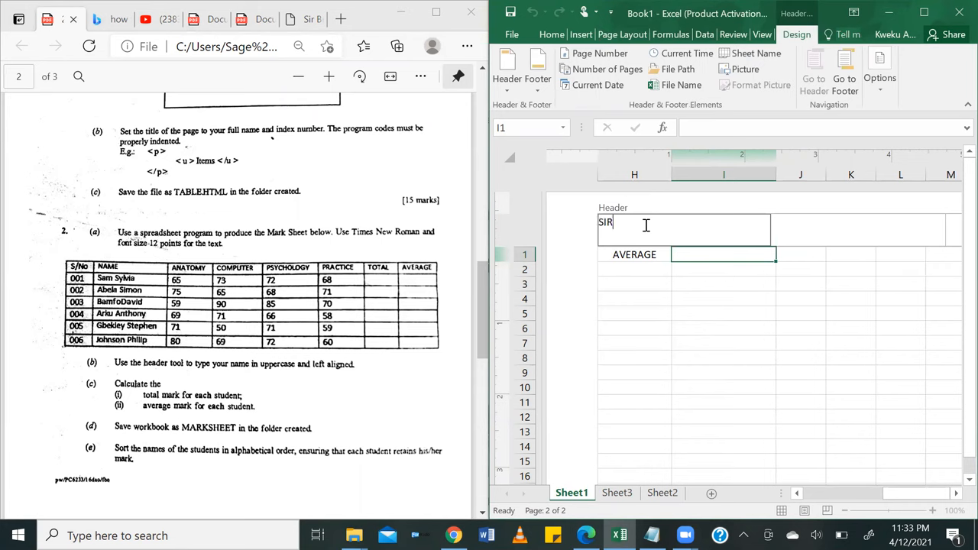
type("BREW")
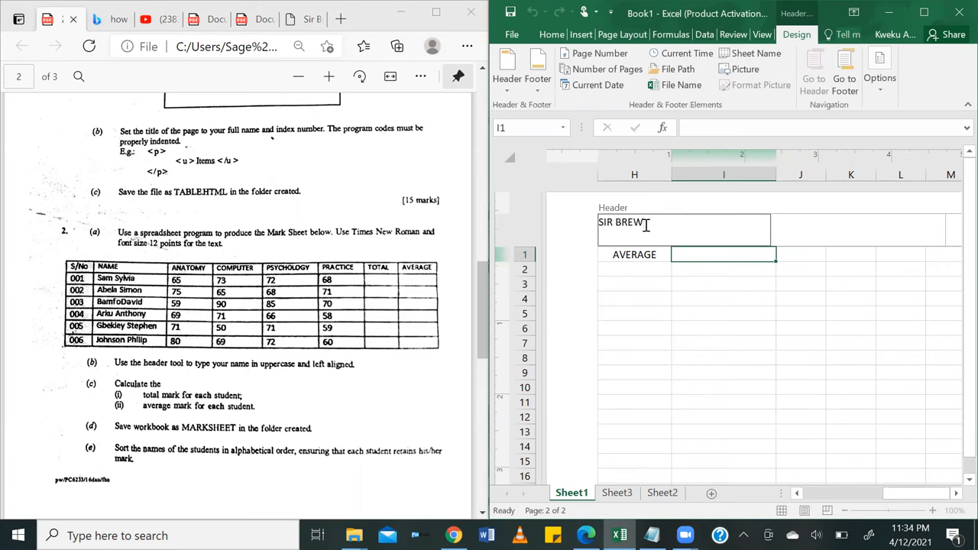
left_click(722, 313)
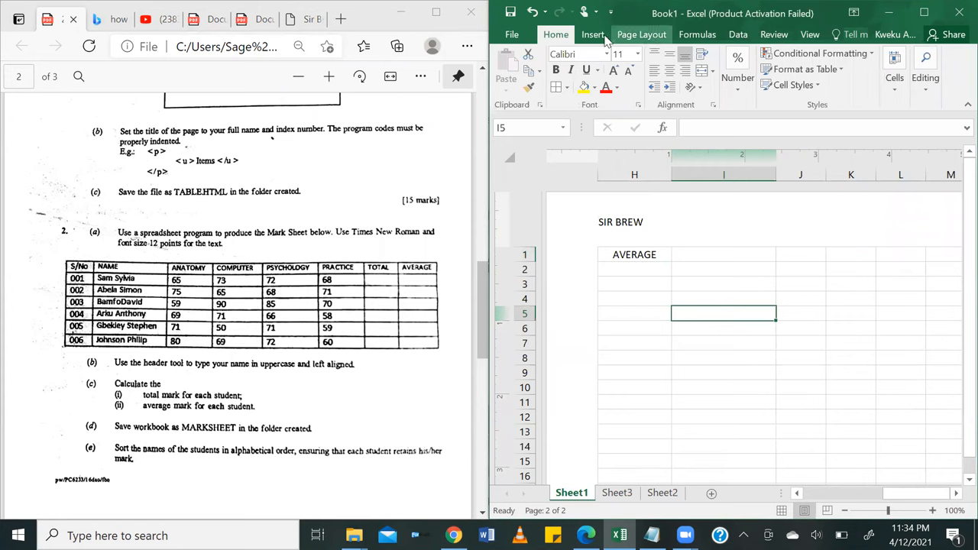
Reopen the page header through Insert > Header, with SIR BREW still in its left section.
left_click(809, 35)
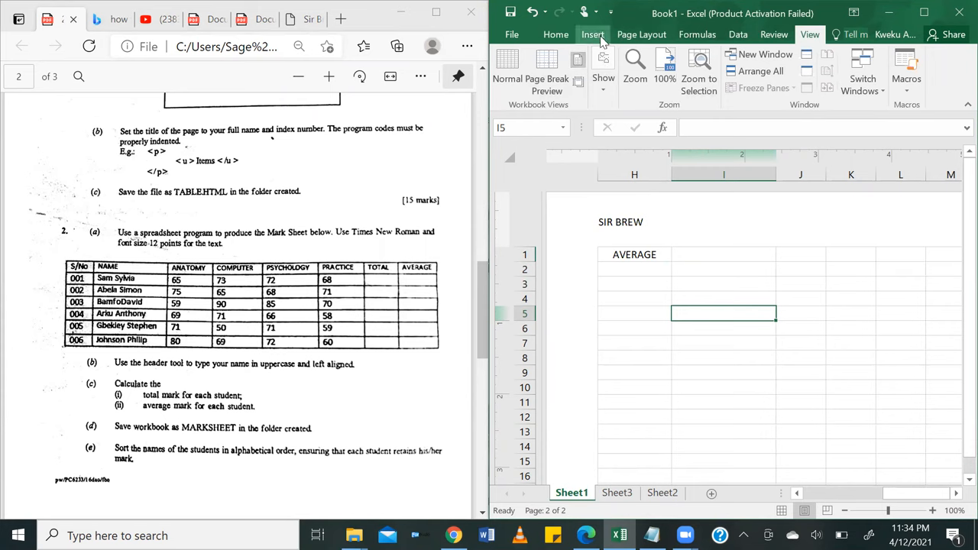
left_click(593, 35)
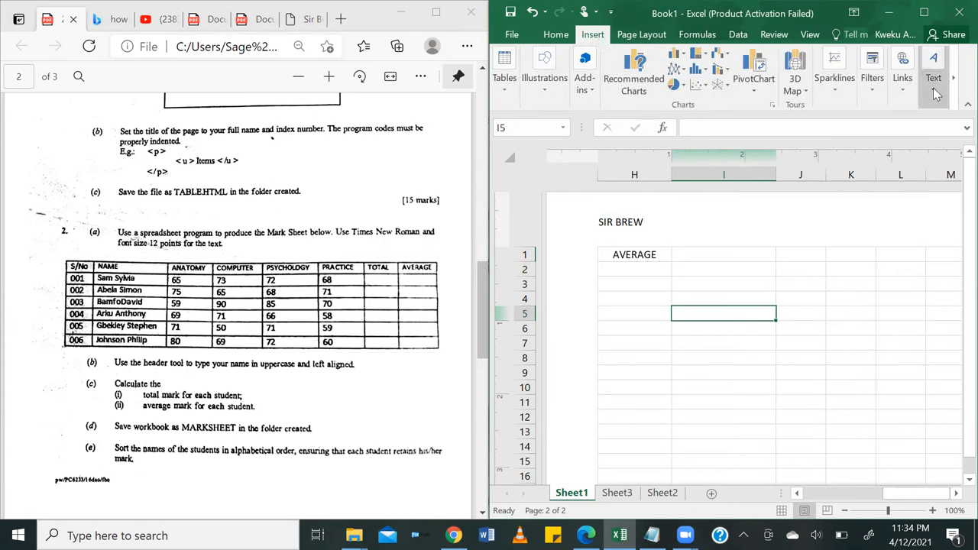
left_click(933, 69)
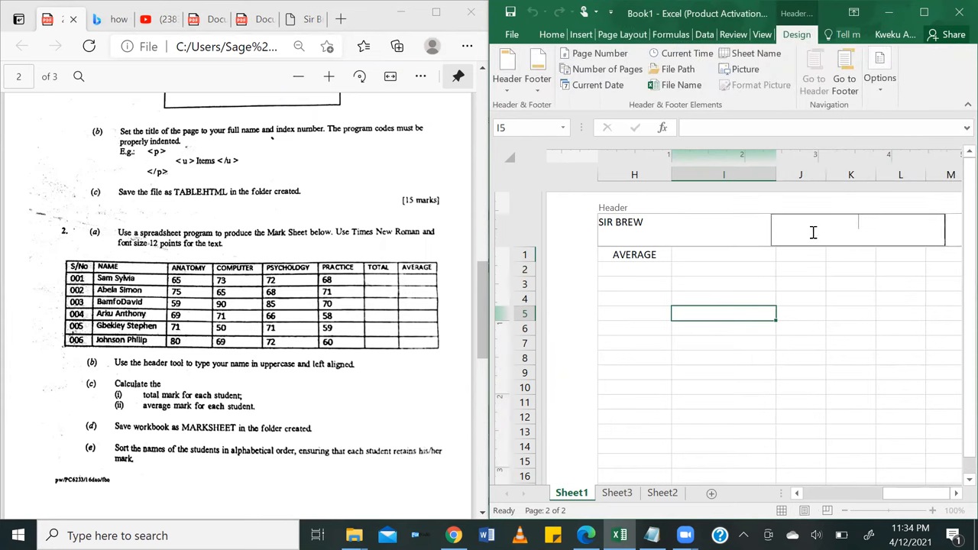
mouse_move(567, 359)
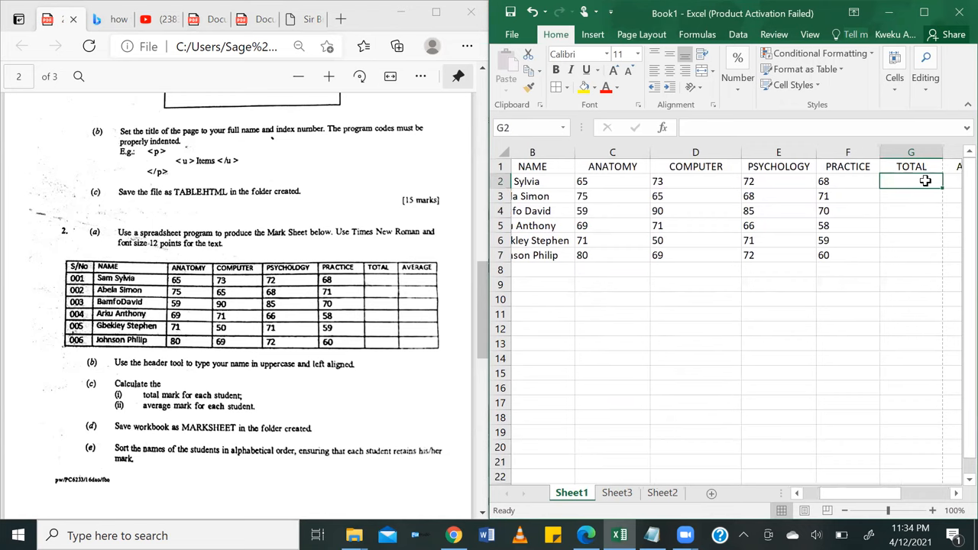
Enter a G2 formula adding marks C2, D2, E2 and F2, giving a total of 278.
type("=")
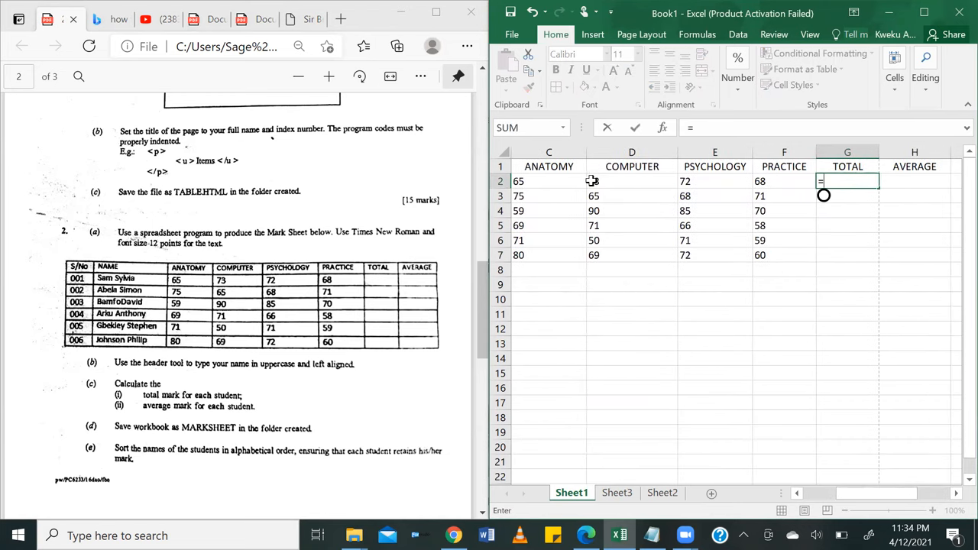
type("c")
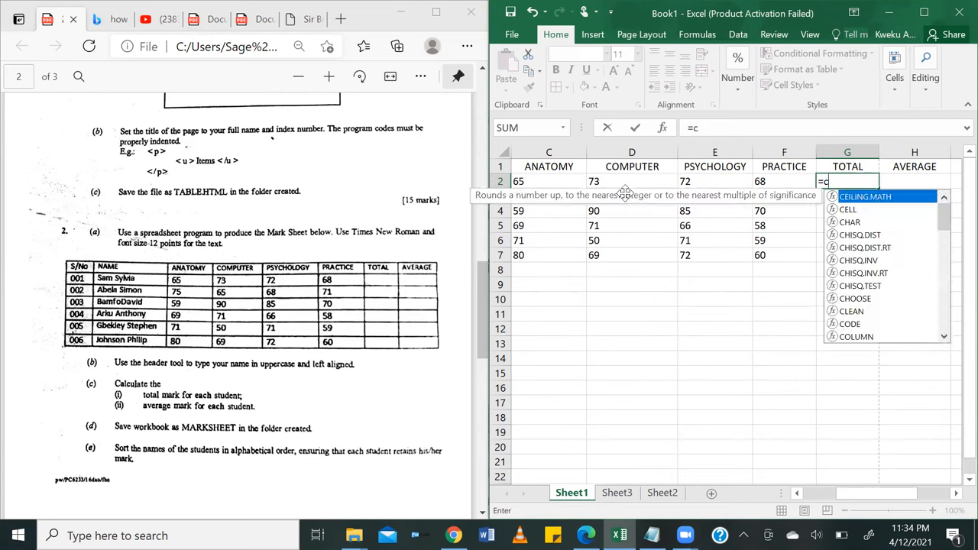
type("2+")
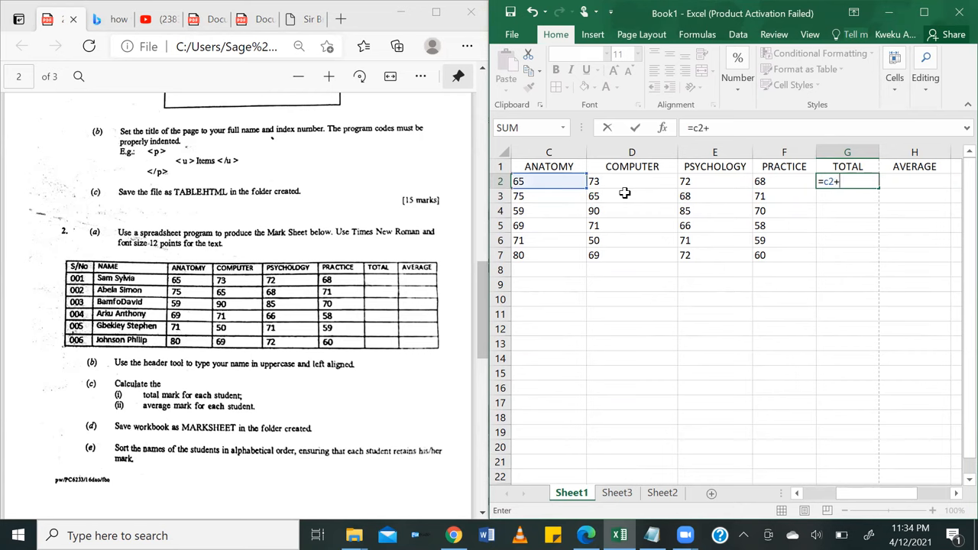
left_click(632, 181)
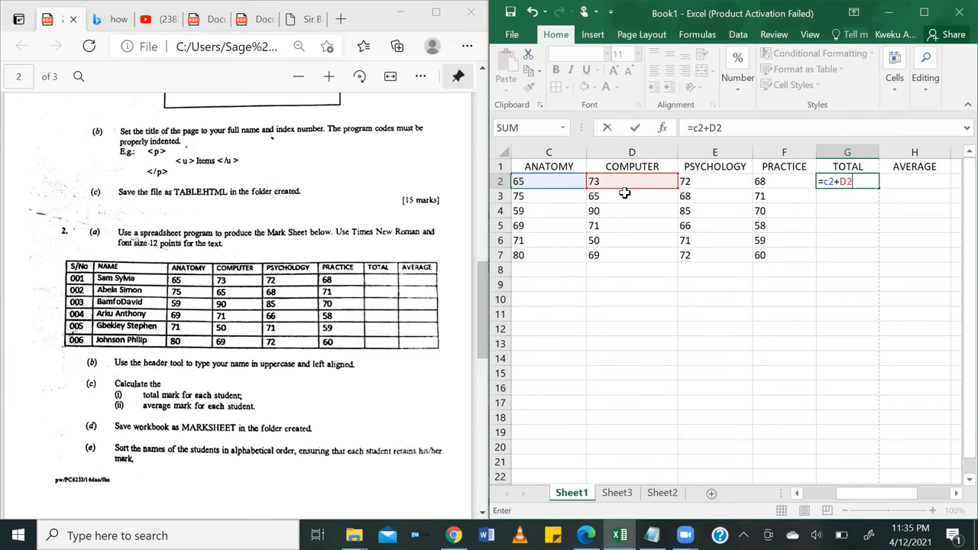
type("+F2:G")
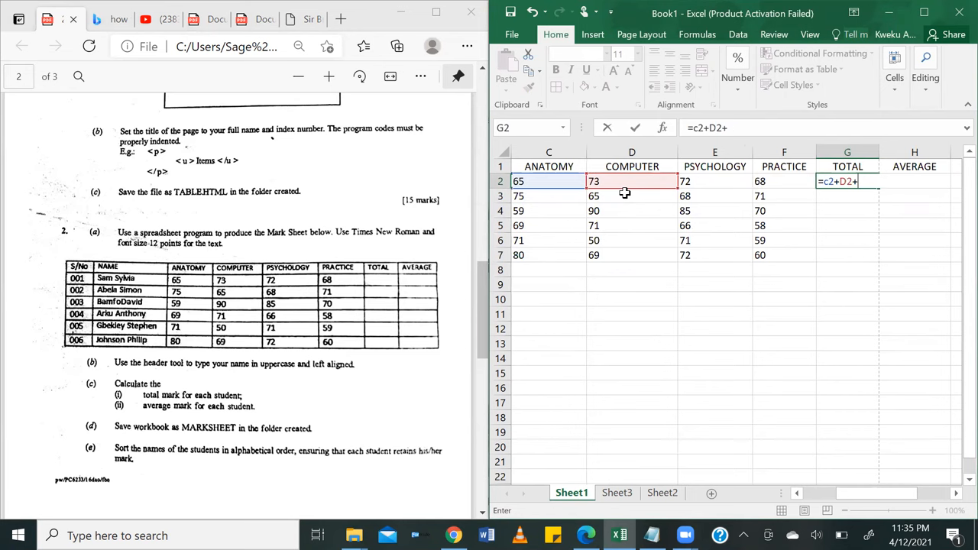
left_click(714, 181)
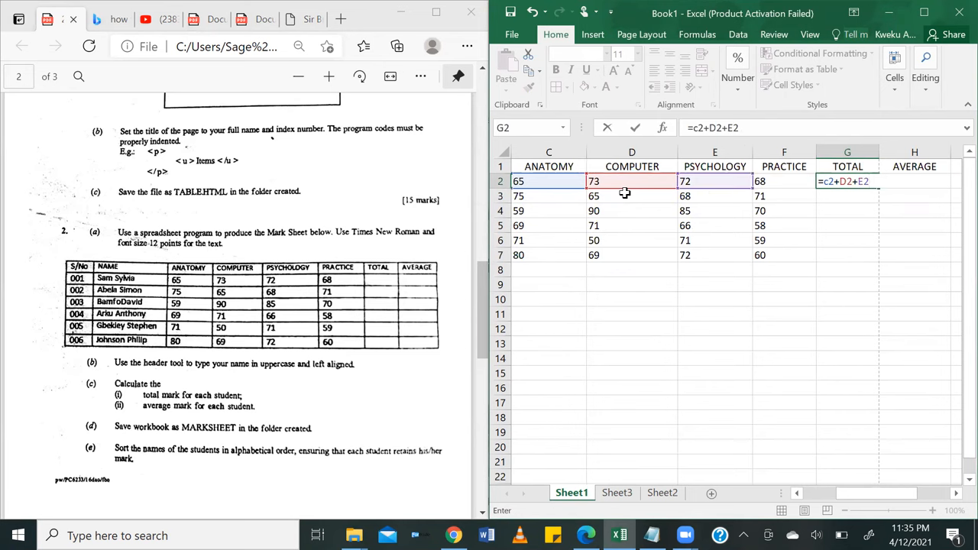
type("+")
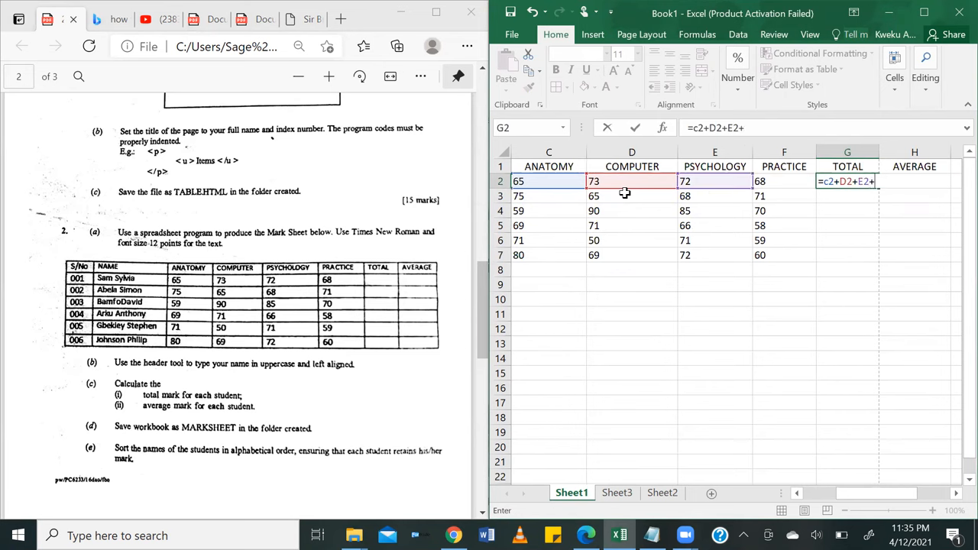
left_click(784, 181)
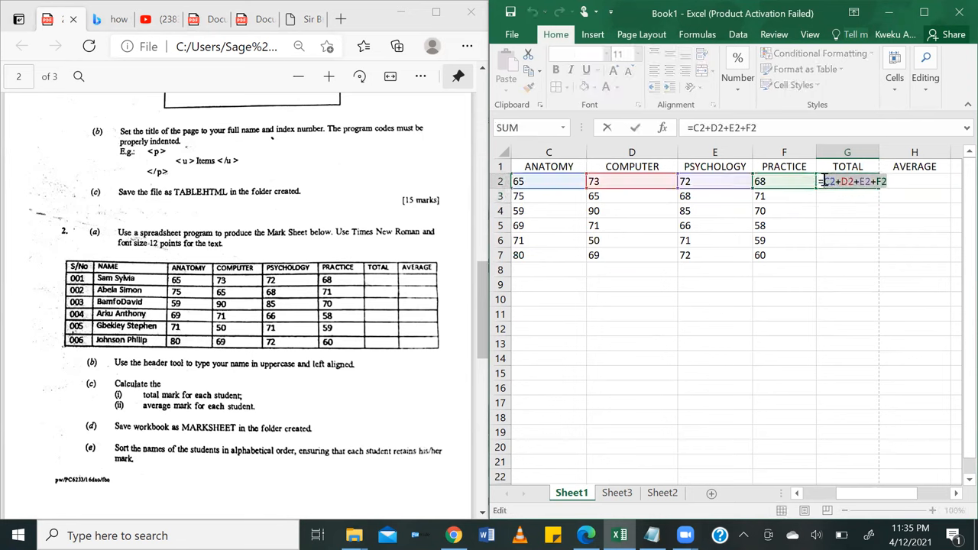
type("=Sum(")
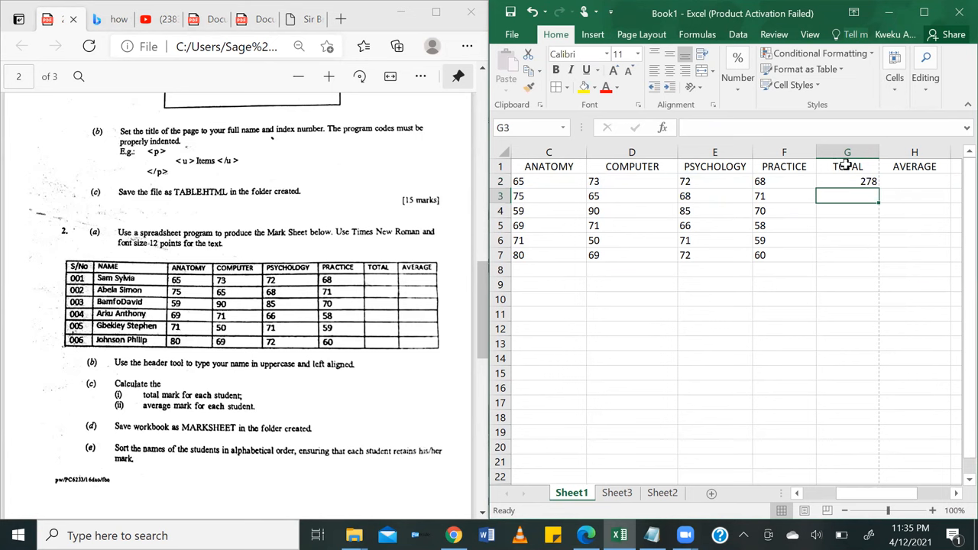
Fill the G2 total formula down to G7, giving totals 278, 279, 304, 264, 251, 281.
left_click(847, 181)
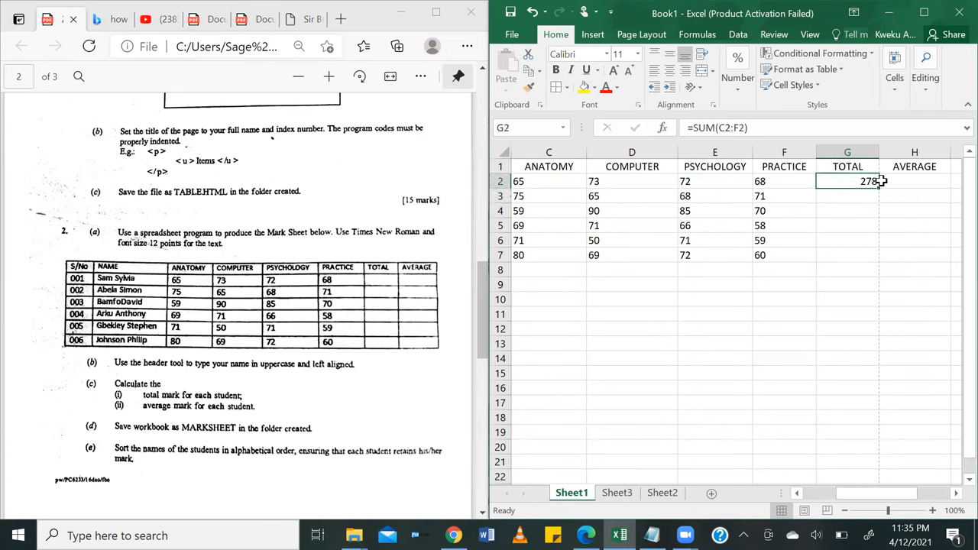
mouse_move(877, 191)
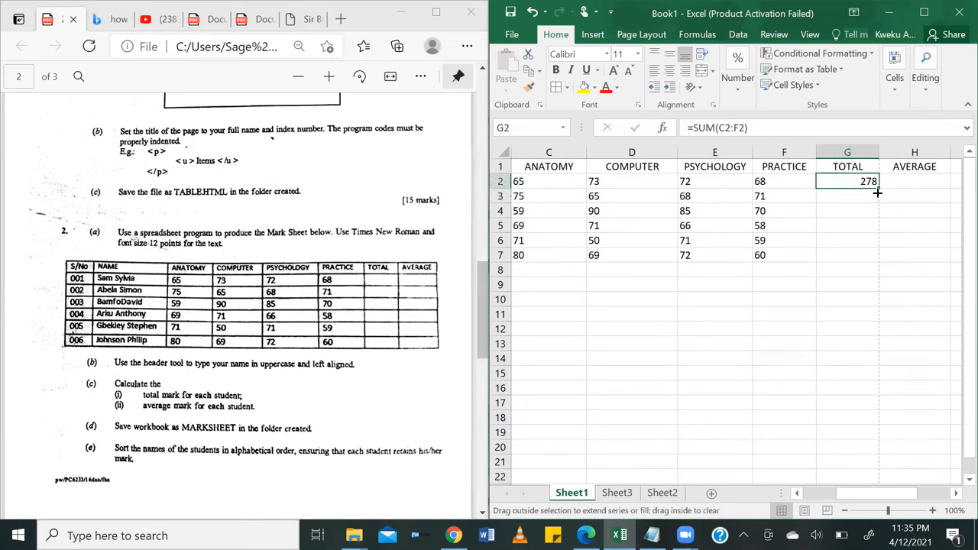
left_click_drag(878, 193, 875, 258)
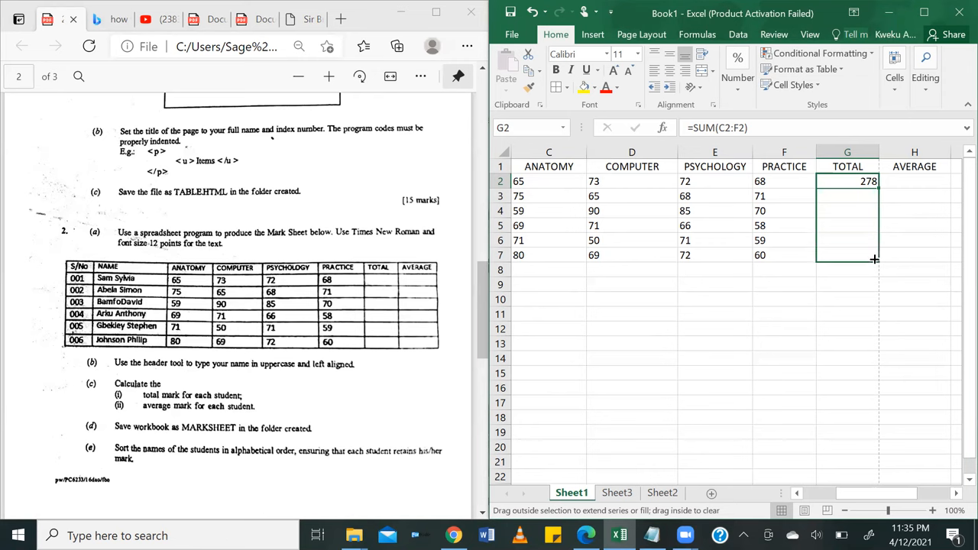
left_click_drag(875, 182, 874, 259)
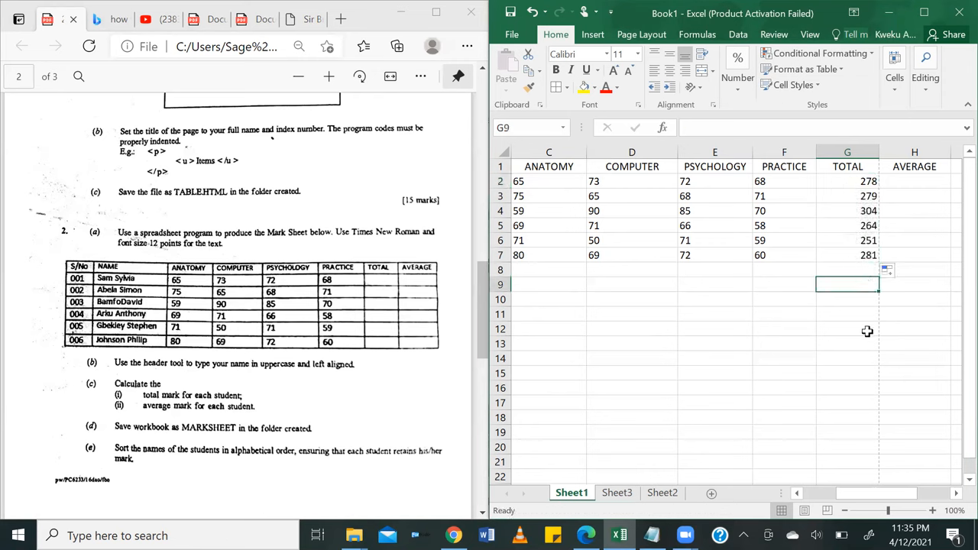
mouse_move(858, 227)
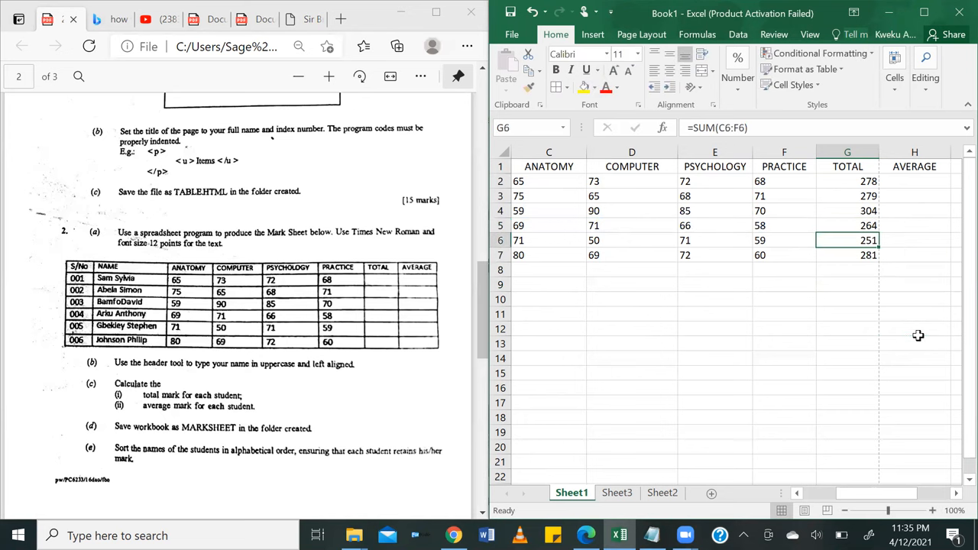
mouse_move(896, 182)
type("=")
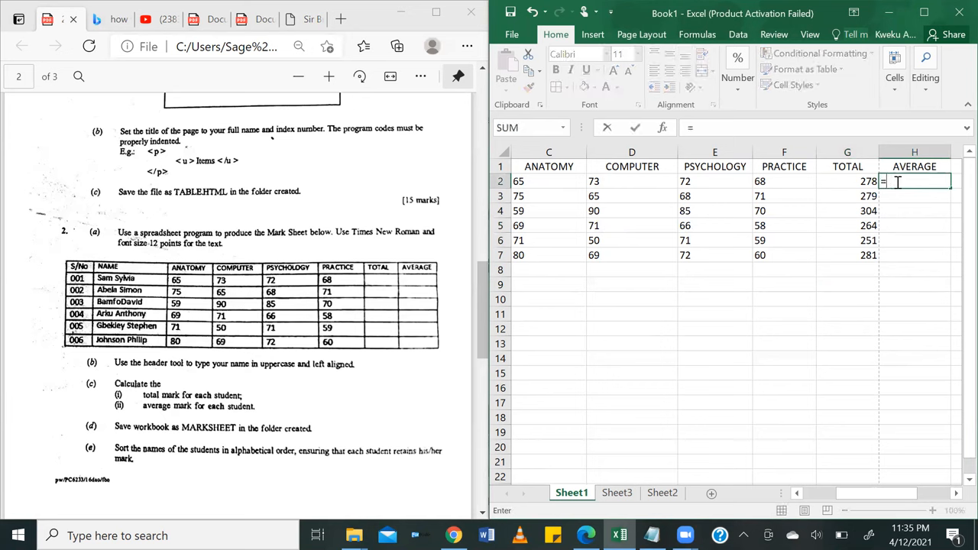
Enter =AVERAGE(C2:F2) in H2 and fill it down to H7 (69.5 through 70.25).
type("Ave")
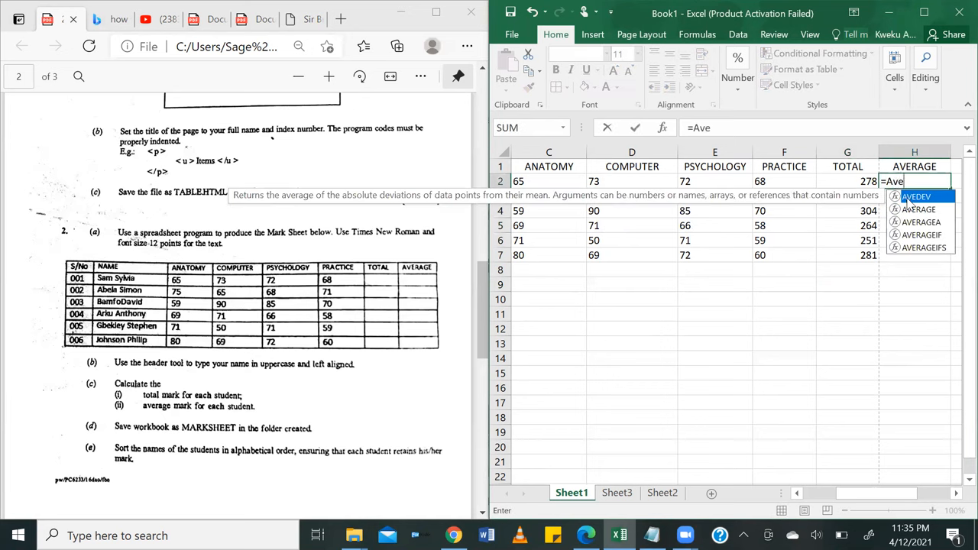
mouse_move(918, 210)
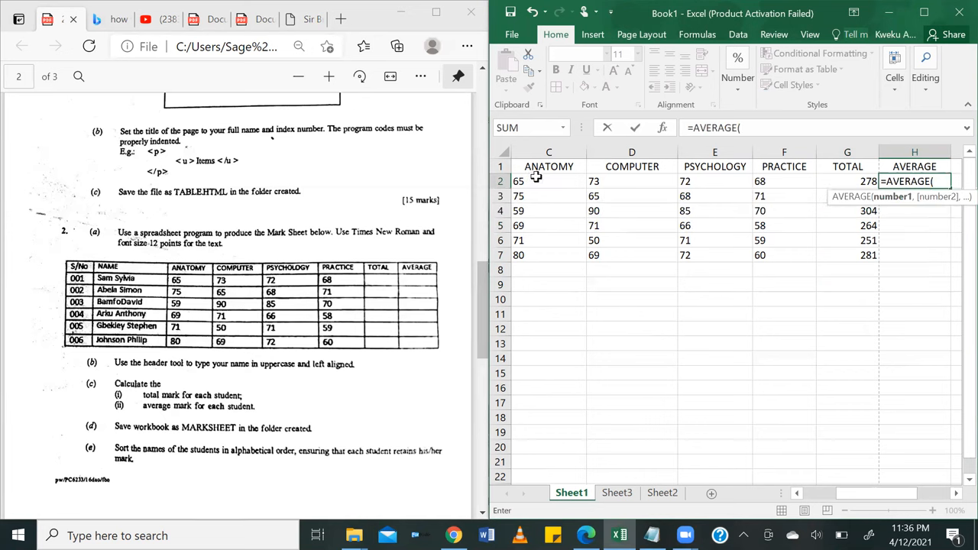
left_click_drag(549, 181, 632, 181)
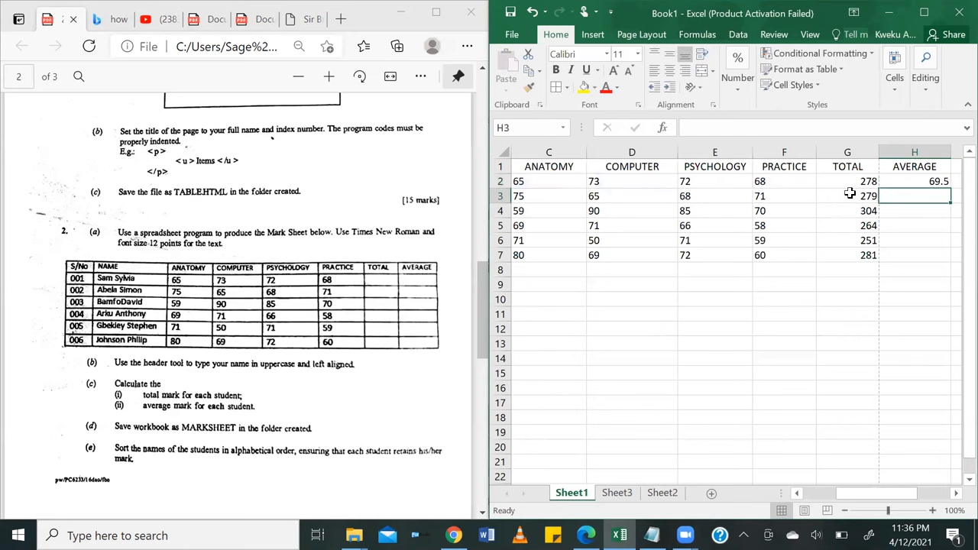
left_click(914, 181)
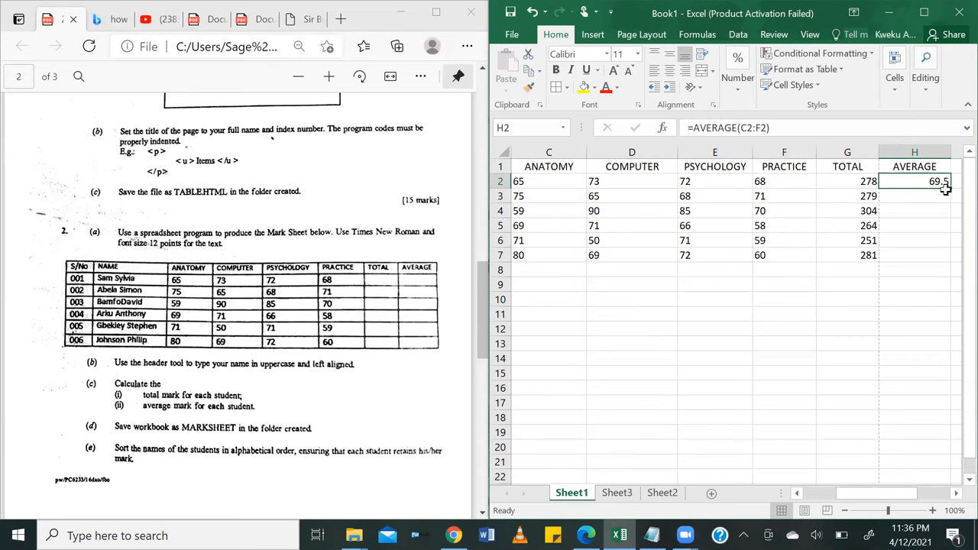
mouse_move(947, 242)
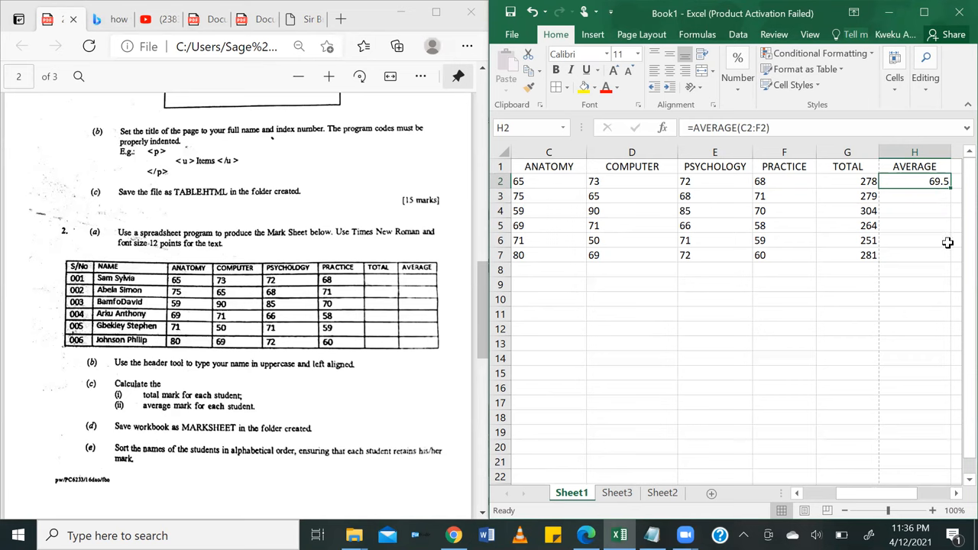
mouse_move(948, 208)
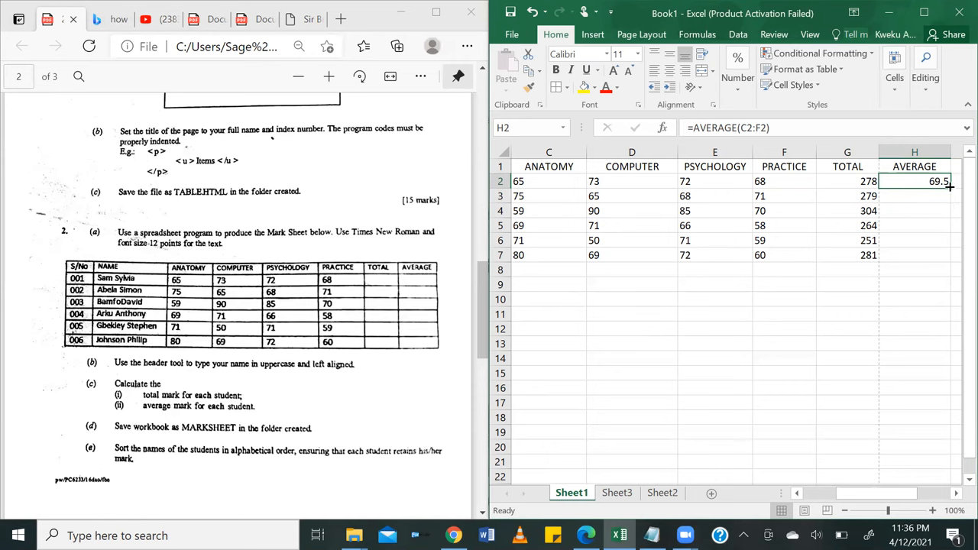
mouse_move(950, 193)
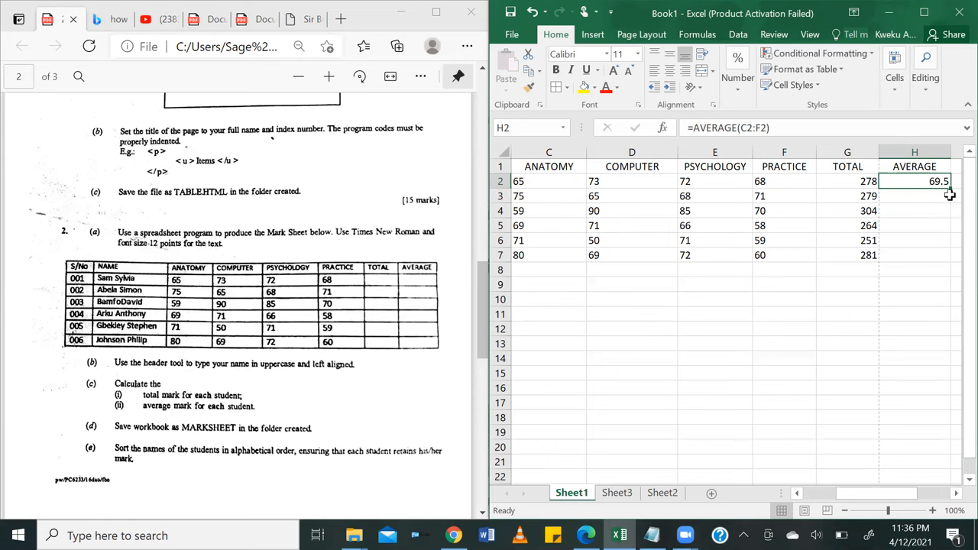
left_click_drag(914, 181, 913, 210)
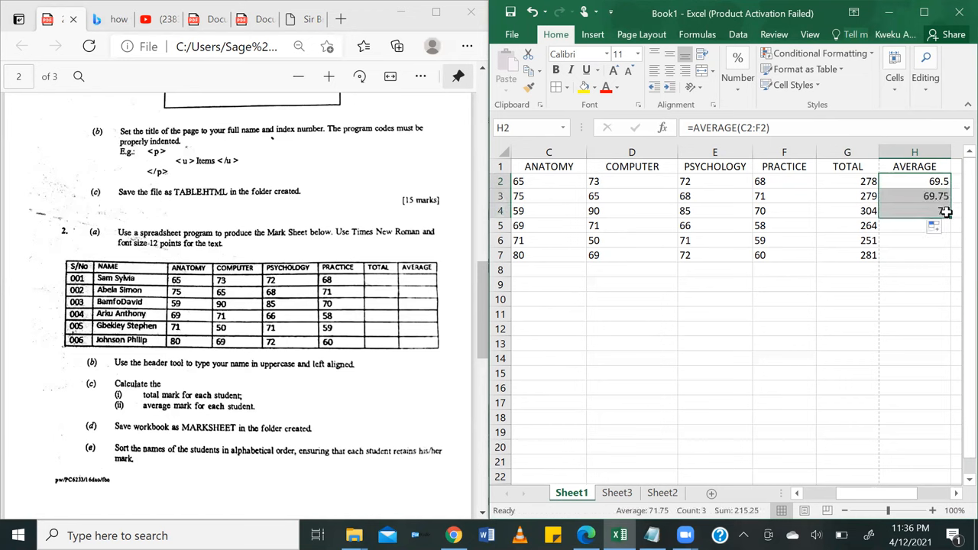
left_click_drag(946, 211, 946, 225)
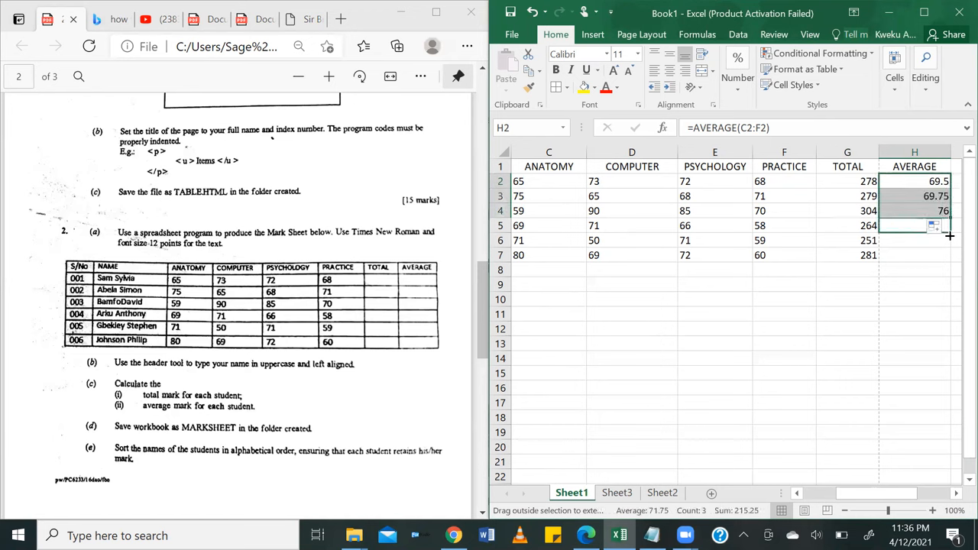
left_click_drag(933, 225, 914, 329)
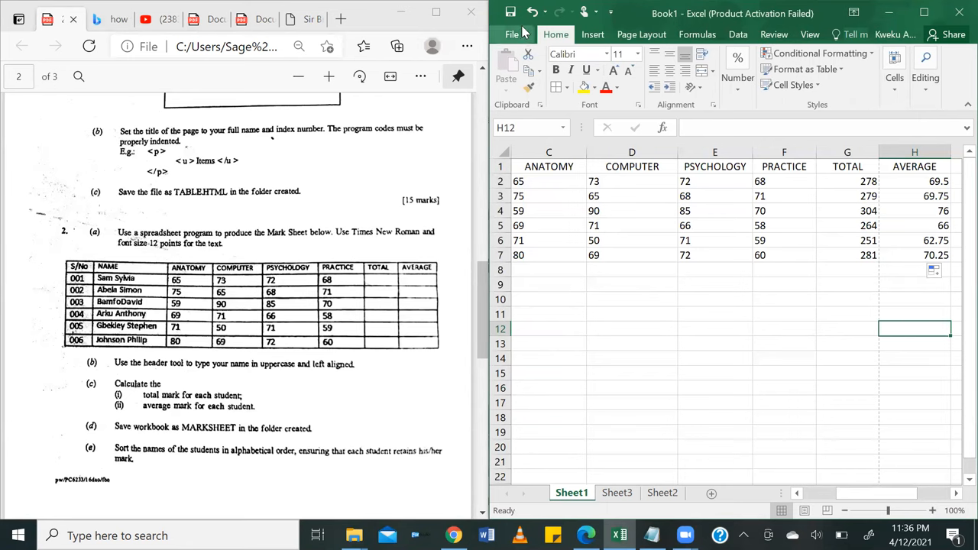
Save the workbook as MARKSHEET in the recently used Sir Brew folder.
left_click(512, 34)
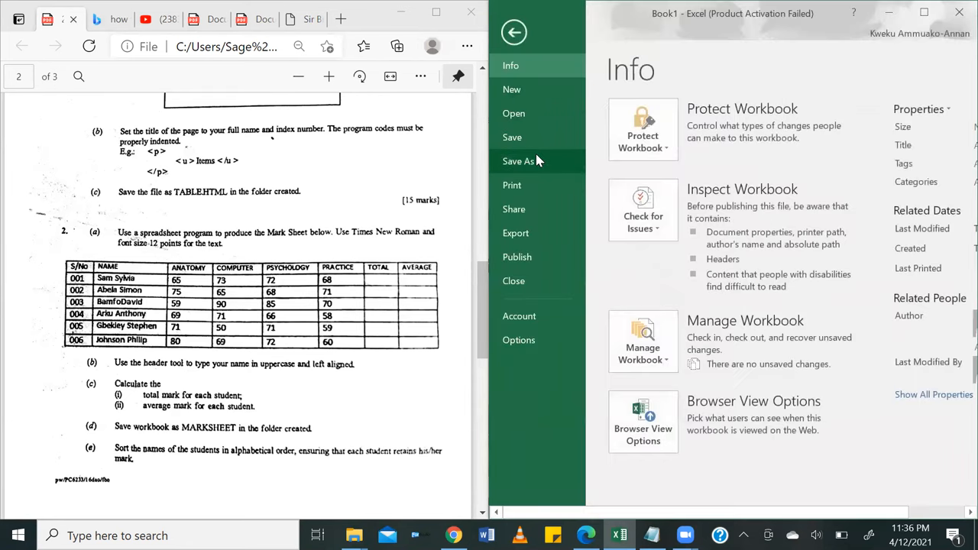
left_click(518, 160)
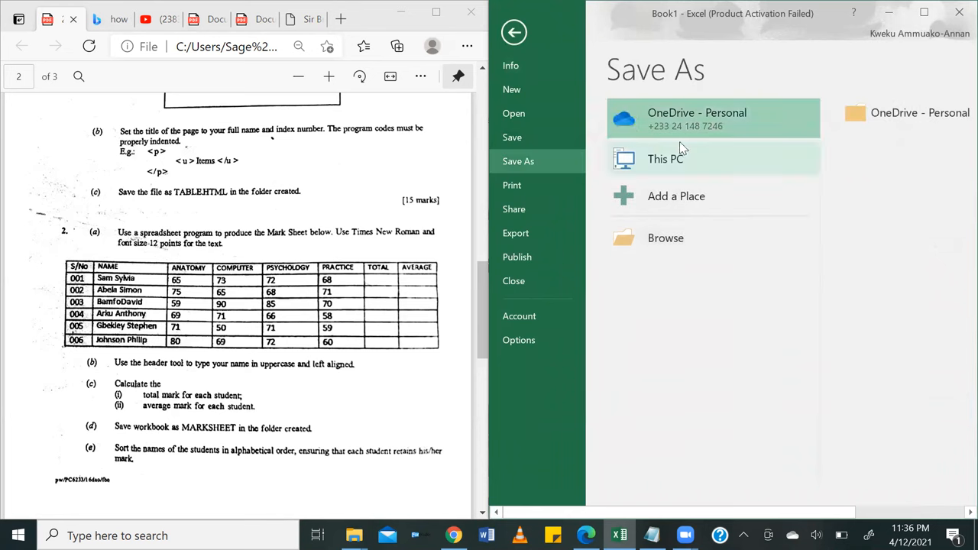
left_click(666, 158)
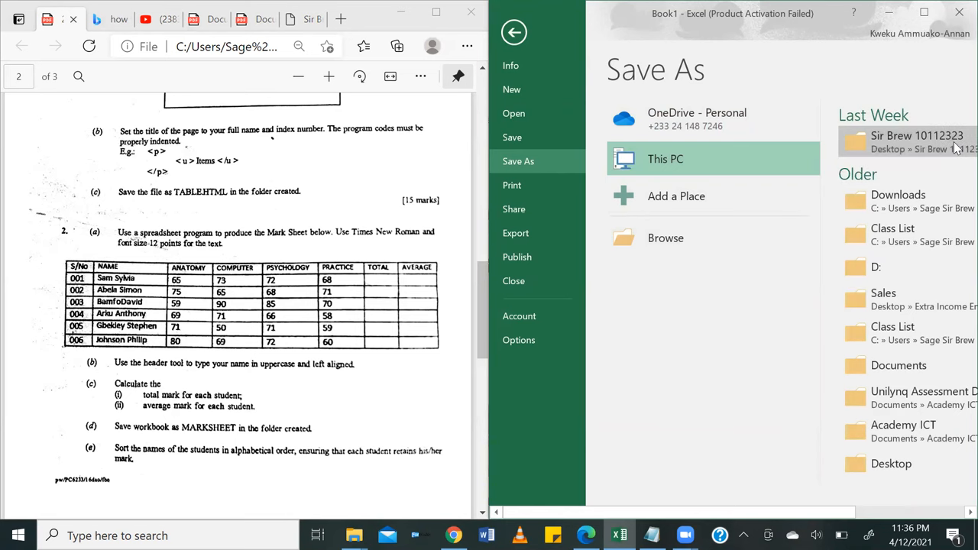
left_click(916, 141)
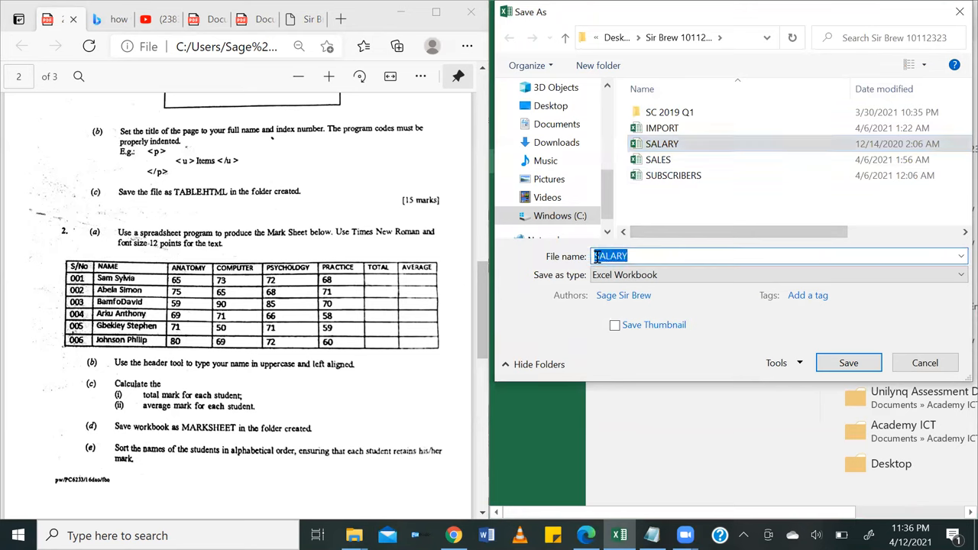
type("MARKS")
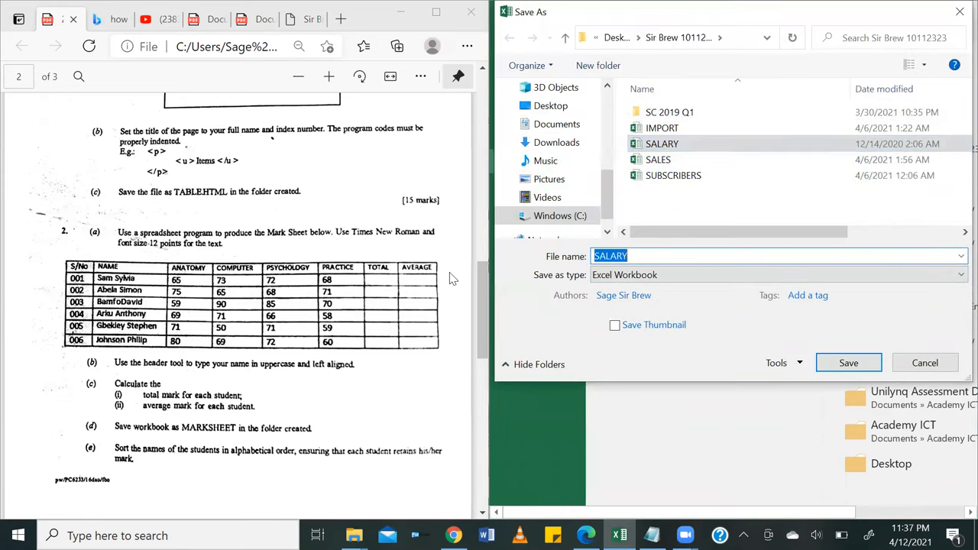
type("MARKSHEET")
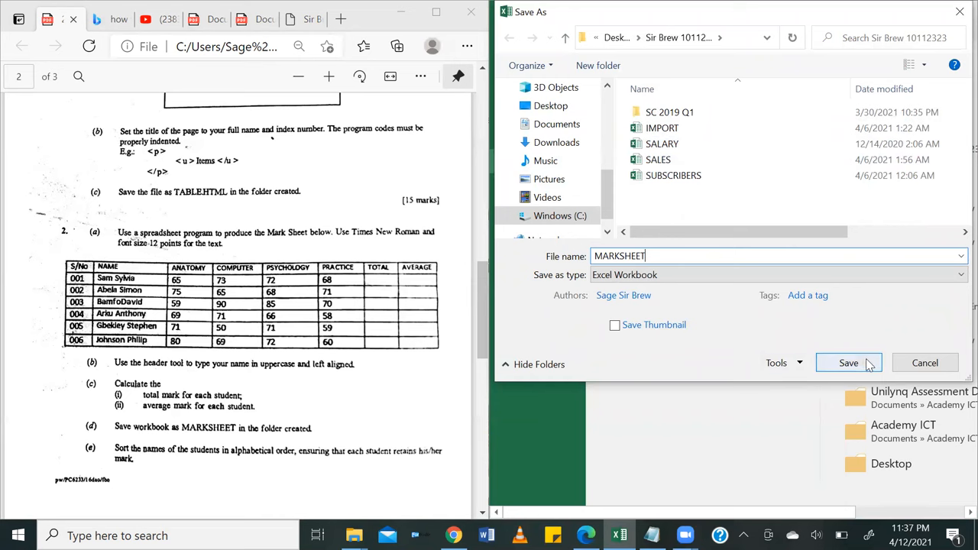
left_click(848, 363)
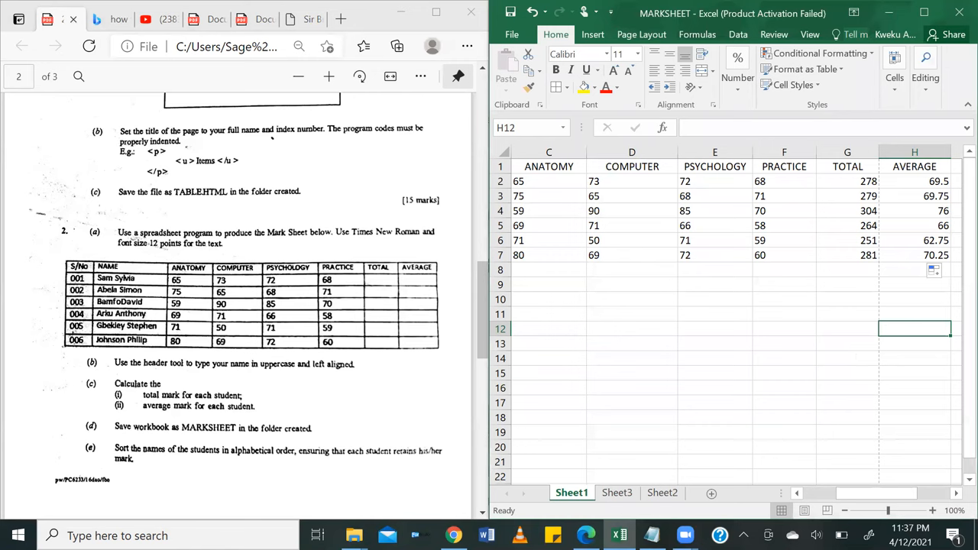
mouse_move(189, 466)
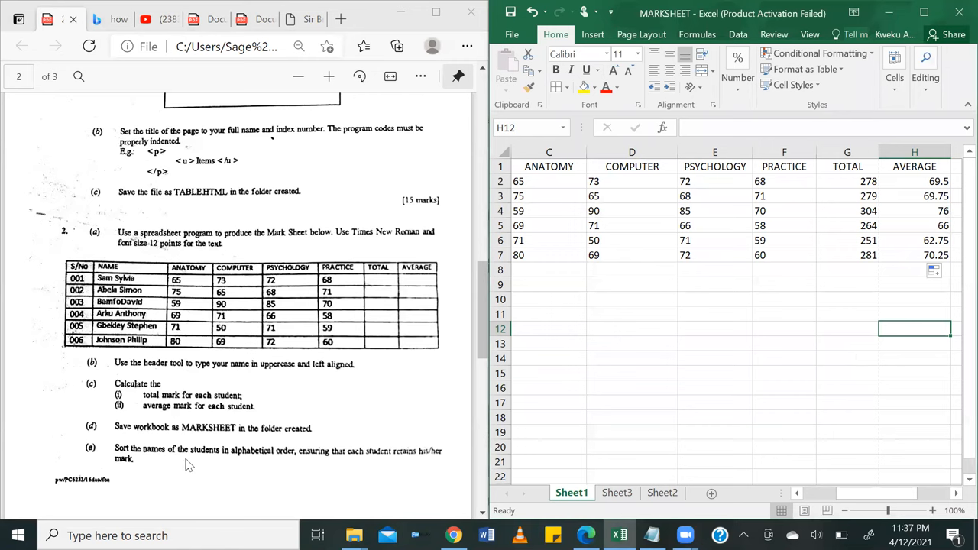
mouse_move(322, 465)
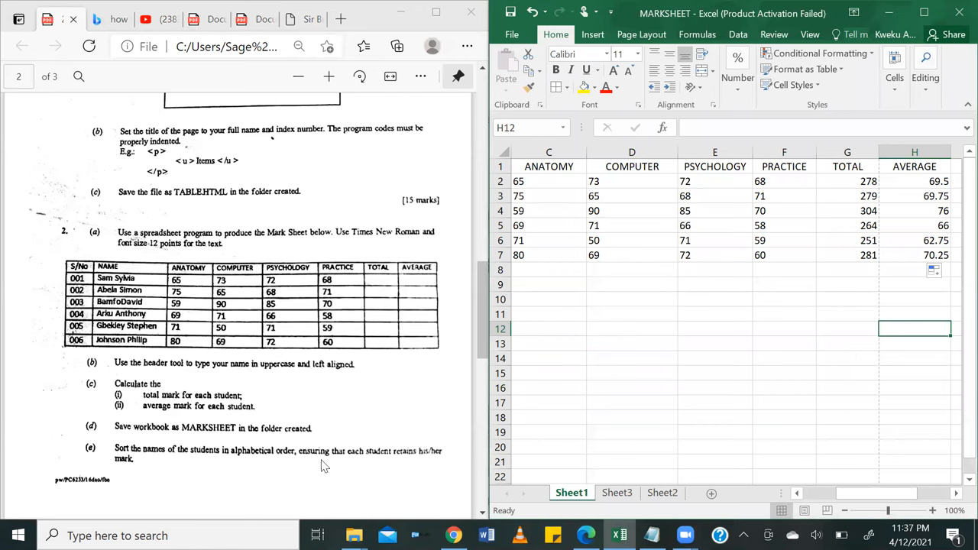
mouse_move(408, 463)
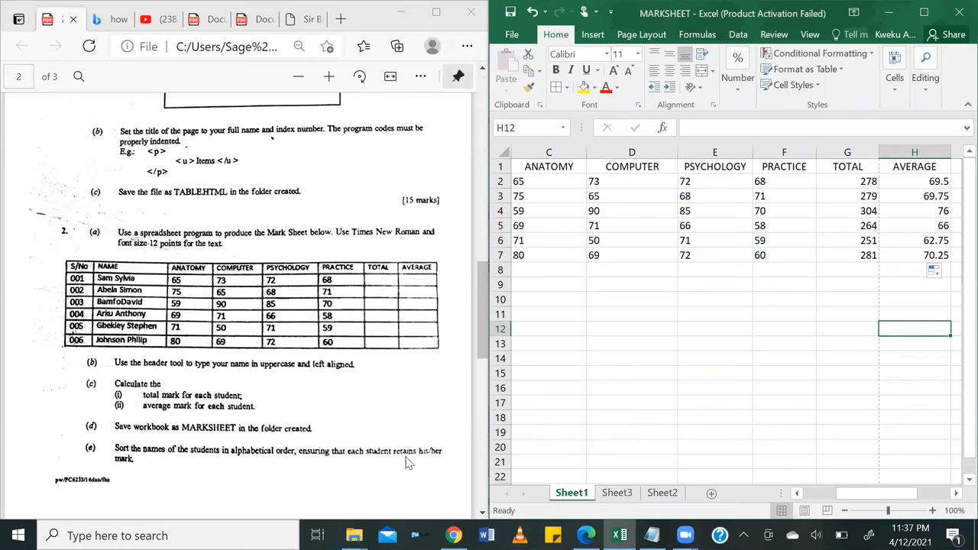
mouse_move(766, 367)
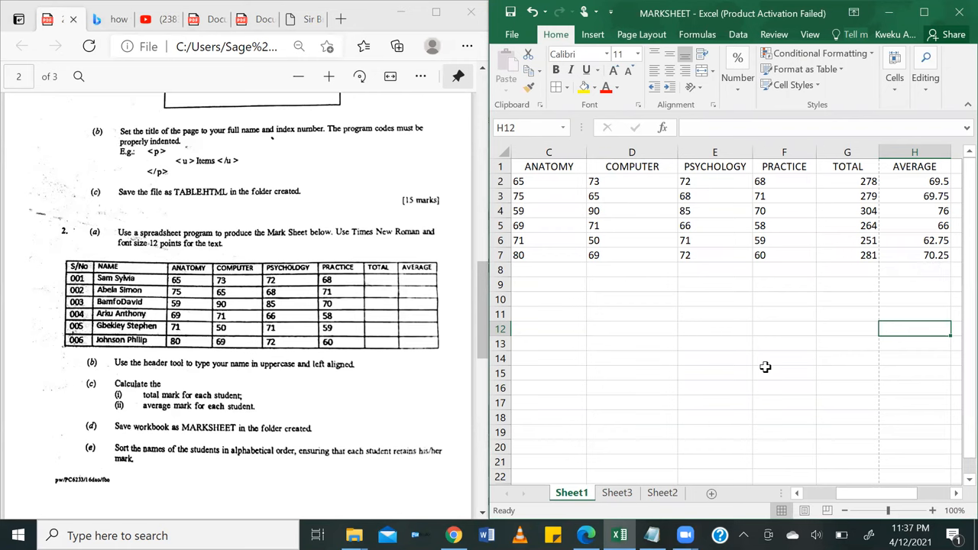
Sort the student names A to Z, expanding the selection so marks stay with each row.
scroll("left", 3)
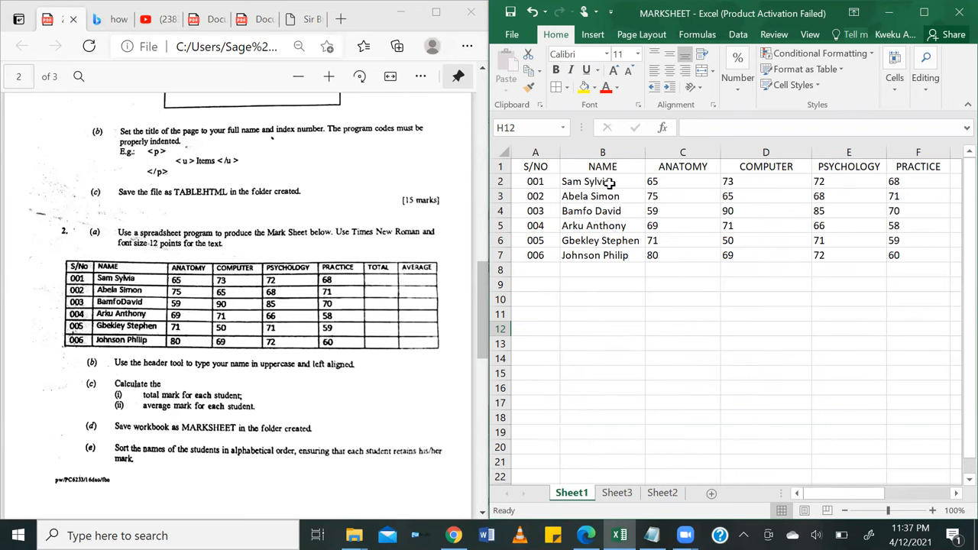
mouse_move(594, 171)
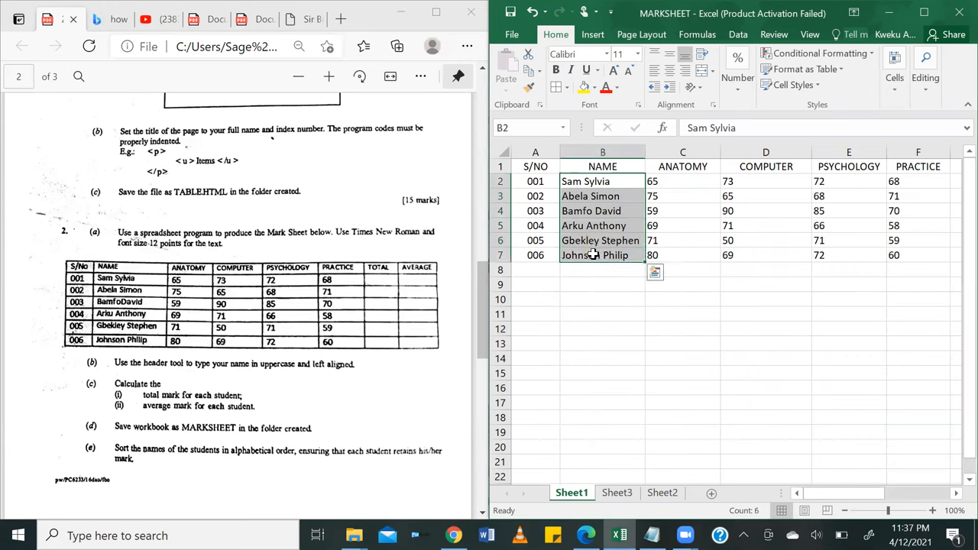
right_click(594, 255)
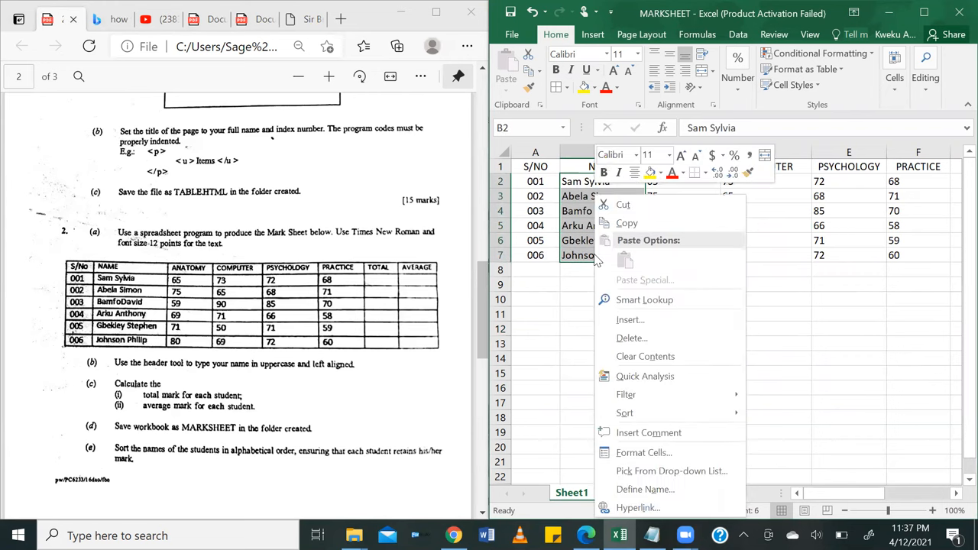
mouse_move(625, 413)
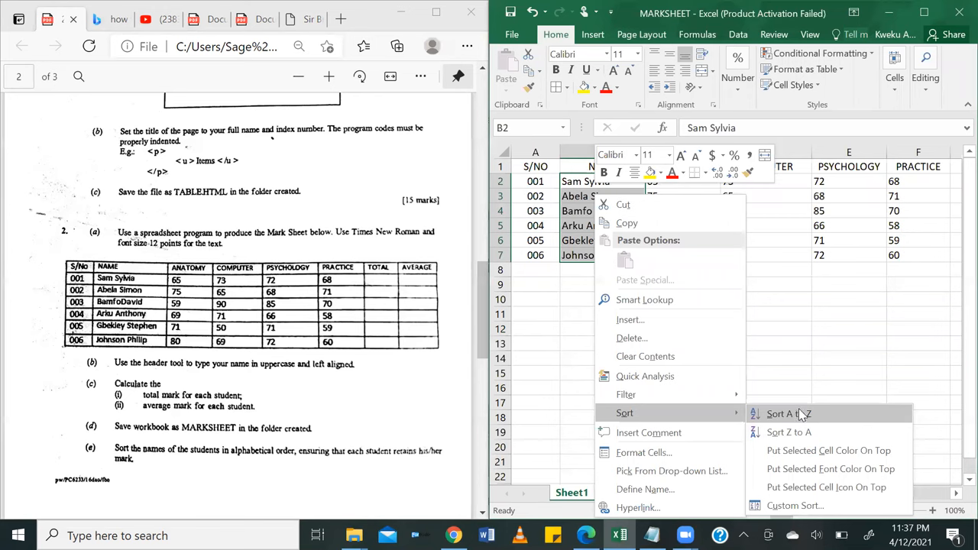
left_click(789, 413)
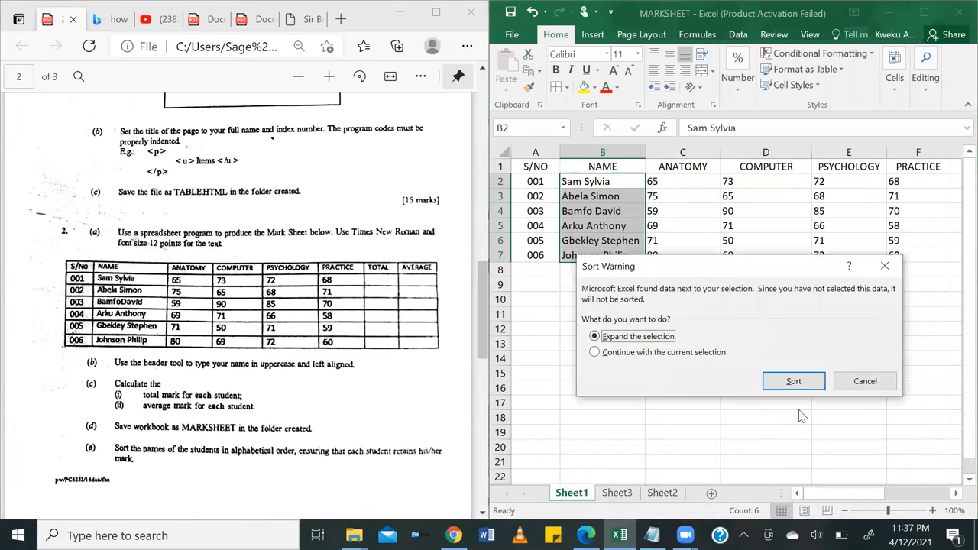
mouse_move(702, 327)
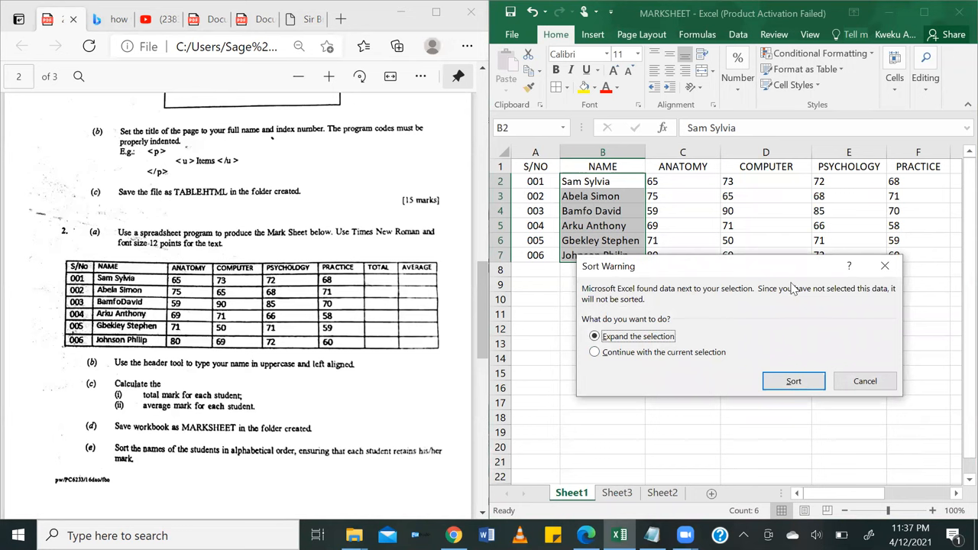
mouse_move(657, 350)
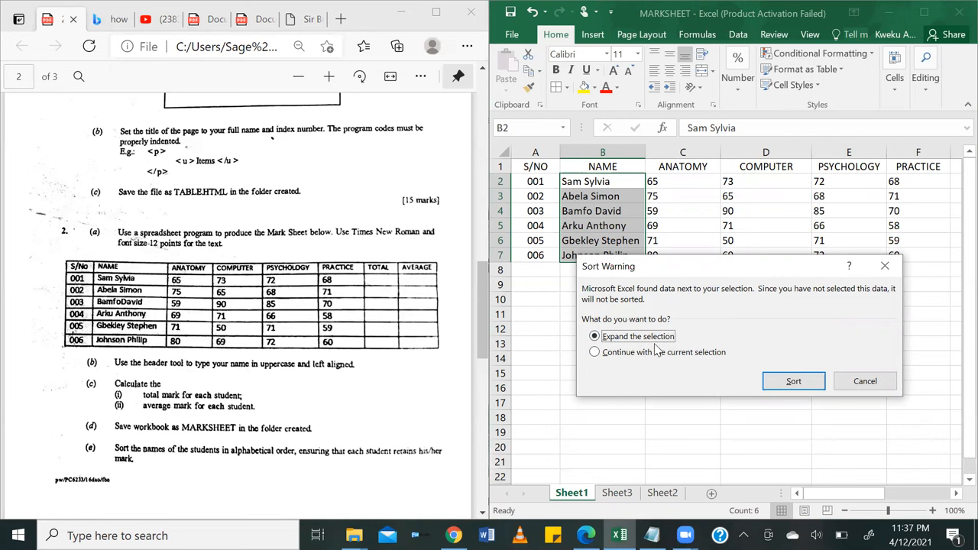
mouse_move(690, 353)
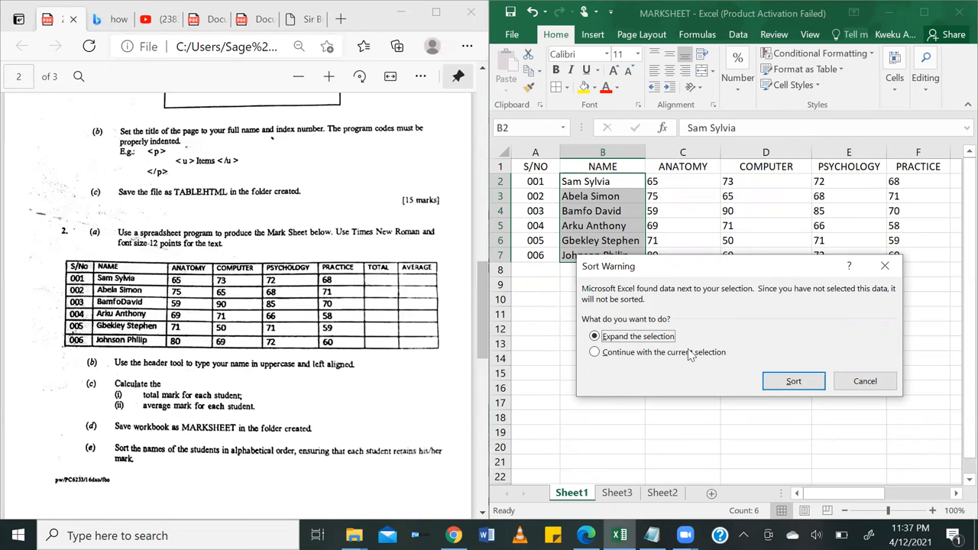
mouse_move(479, 391)
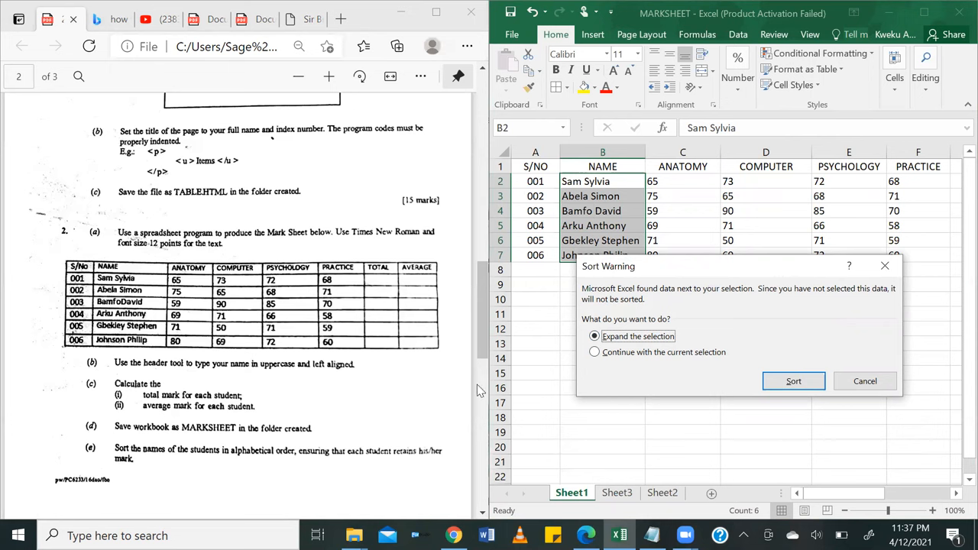
mouse_move(428, 462)
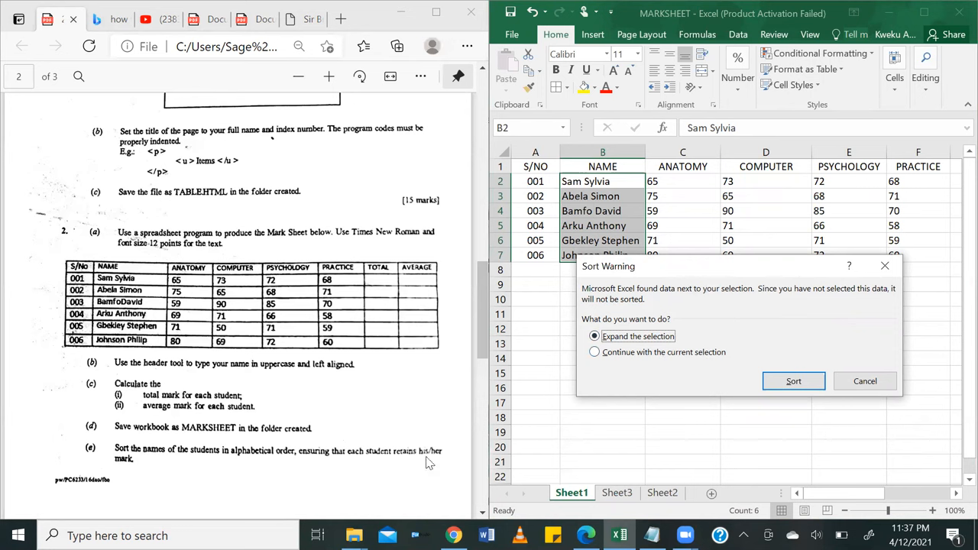
mouse_move(533, 400)
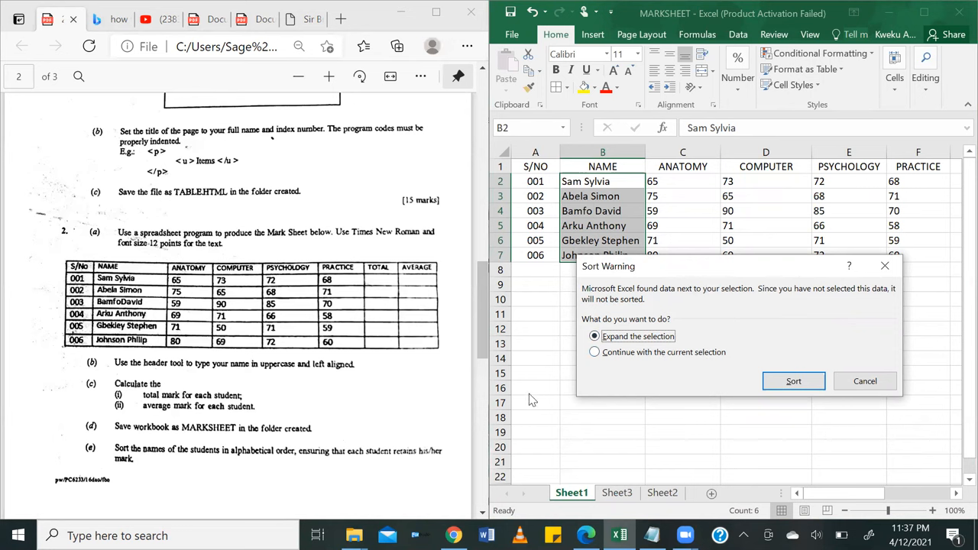
mouse_move(858, 203)
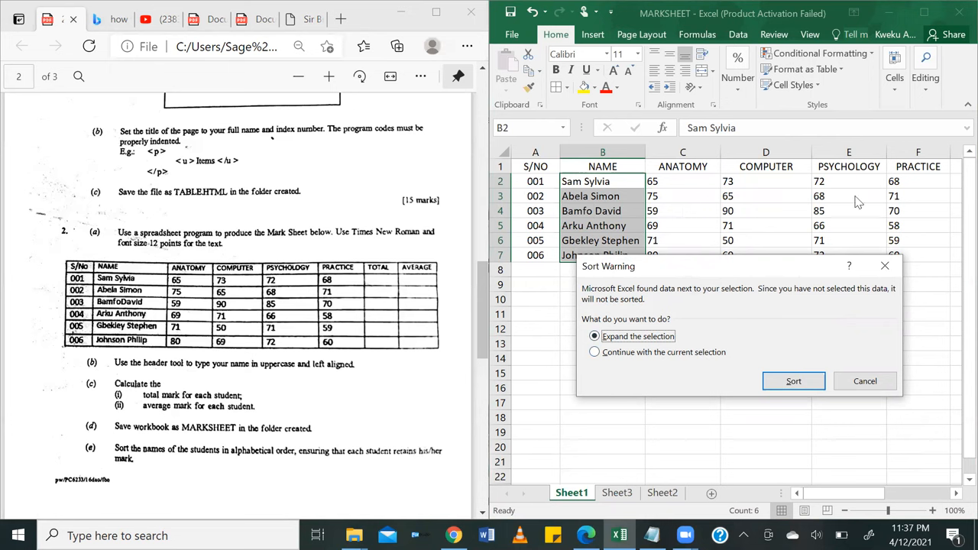
mouse_move(793, 381)
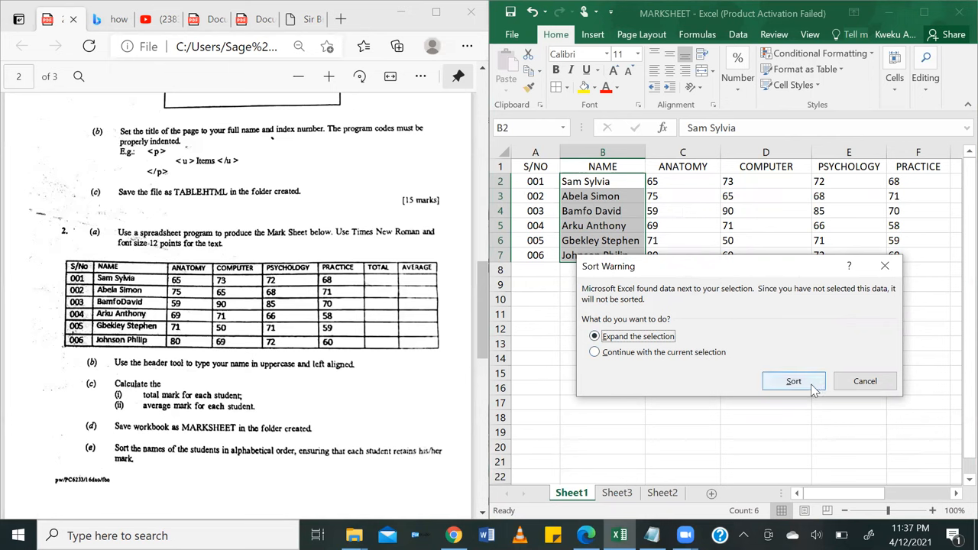
left_click(793, 382)
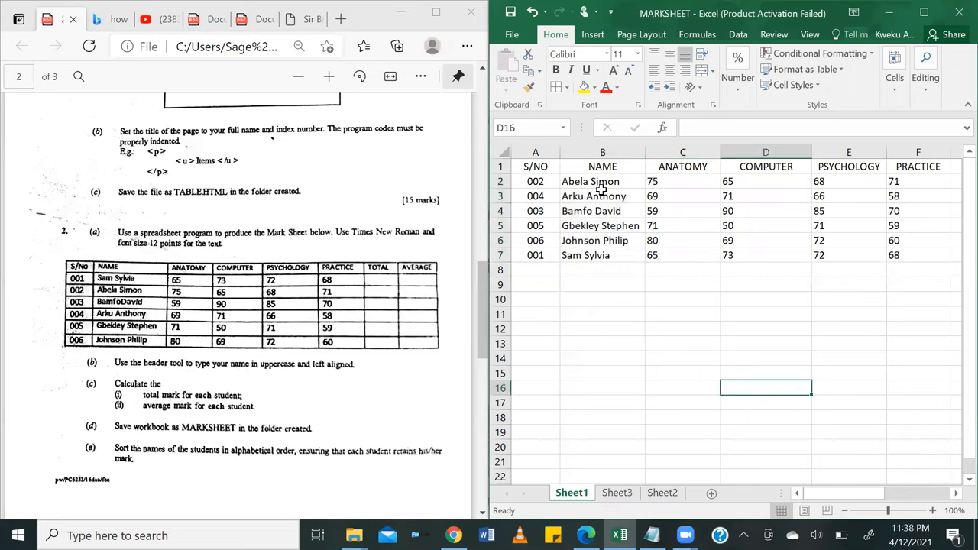
mouse_move(669, 193)
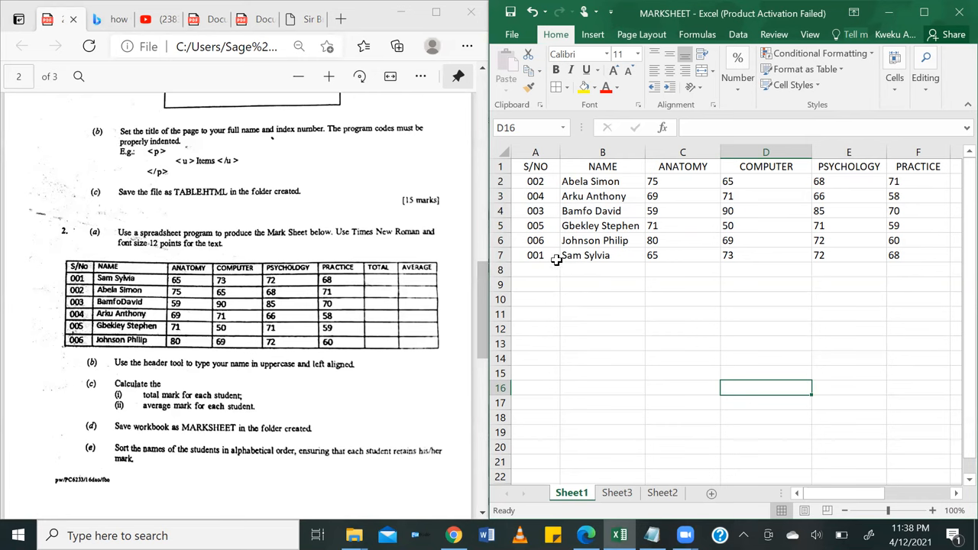
mouse_move(545, 263)
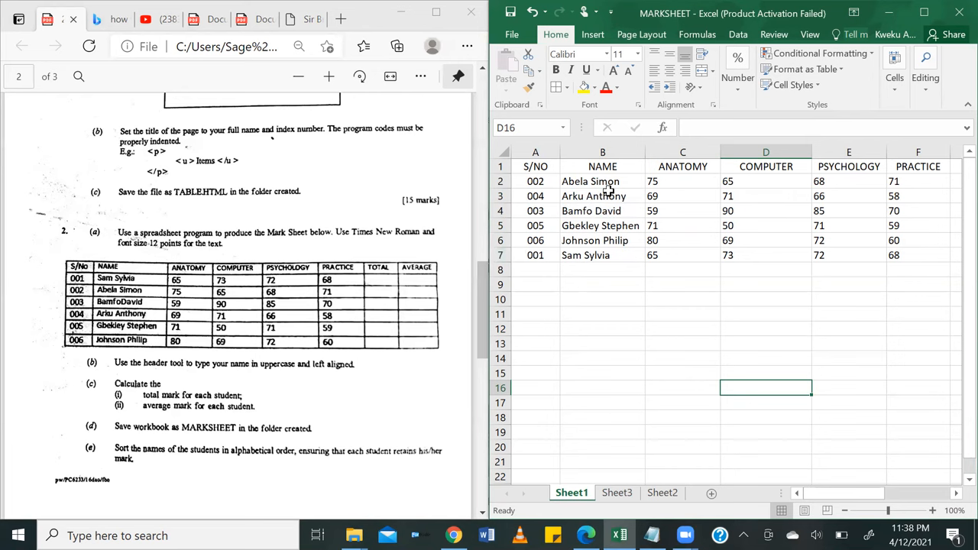
mouse_move(549, 197)
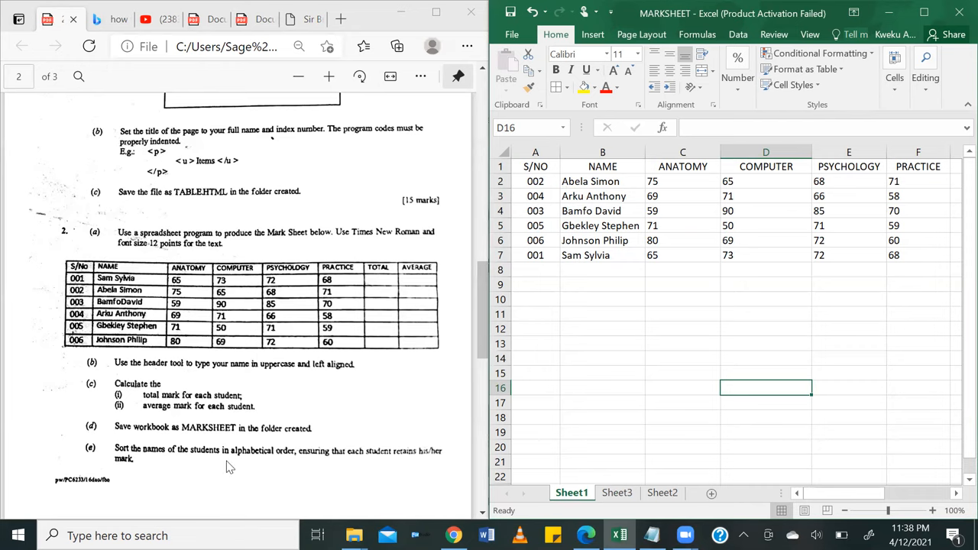
scroll("down", 3)
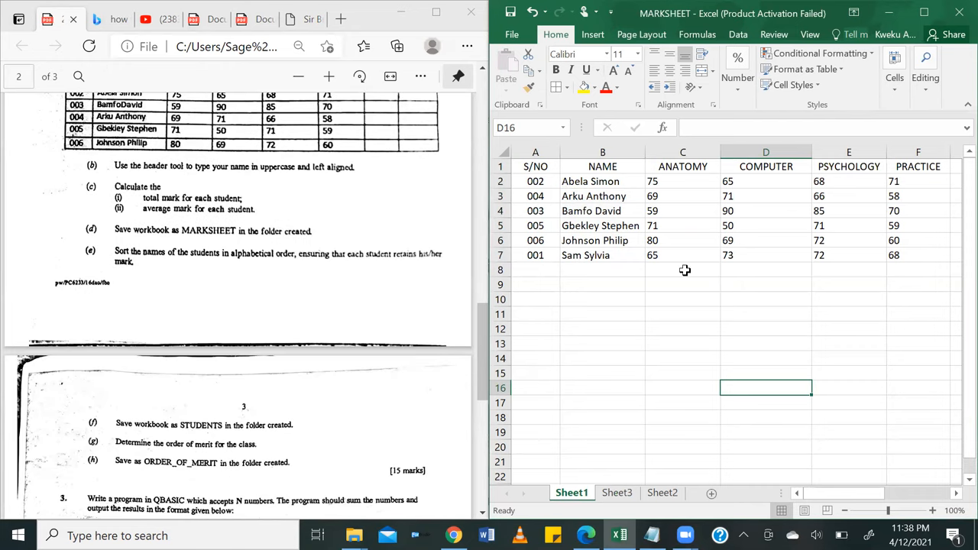
mouse_move(195, 436)
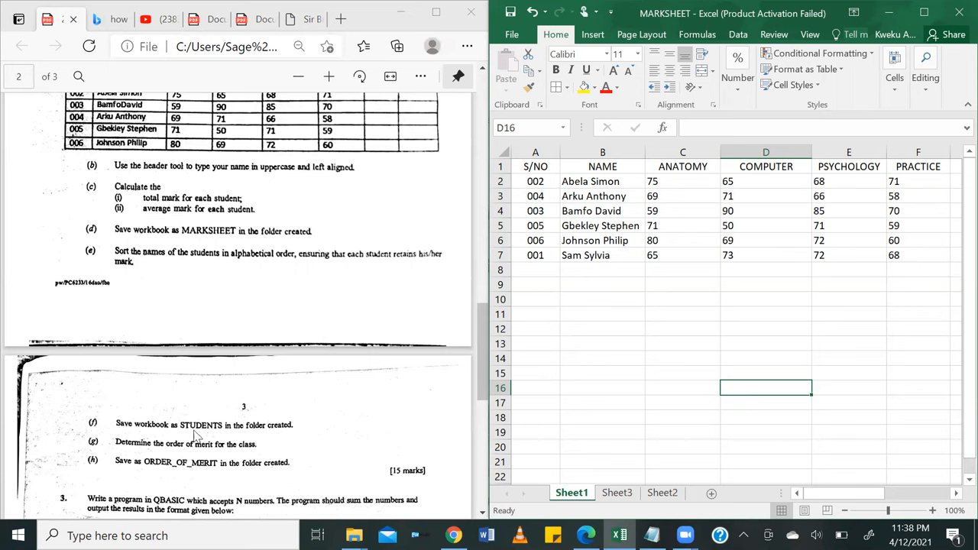
Save the sorted workbook under the new file name STUDENTS.
left_click(511, 35)
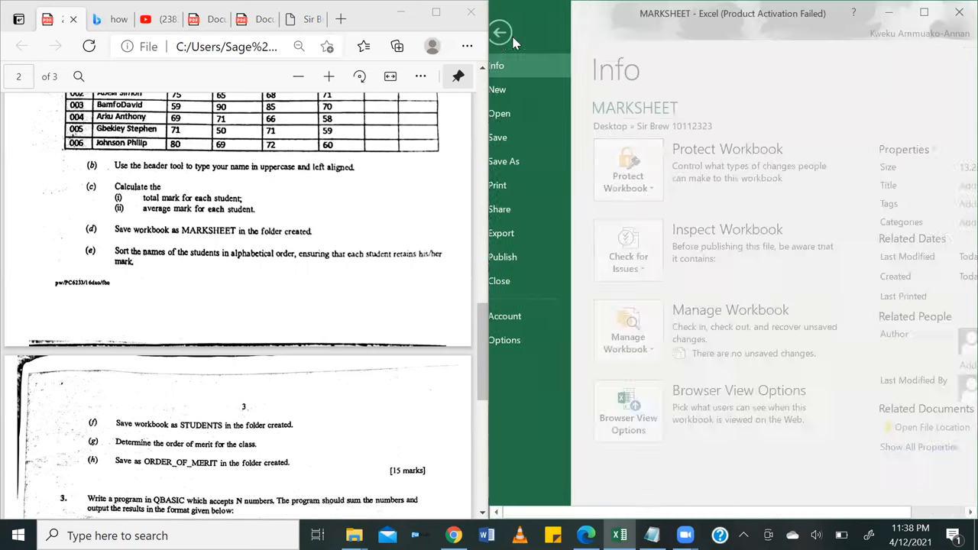
left_click(518, 161)
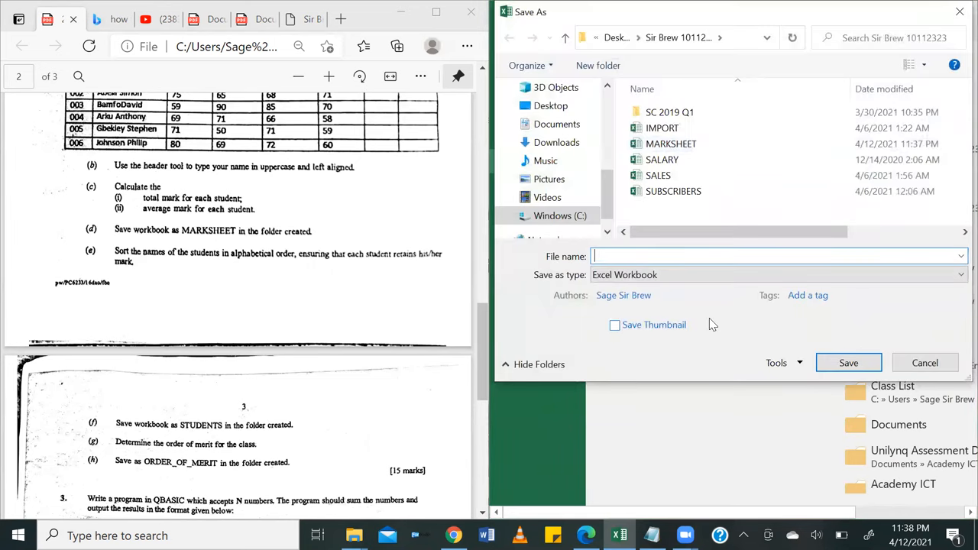
type("STUDENTS")
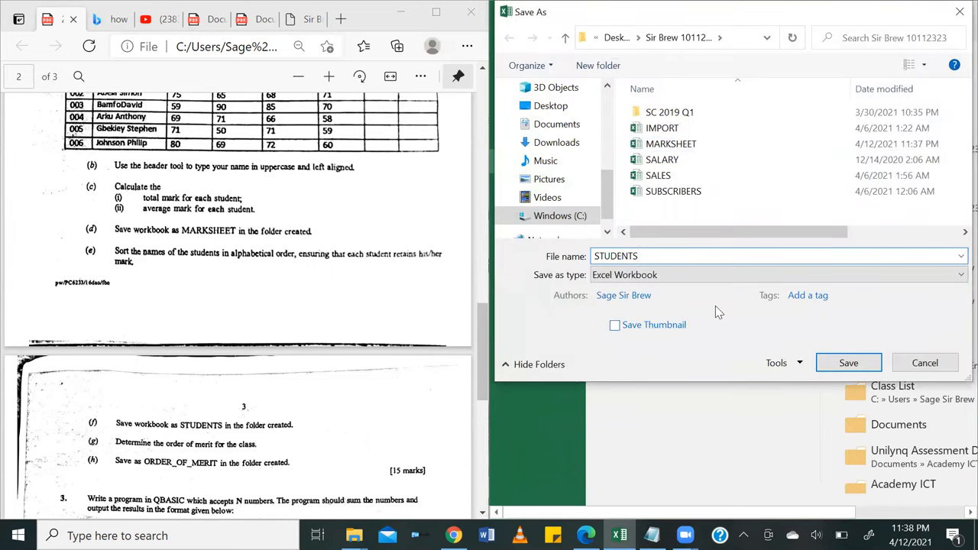
left_click(849, 362)
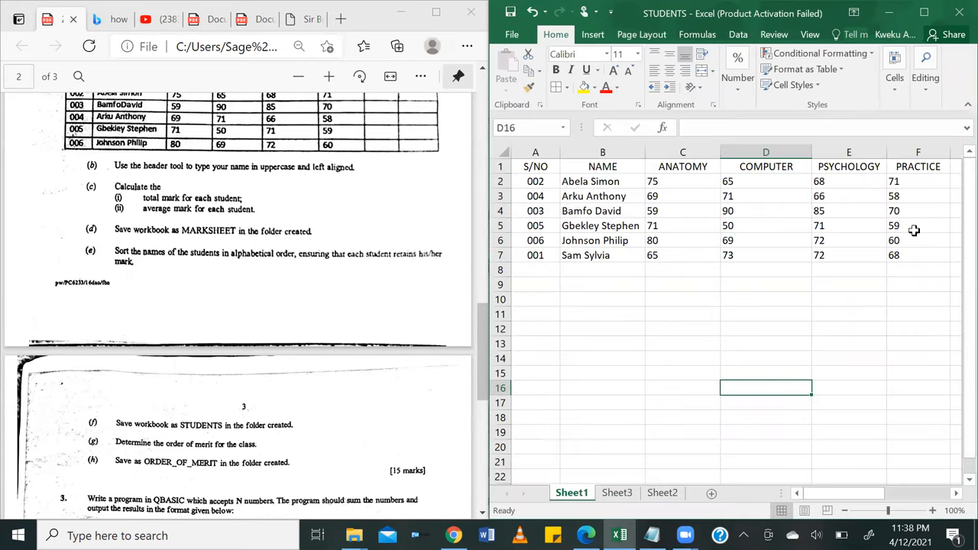
left_click(682, 152)
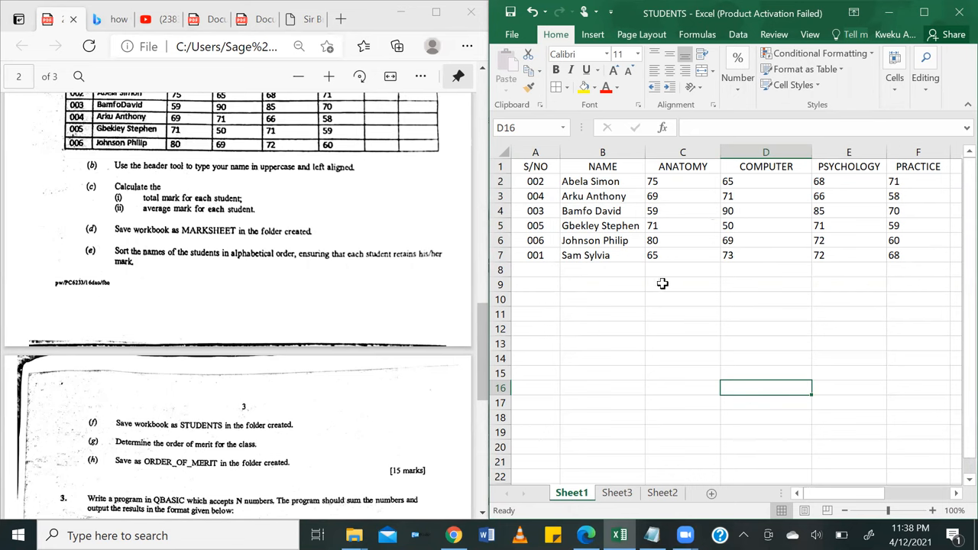
mouse_move(657, 282)
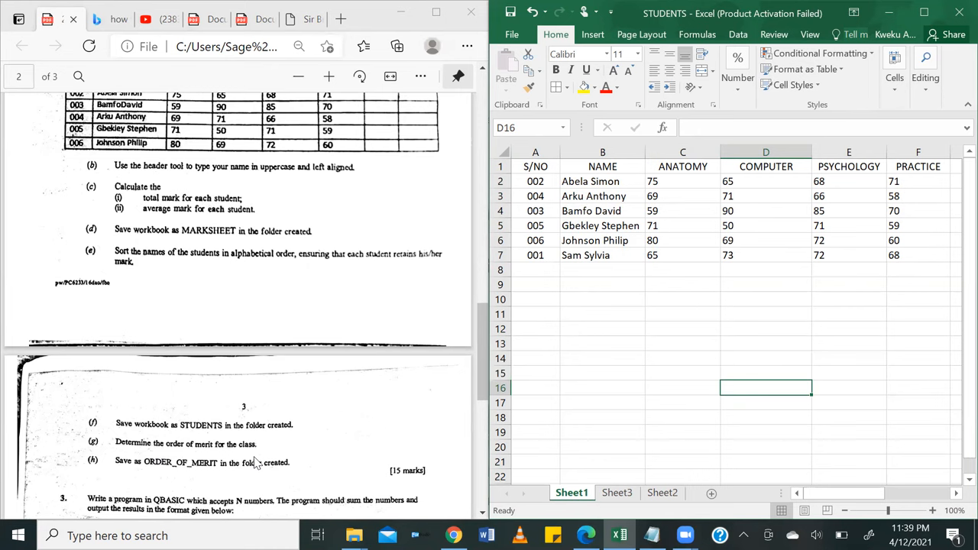
mouse_move(775, 293)
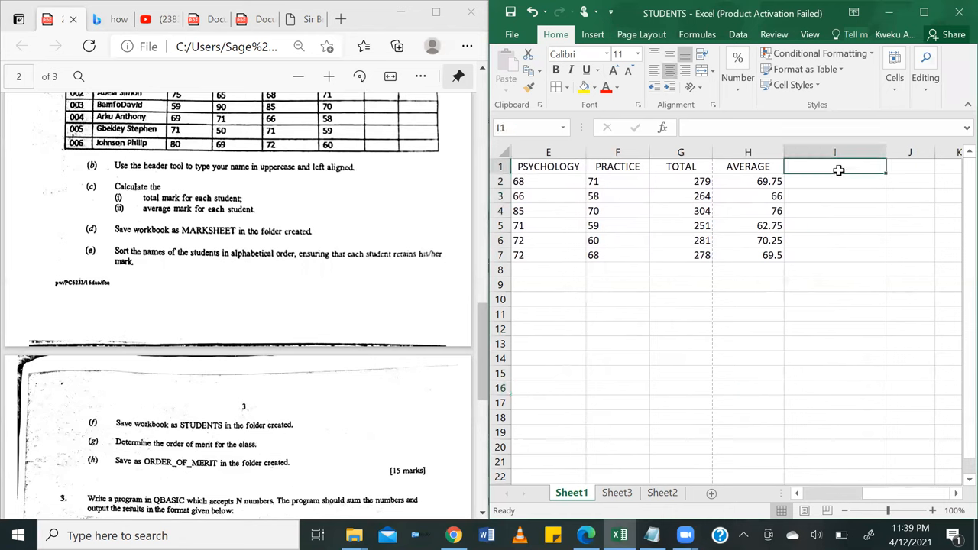
Head column I 'ORDER OF MERIT' and enter =RANK(G2,(G2:G7)) in I2, accepting the correction.
type("ORDER OF MERIT")
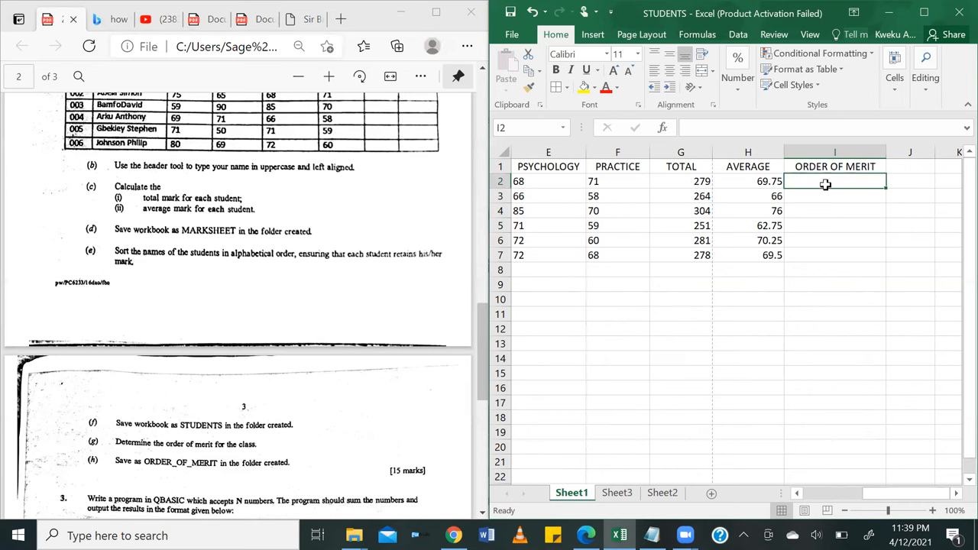
type("=RAn")
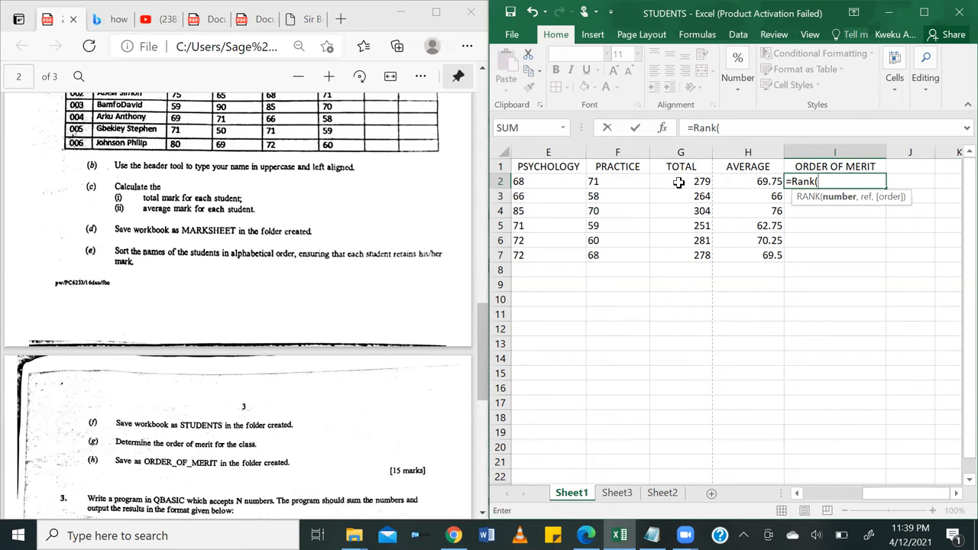
left_click(680, 181)
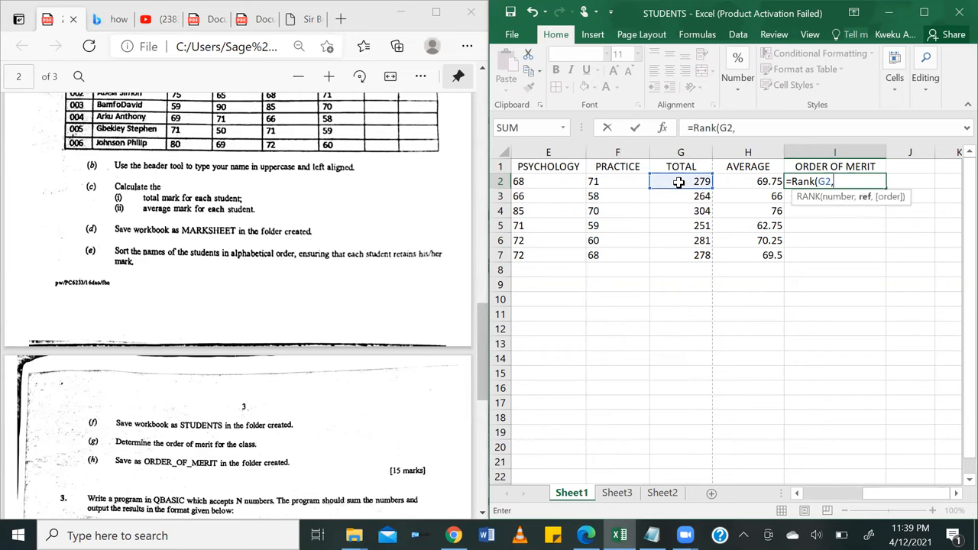
mouse_move(678, 221)
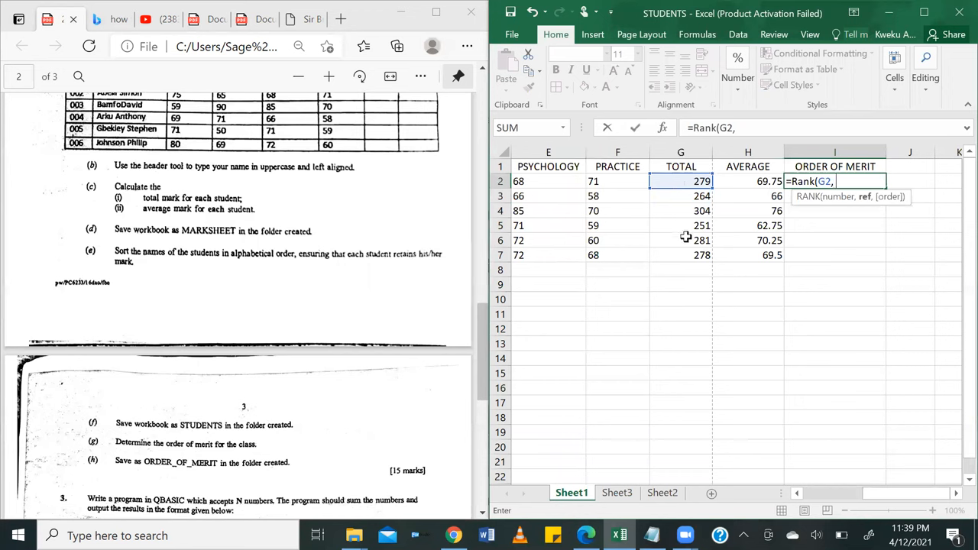
type("(G2")
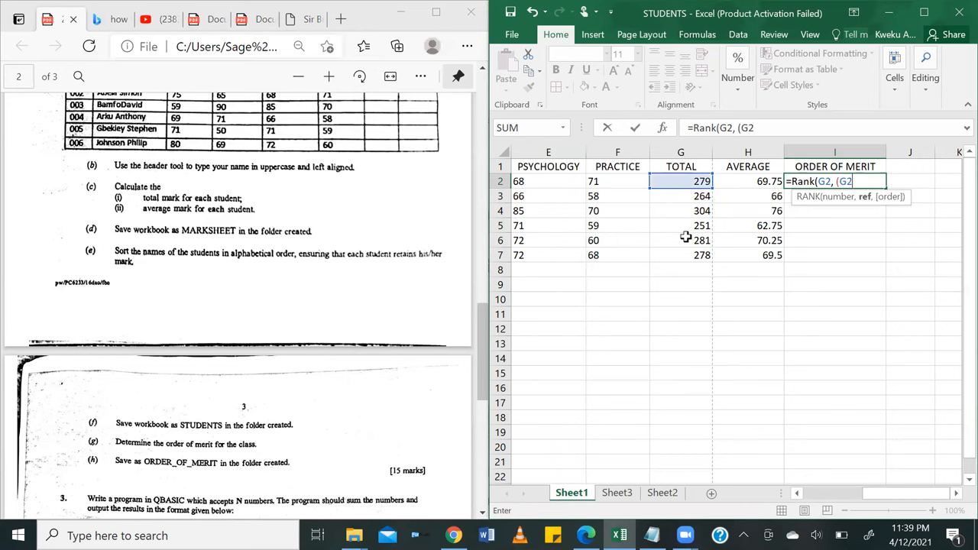
type(":")
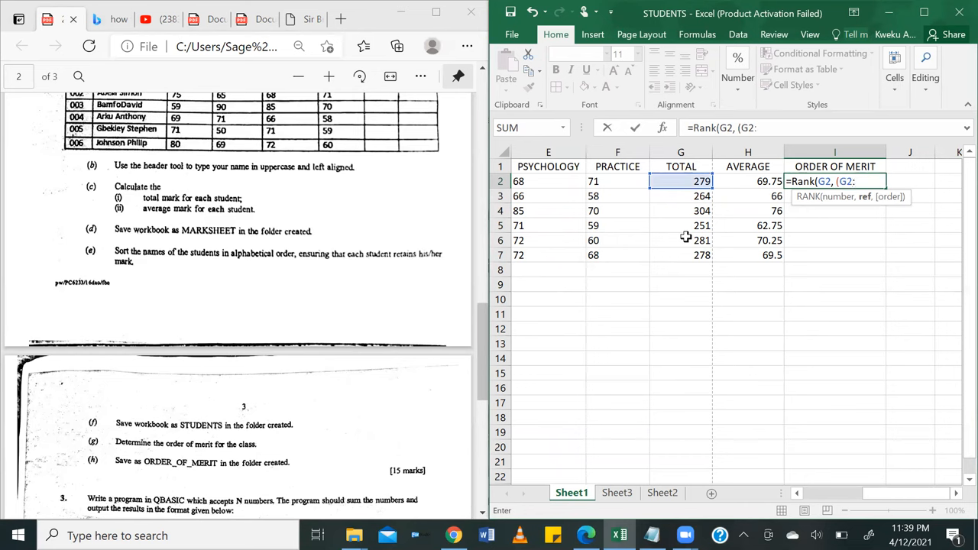
type("G")
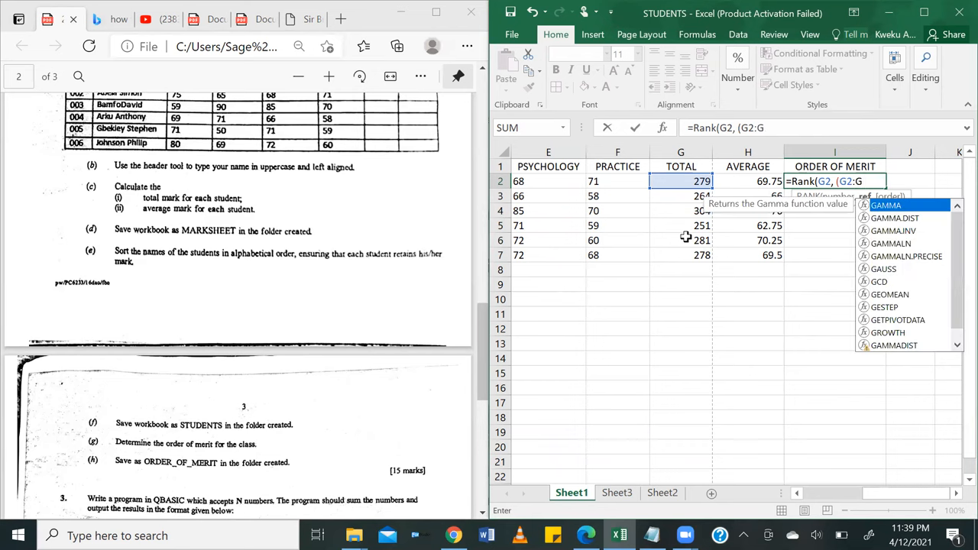
type("7)")
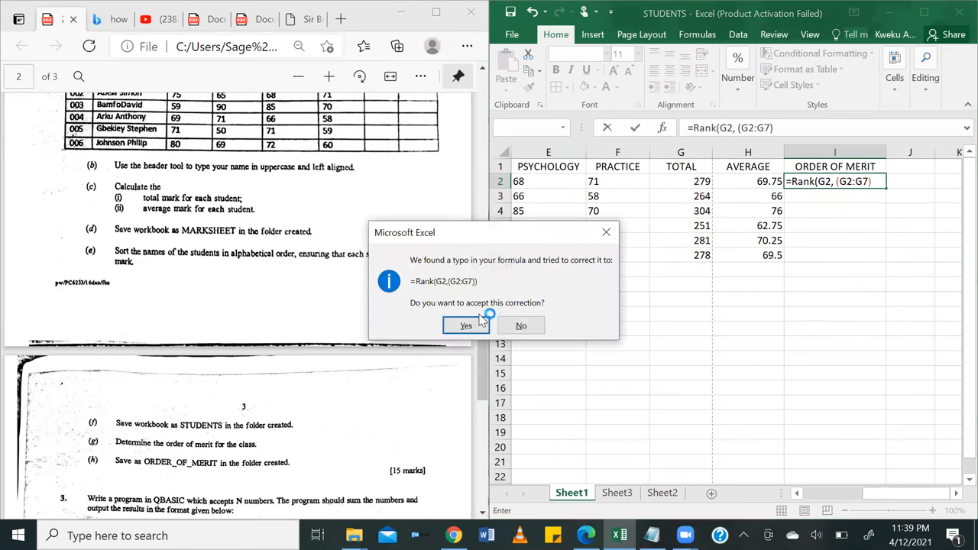
left_click(466, 325)
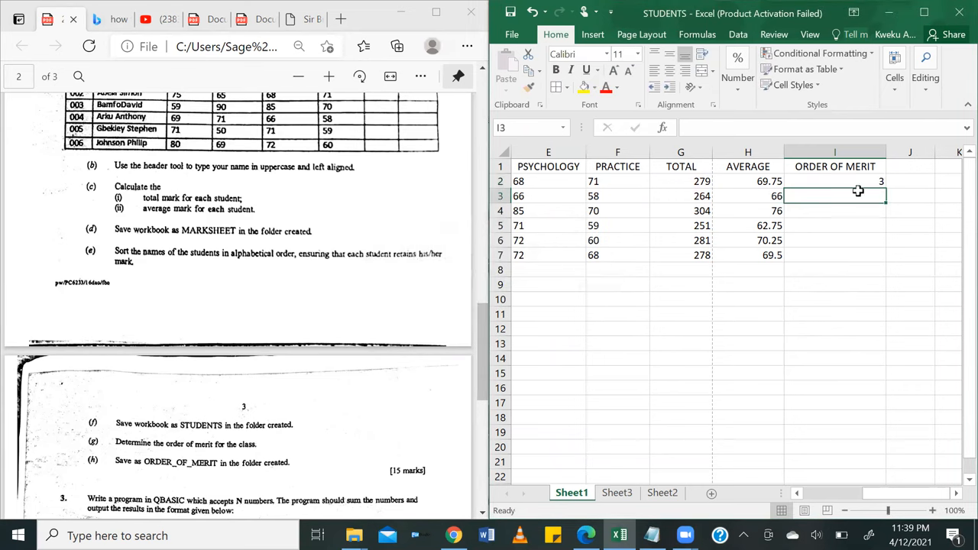
type("=RANK(G2,(G2:G7))")
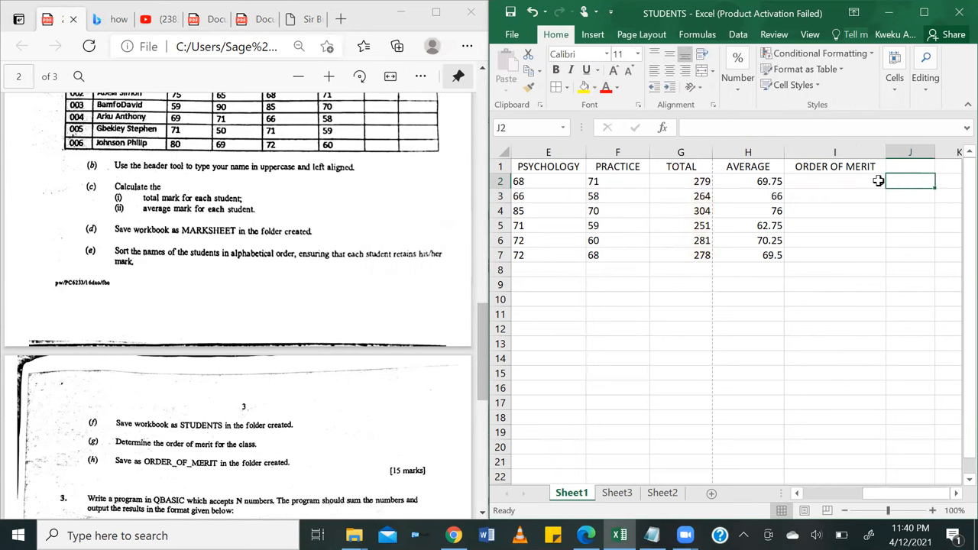
type("=RANK(G2,(G2:G7))")
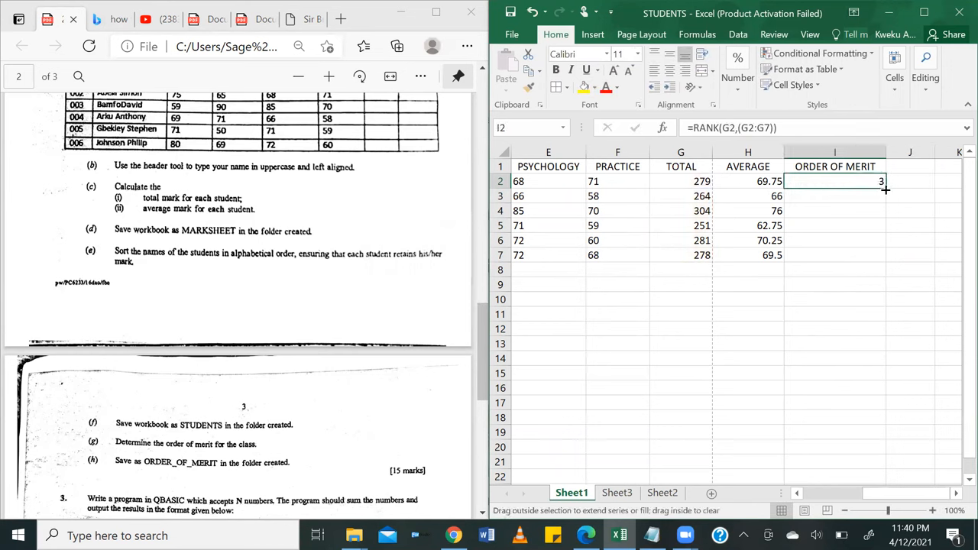
left_click_drag(880, 187, 880, 257)
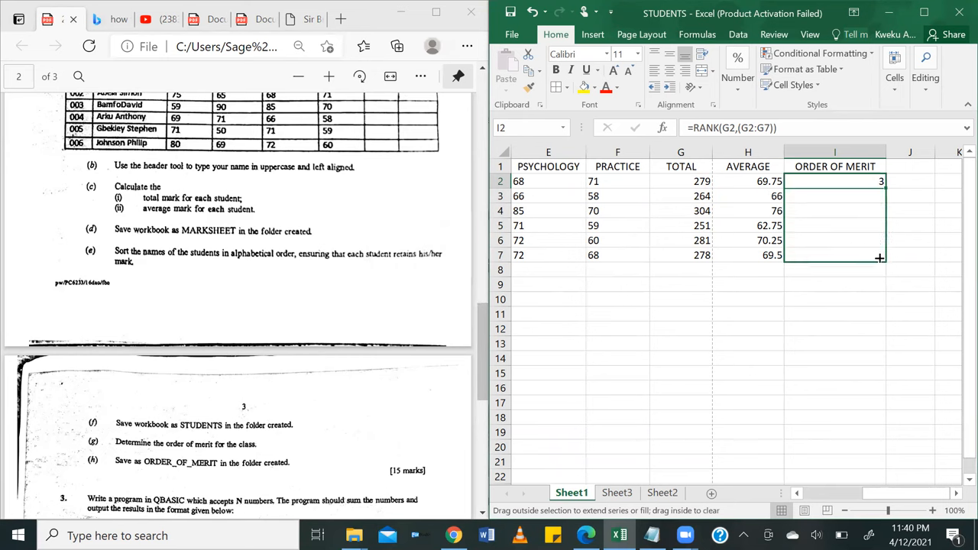
left_click_drag(880, 181, 879, 255)
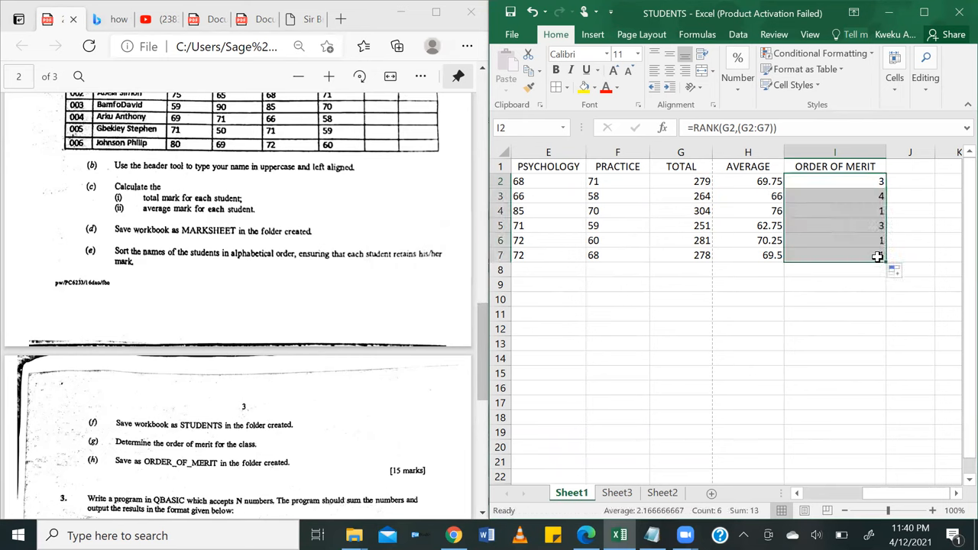
left_click(948, 269)
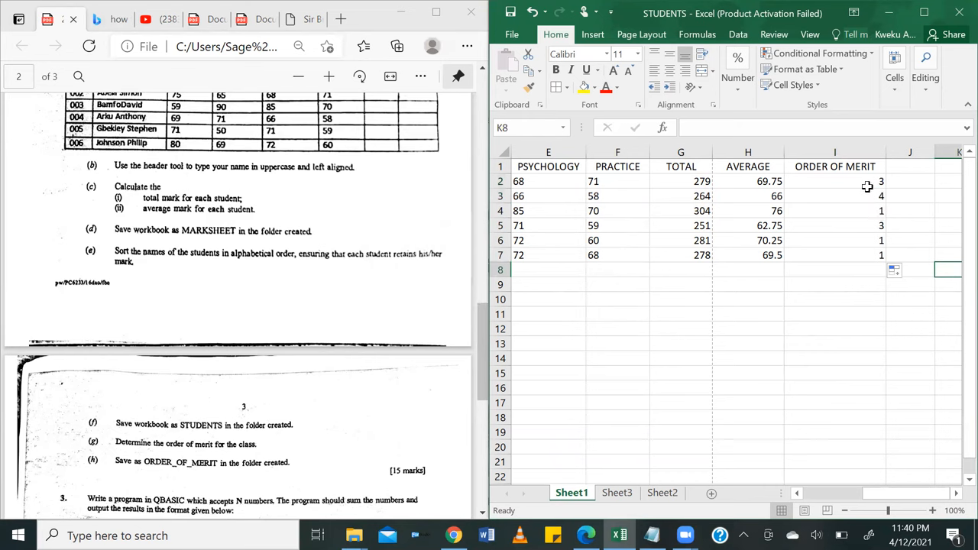
mouse_move(837, 221)
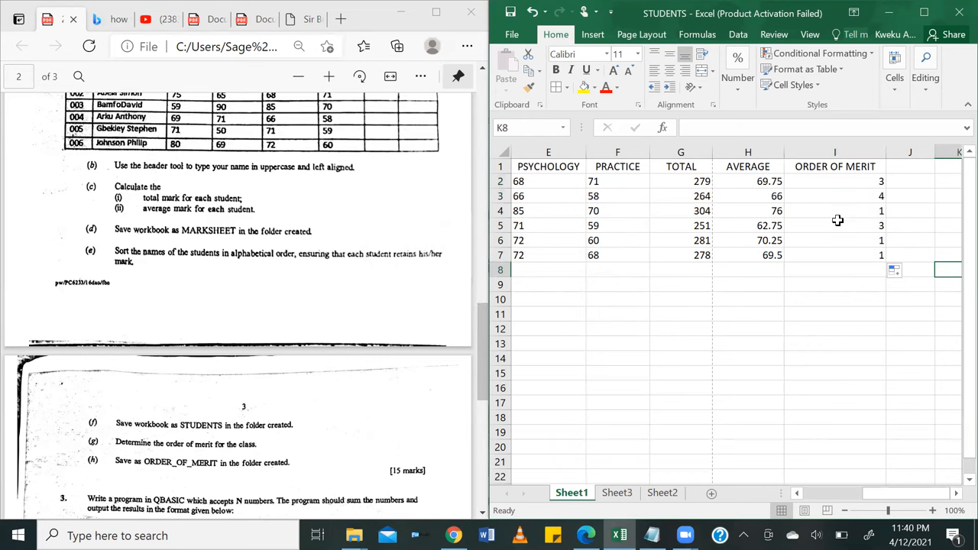
mouse_move(886, 204)
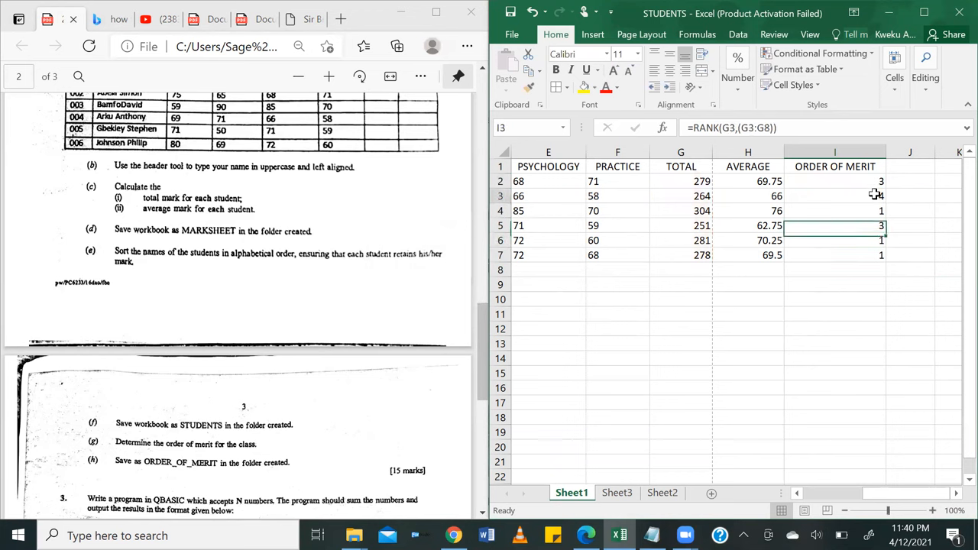
Fill the rank formula using $G$2:$G$7 down to I7, giving ranks 3, 5, 1, 6, 2, 4.
double_click(834, 196)
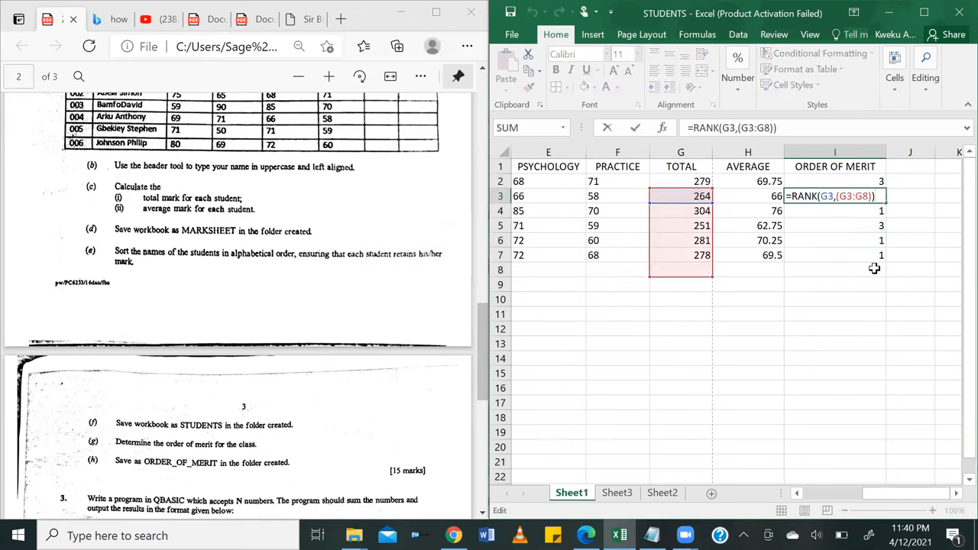
mouse_move(874, 218)
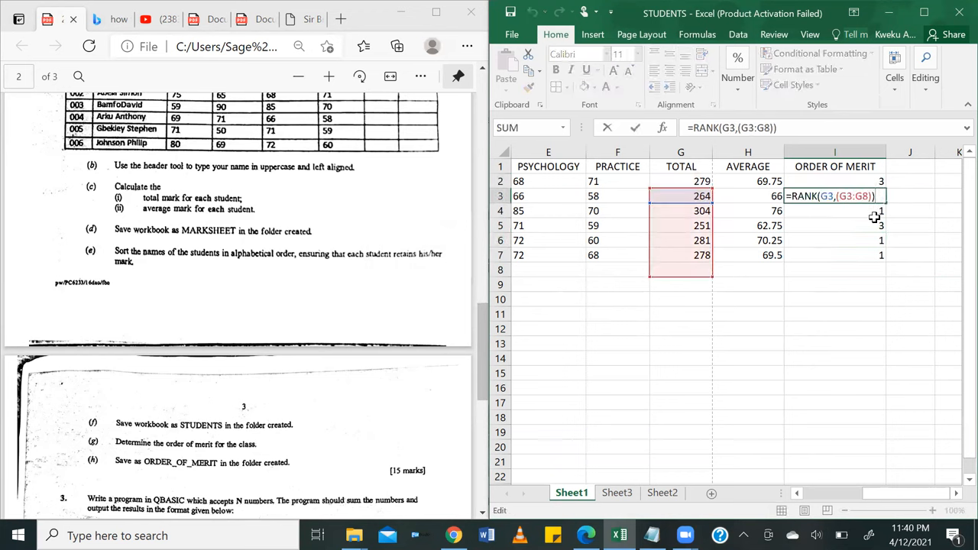
key("enter")
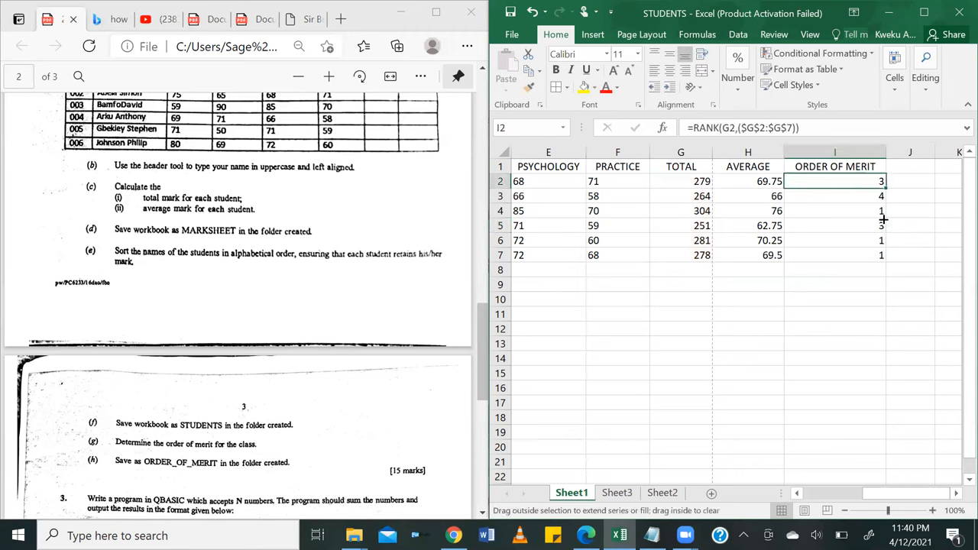
left_click_drag(880, 185, 880, 254)
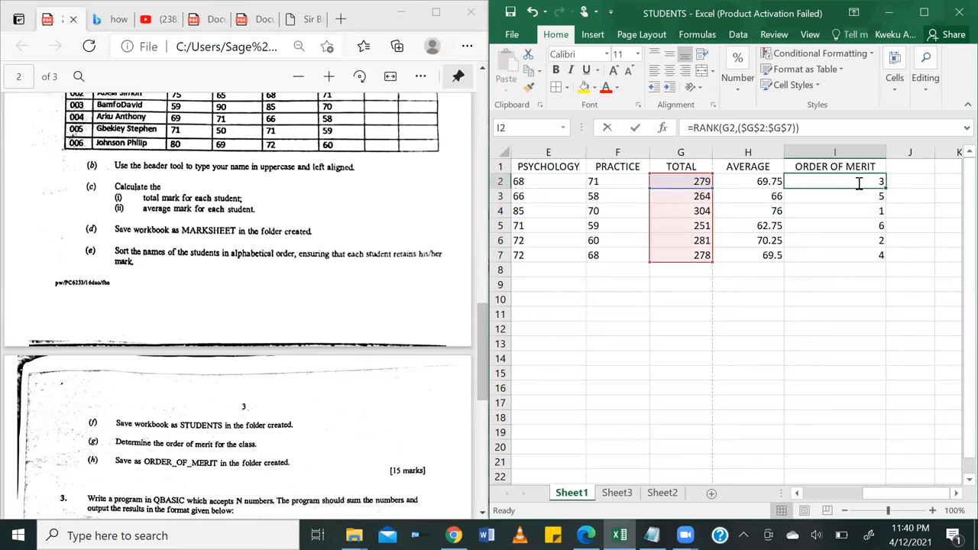
double_click(834, 182)
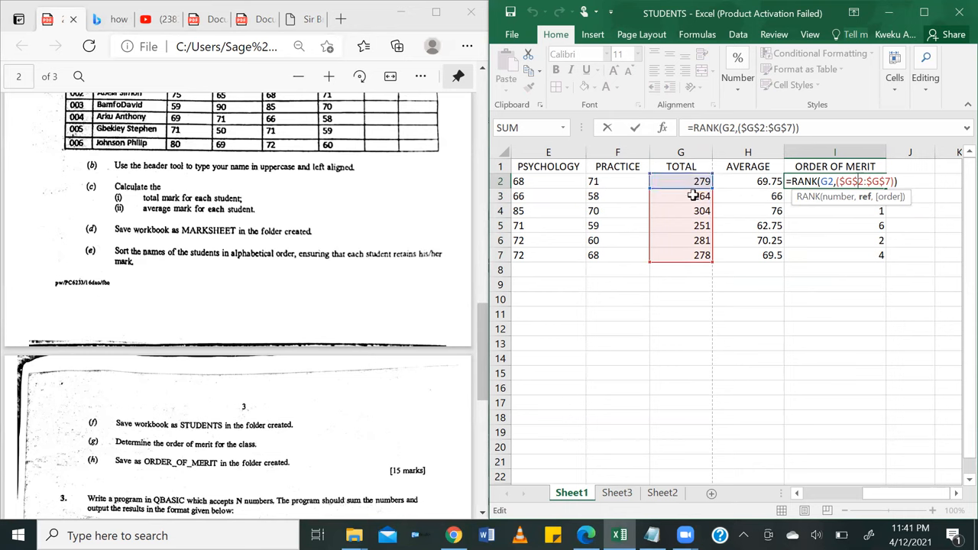
mouse_move(773, 166)
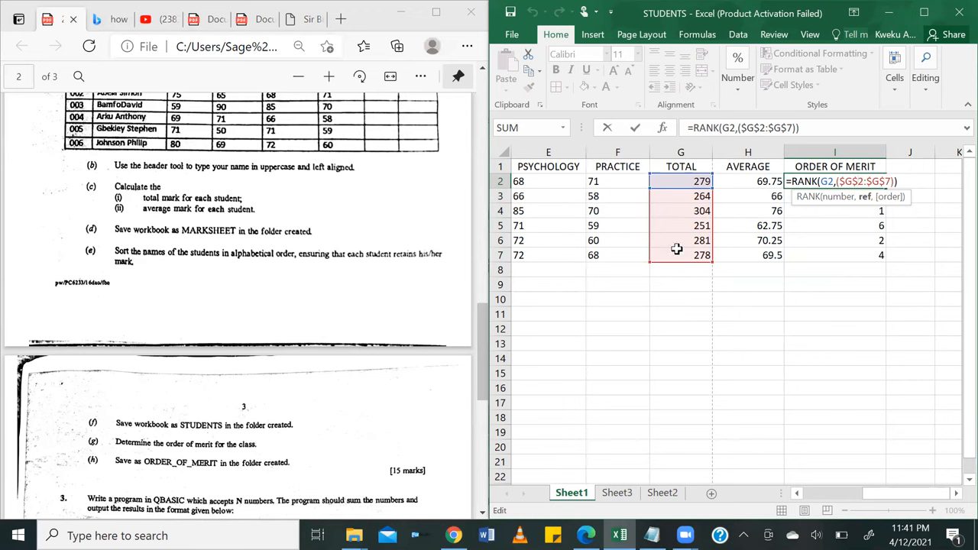
mouse_move(957, 301)
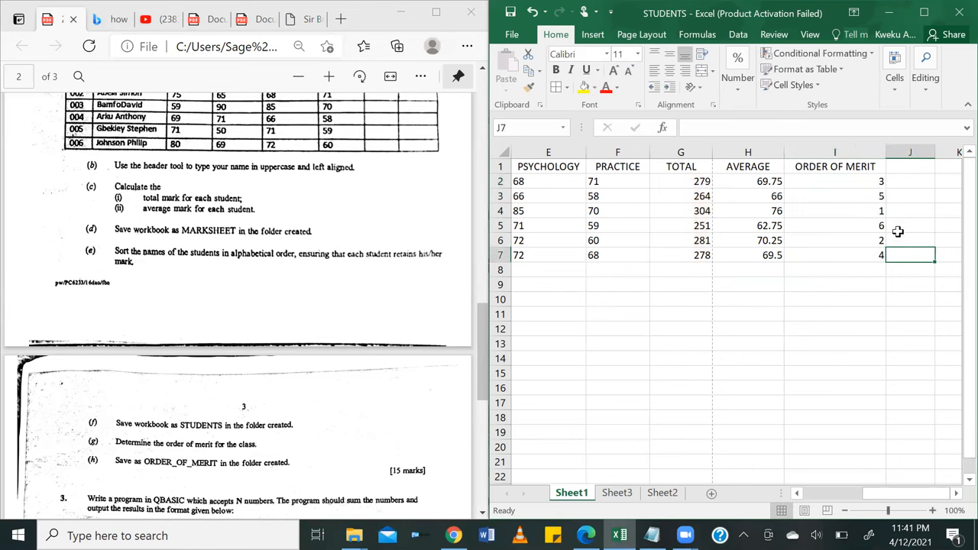
mouse_move(877, 184)
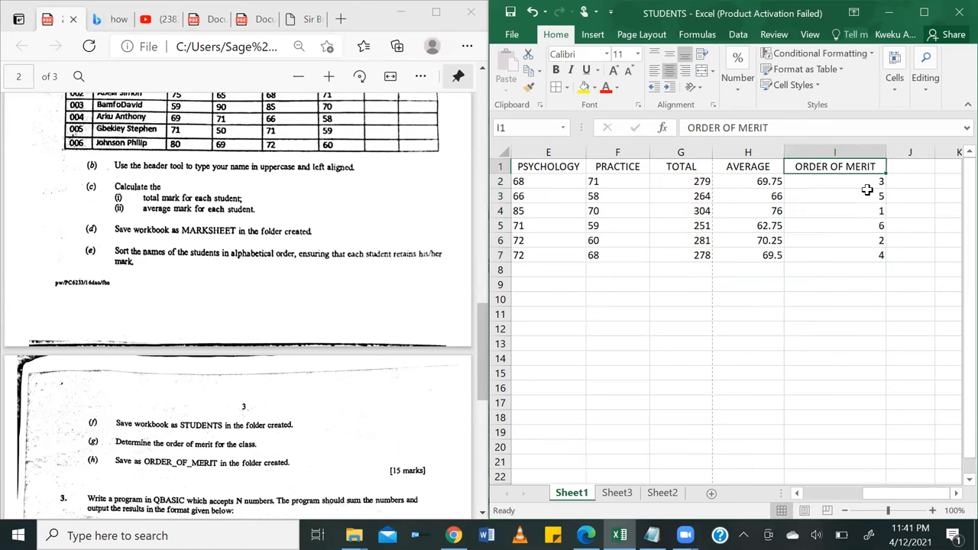
type("=RANK(G3,($G$2:$G$7))")
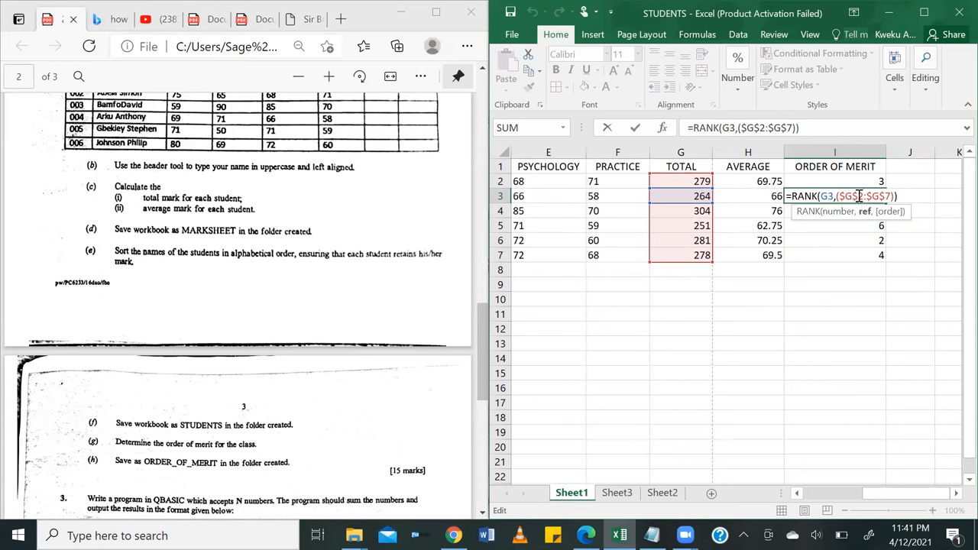
mouse_move(944, 213)
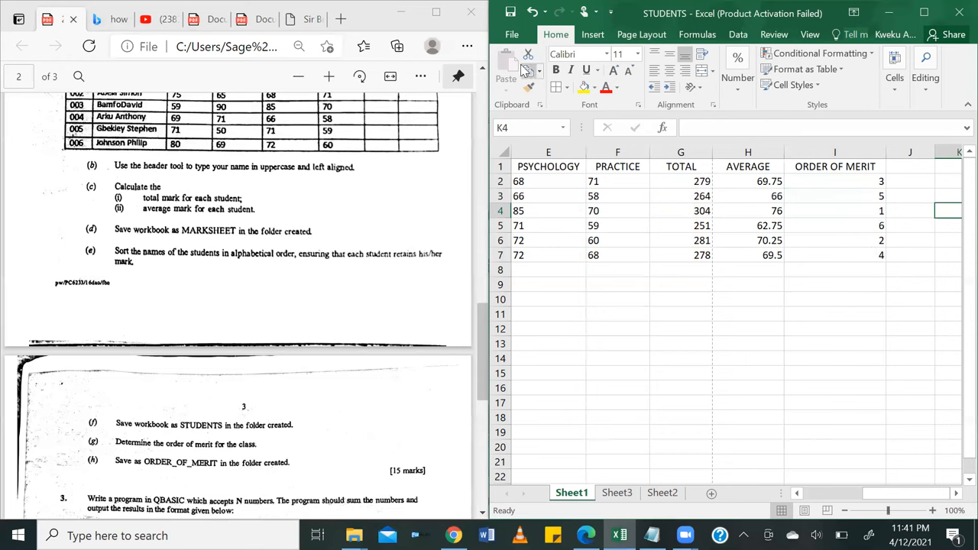
Save the workbook as ORDER_OF_MERIT in the workbook's current folder.
left_click(511, 35)
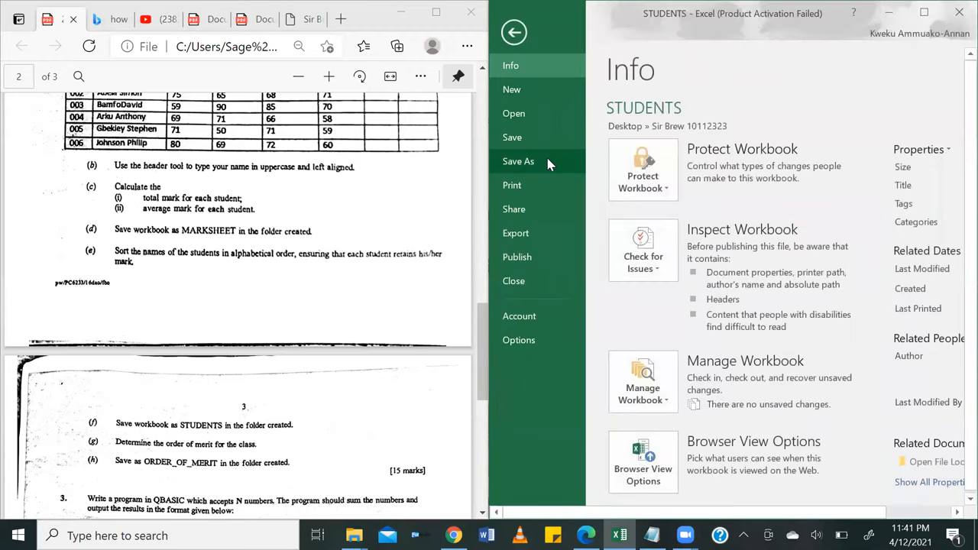
left_click(518, 161)
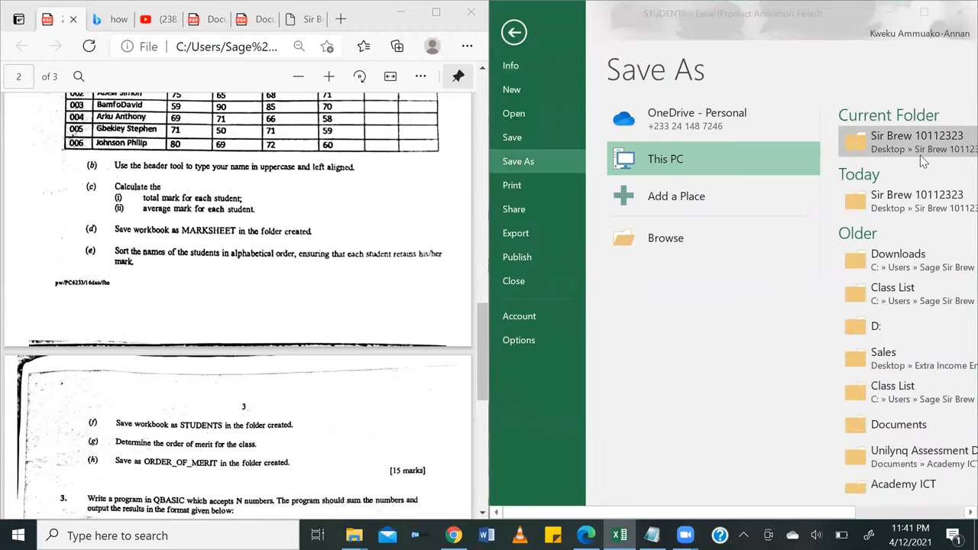
left_click(917, 142)
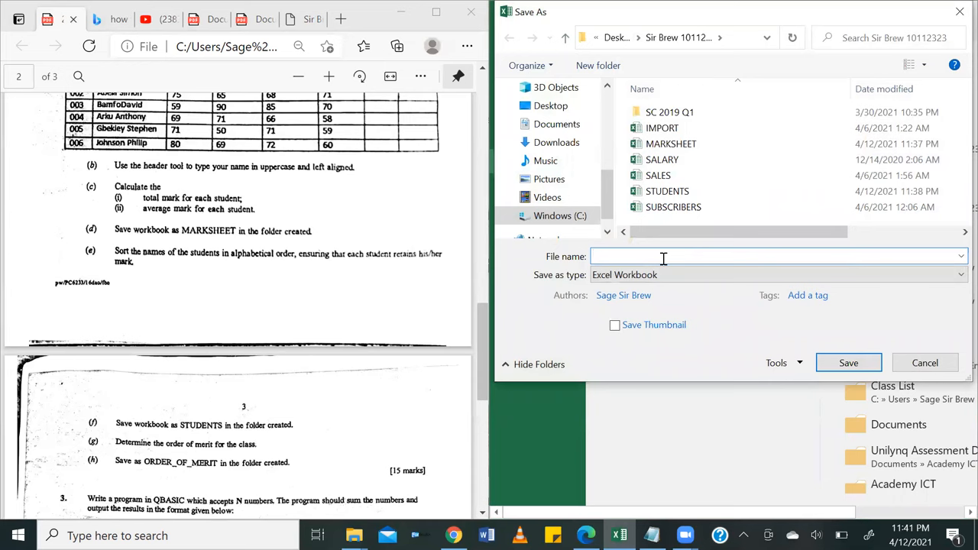
type("ORDER_OF_MERIT")
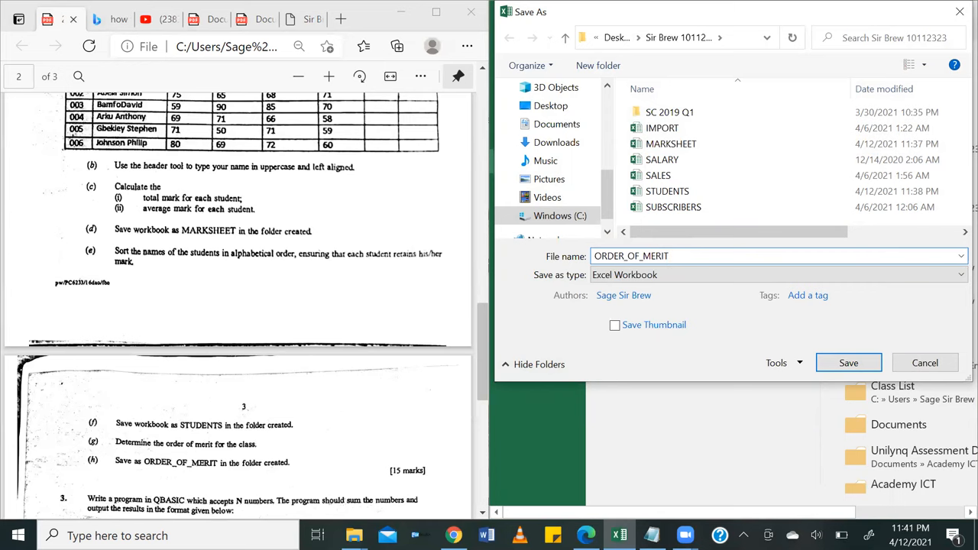
left_click(848, 363)
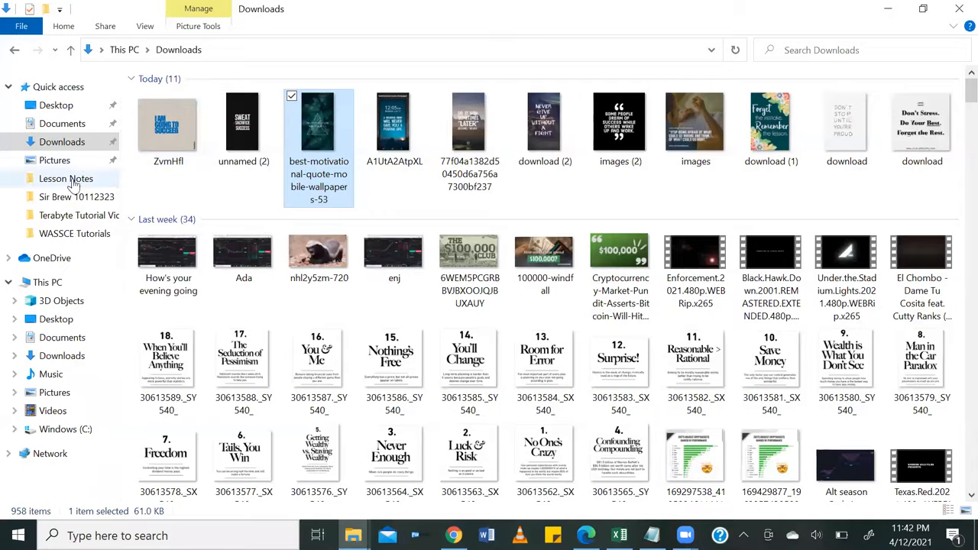
Sort the Sir Brew folder by Date modified, then open and close MARKSHEET to verify it.
left_click(76, 197)
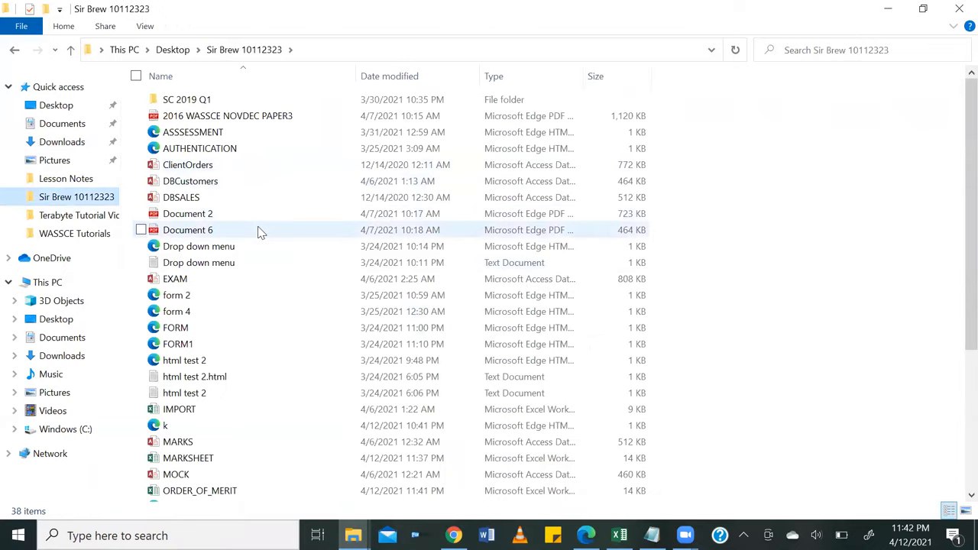
scroll("down", 3)
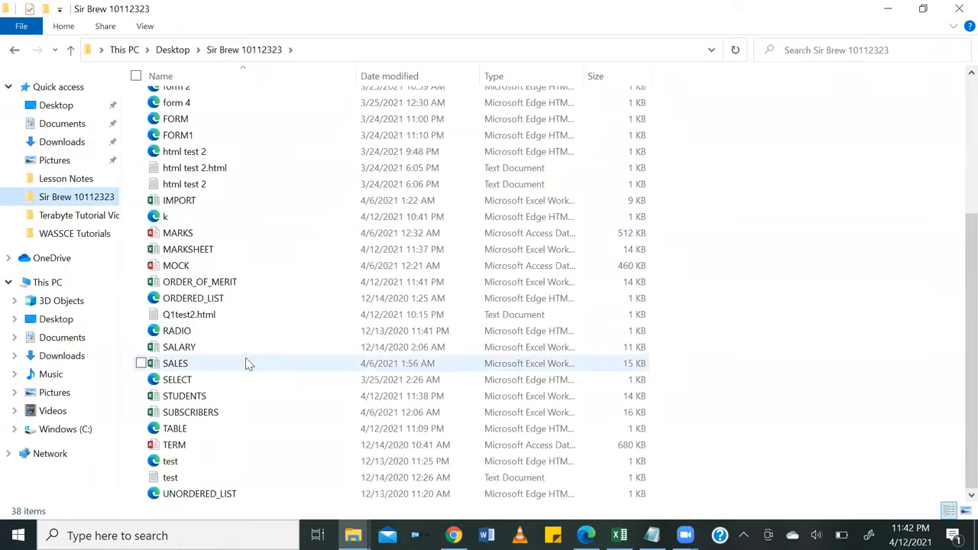
left_click(390, 76)
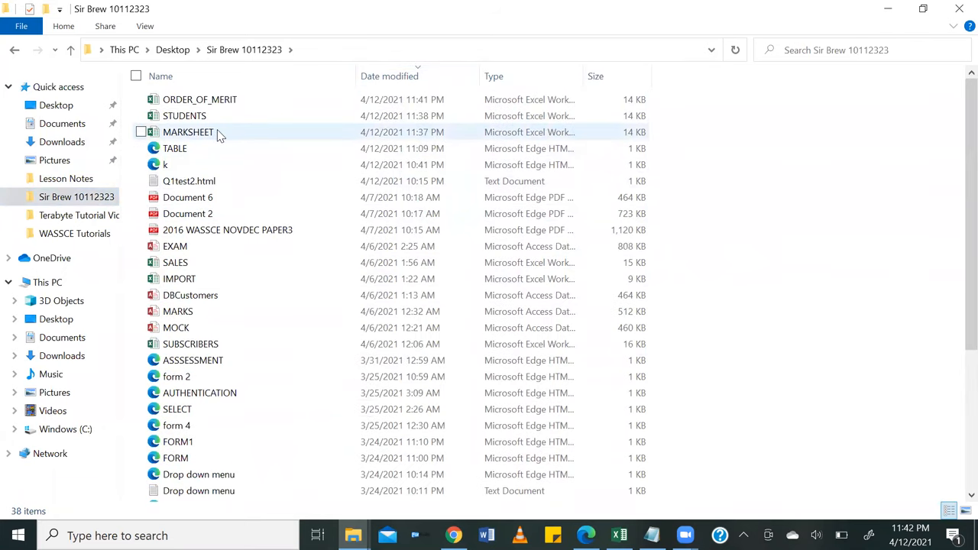
double_click(188, 133)
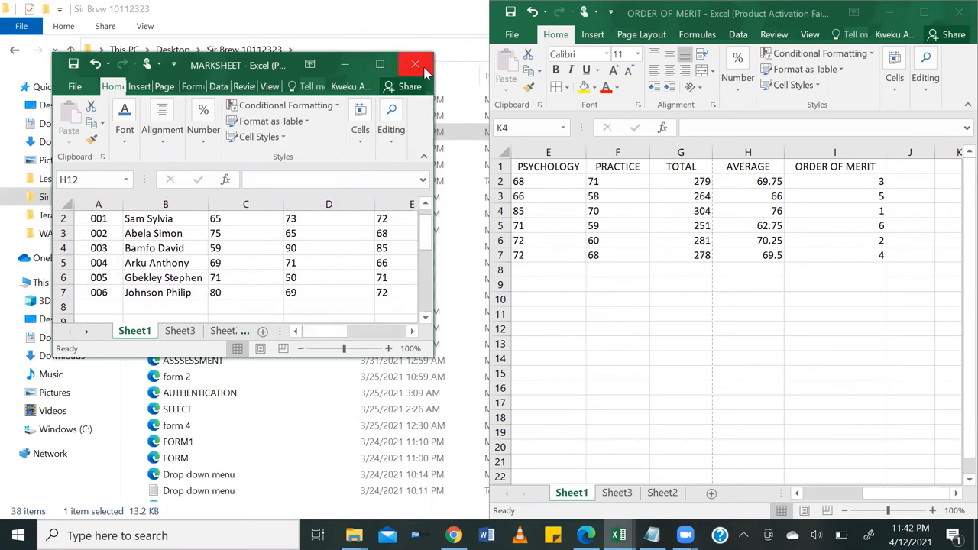
left_click(415, 64)
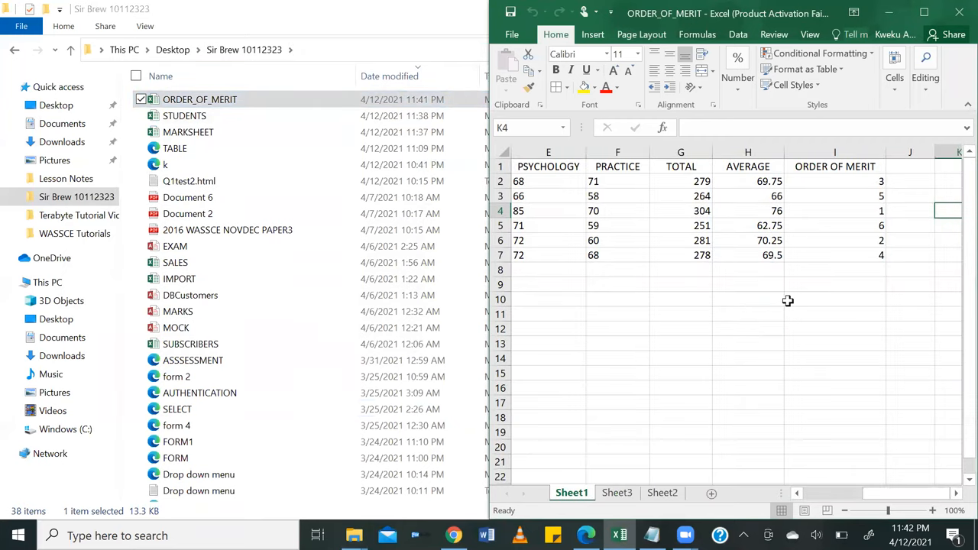
mouse_move(884, 303)
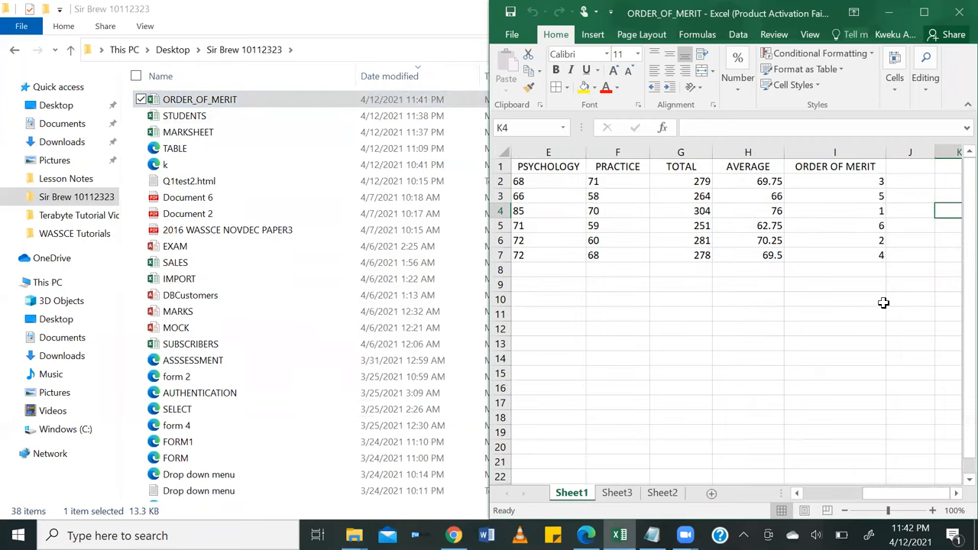
mouse_move(822, 231)
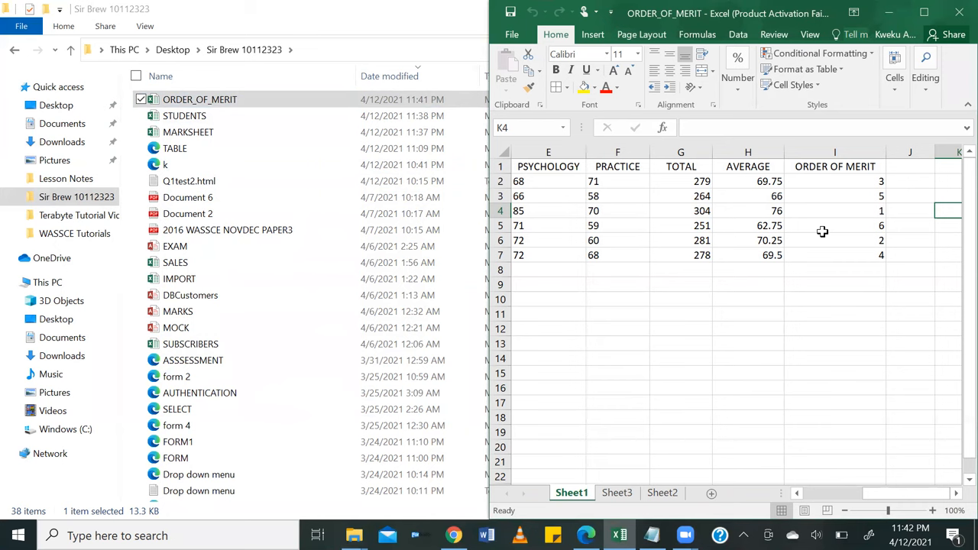
mouse_move(819, 233)
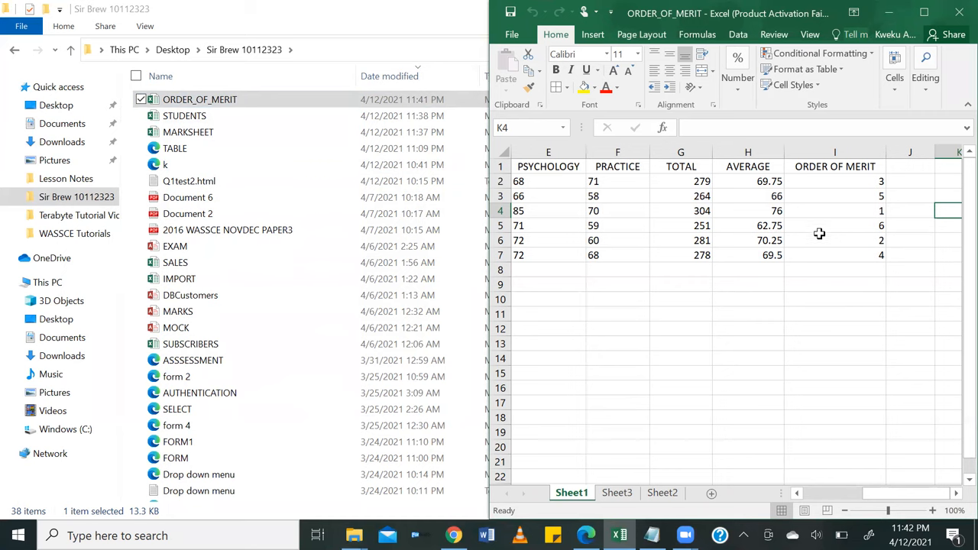